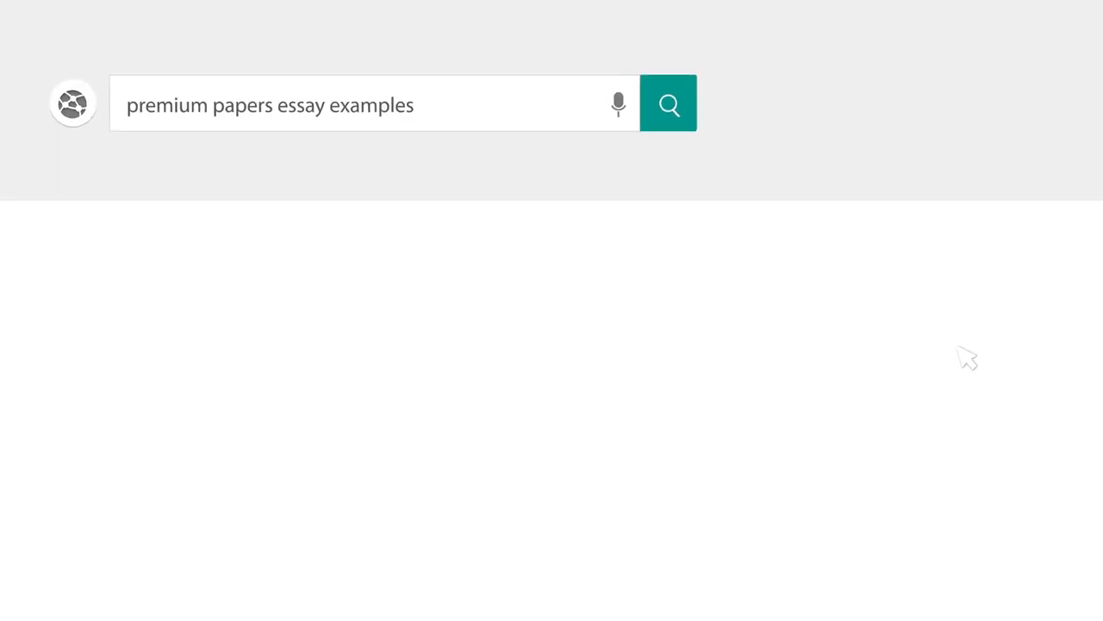
Step: Search for premium papers essay examples to bring up the blank essay document
{"action": "left_click", "coordinate": [668, 103]}
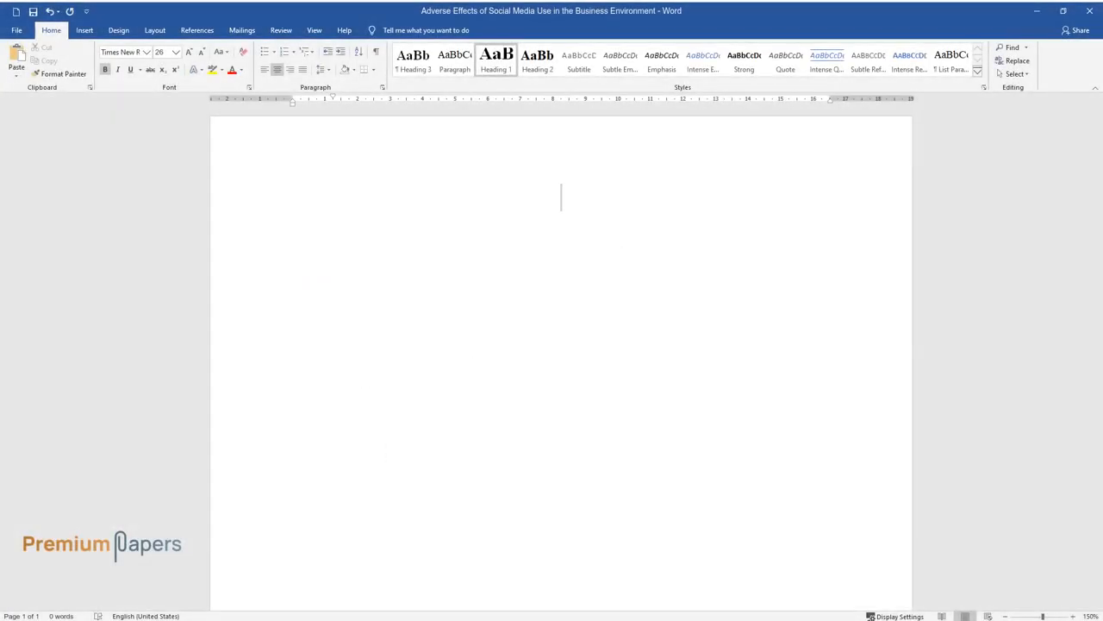
Step: Type the title 'Adverse Effects of Social Media Use in the Business Environment' and an 'Introduction' heading
{"action": "type", "text": "Adverse Effec"}
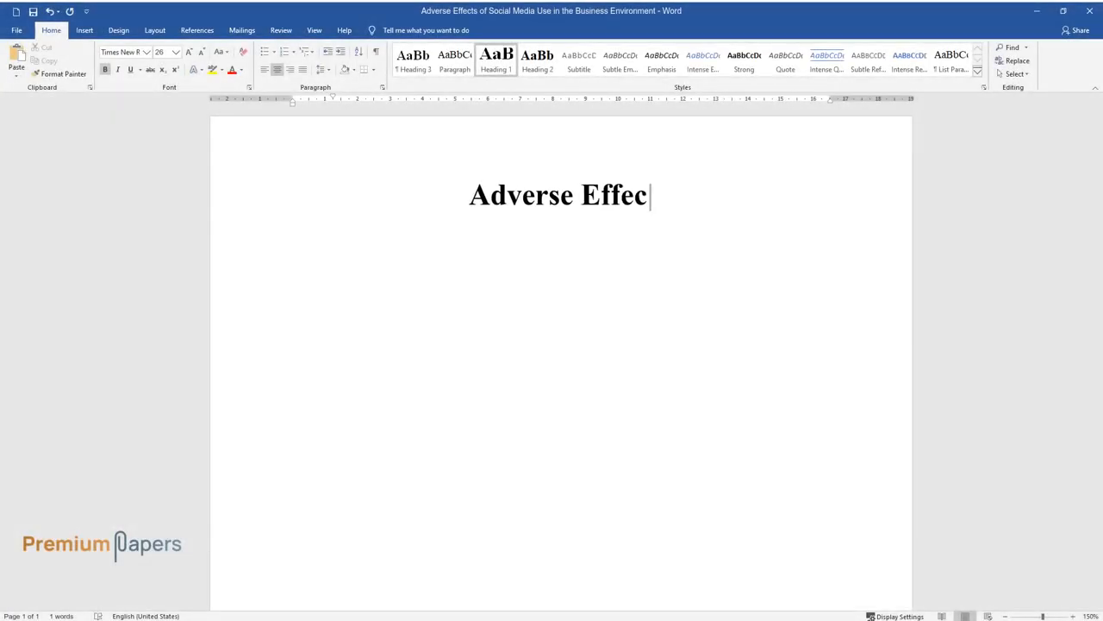
{"action": "type", "text": "ts of Social Media Use in the"}
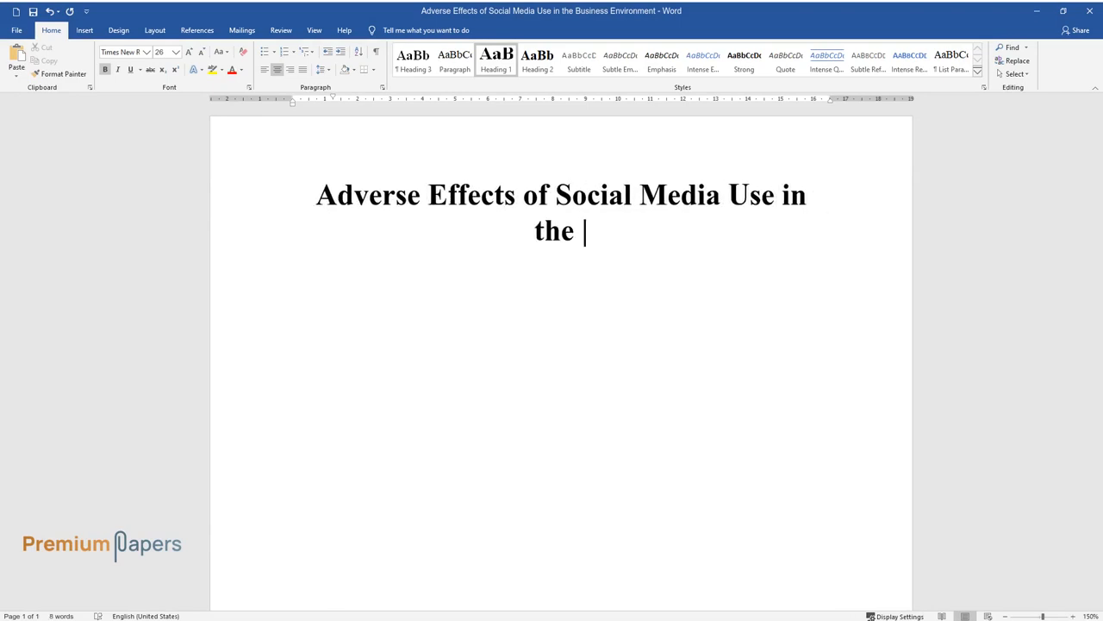
{"action": "type", "text": "Business Environment"}
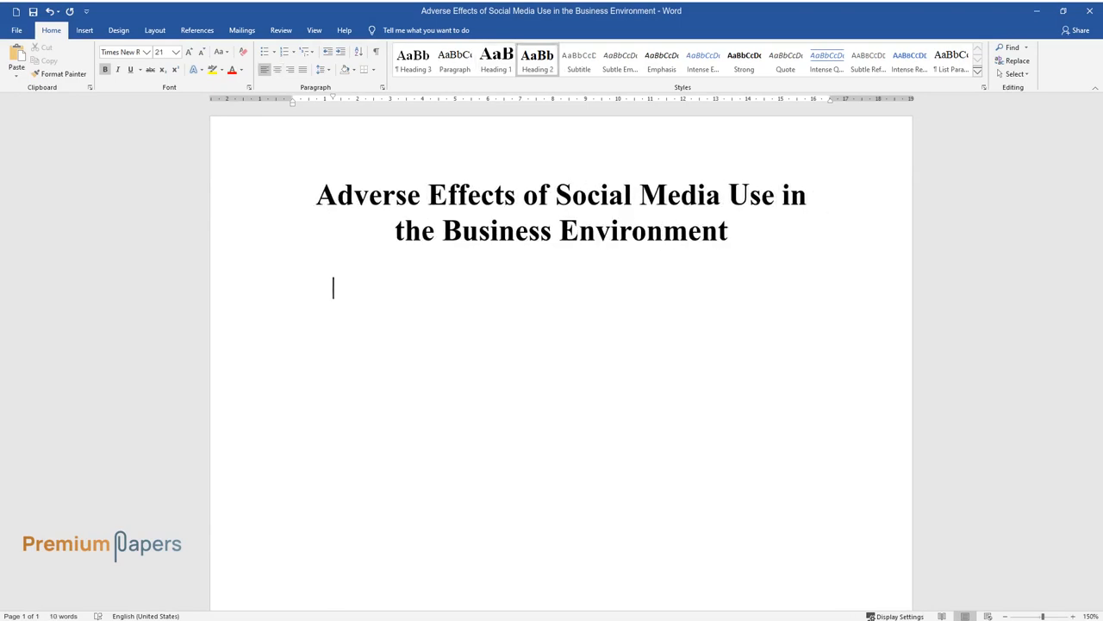
{"action": "type", "text": "Introduction"}
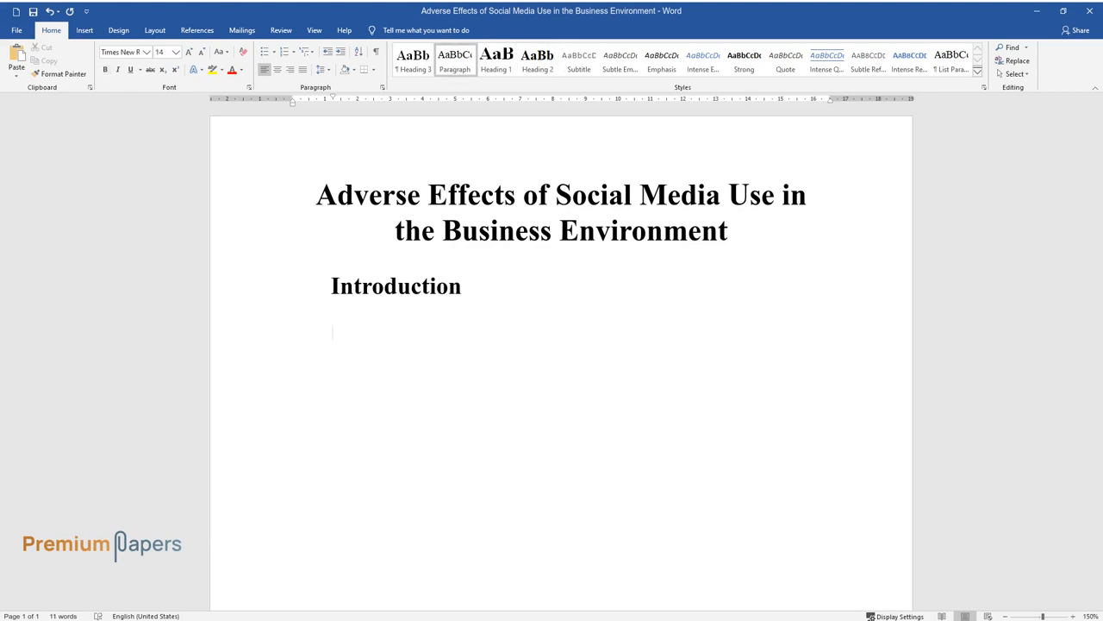
Step: Write the opening sentences on social media as an essential marketing instrument, citing Hajli and Sims
{"action": "type", "text": "Over recent year"}
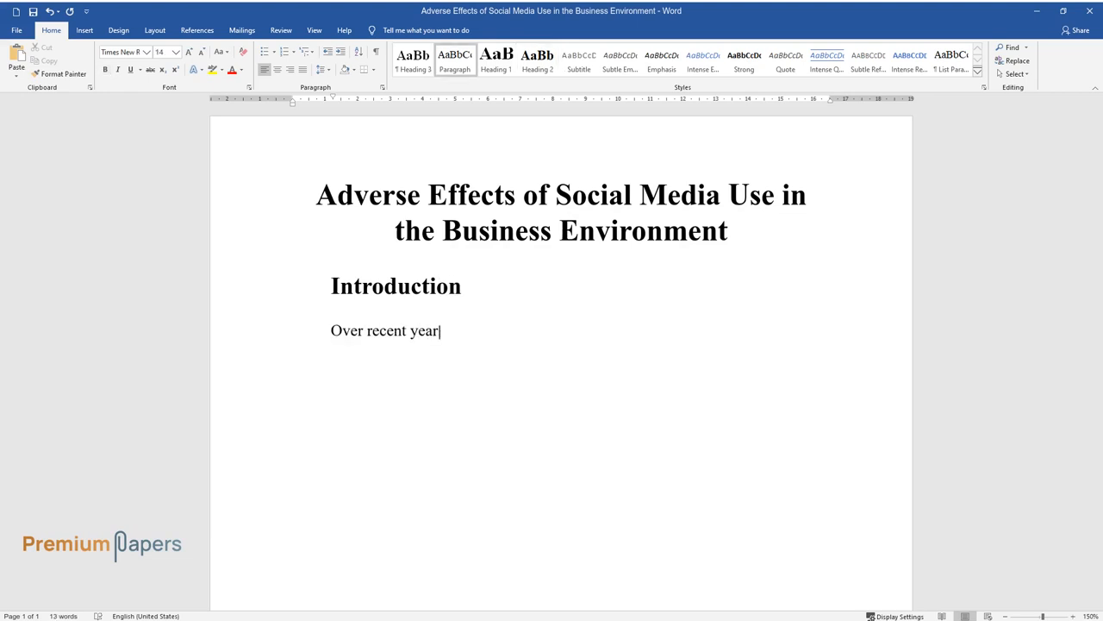
{"action": "type", "text": "s, social media have become an es"}
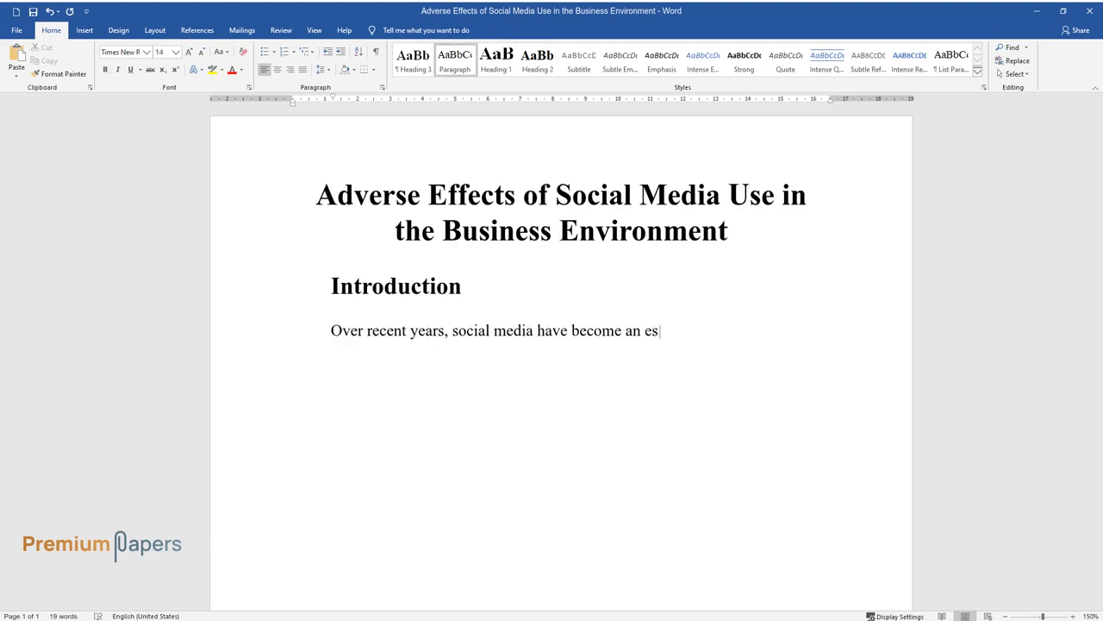
{"action": "type", "text": "sential marketing instrument. The"}
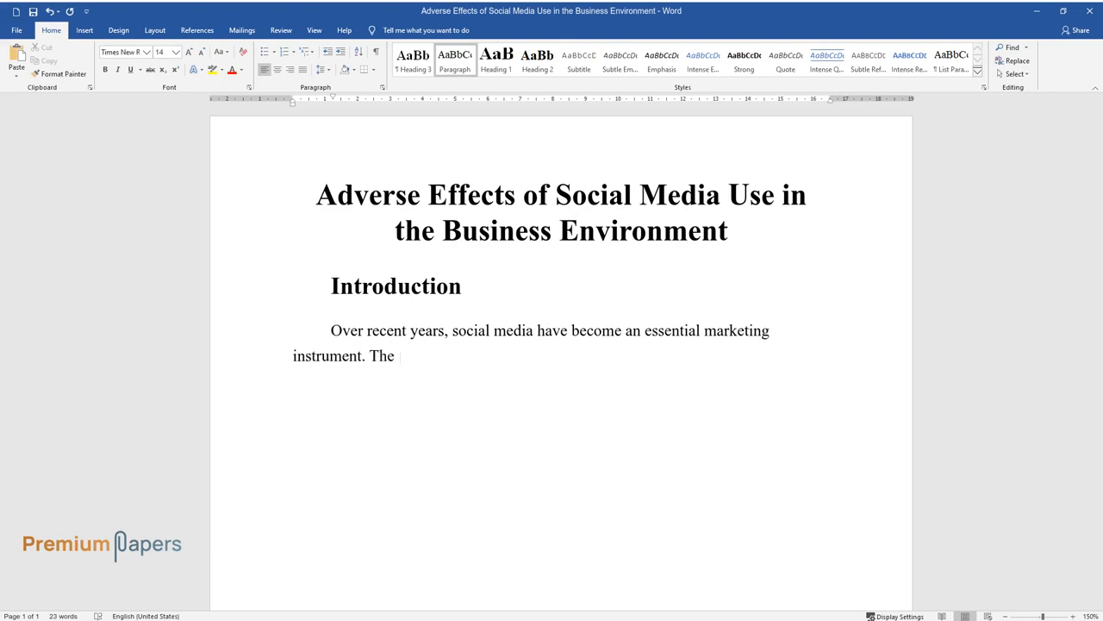
{"action": "type", "text": "efficient use of social media in"}
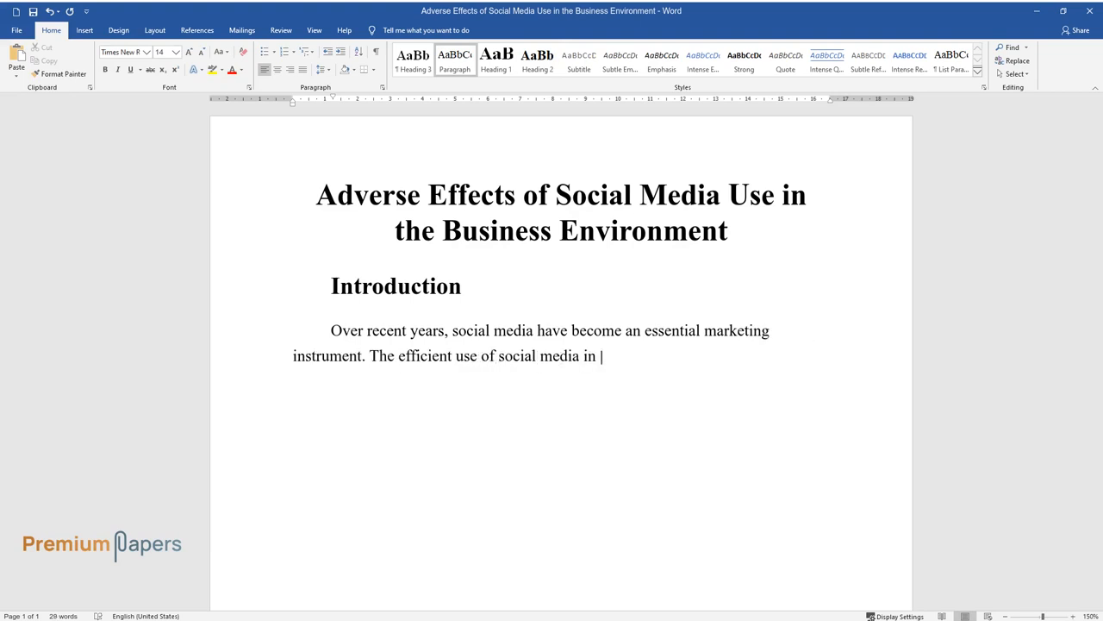
{"action": "type", "text": "a business environment is crucial"}
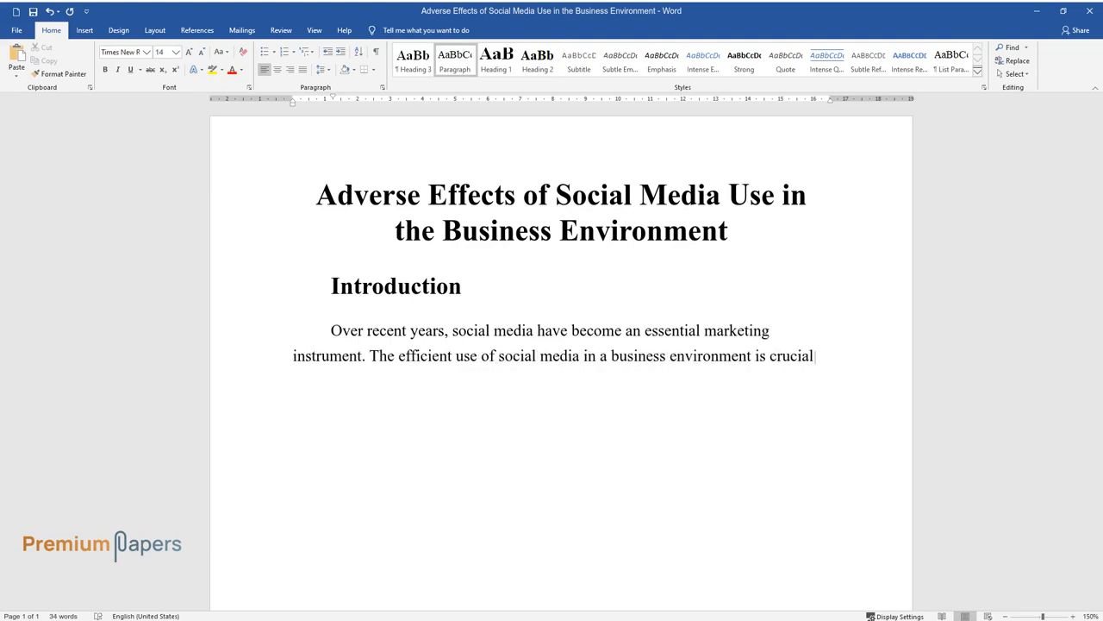
{"action": "type", "text": "to the productivity and viability"}
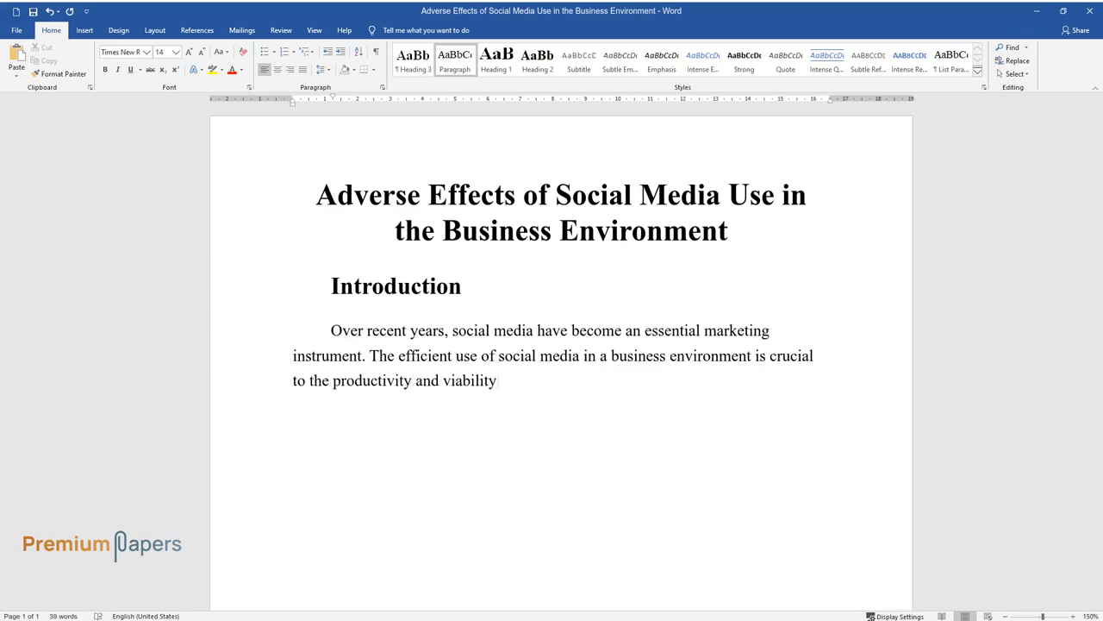
{"action": "type", "text": "of an enterprise. Hajli and Sims"}
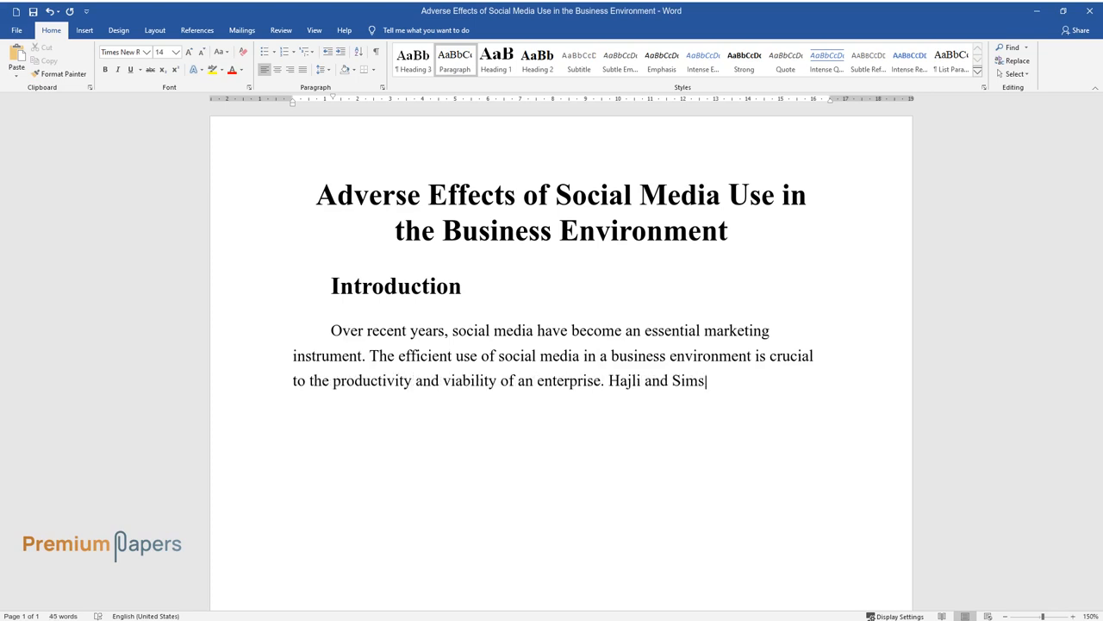
{"action": "type", "text": "have demonstrated that social in"}
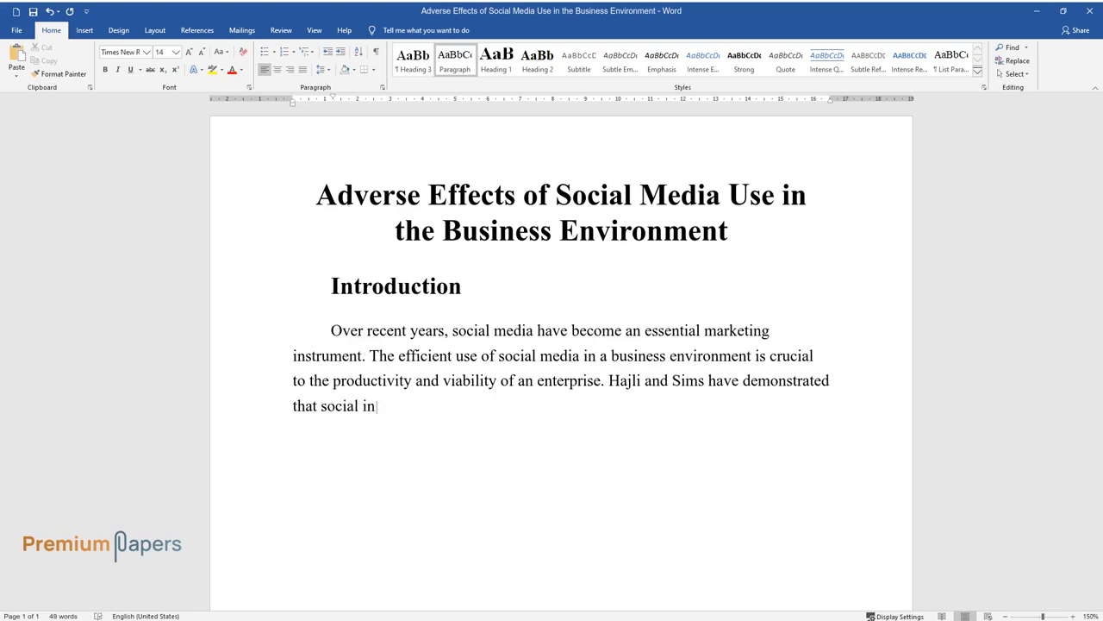
{"action": "type", "text": "teraction influences the purchasi"}
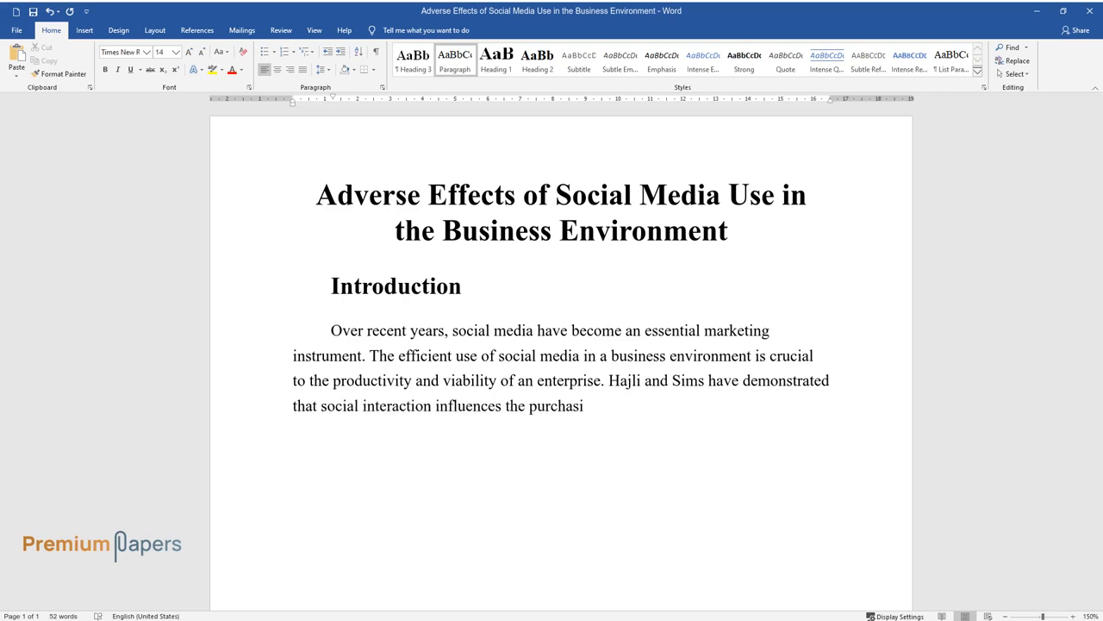
{"action": "type", "text": "ng behavior and overall commercial"}
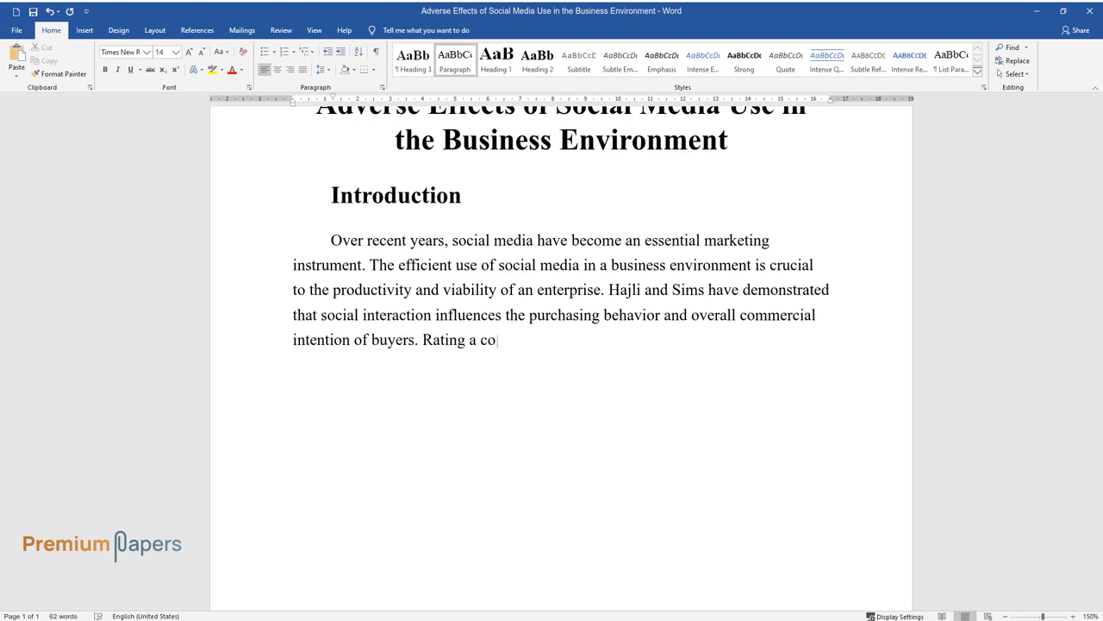
Step: Finish the introduction on peer recommendations and how social media can hurt an enterprise, then start the Negative Impact heading
{"action": "type", "text": "mmercial system, as well as review"}
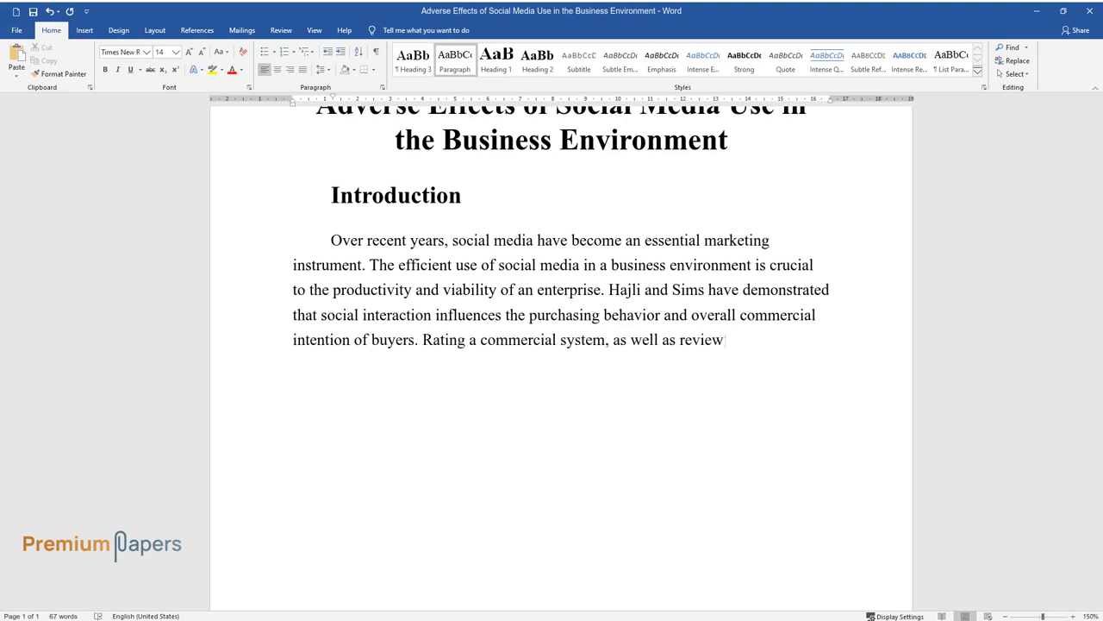
{"action": "type", "text": "ing and recommending it among pee"}
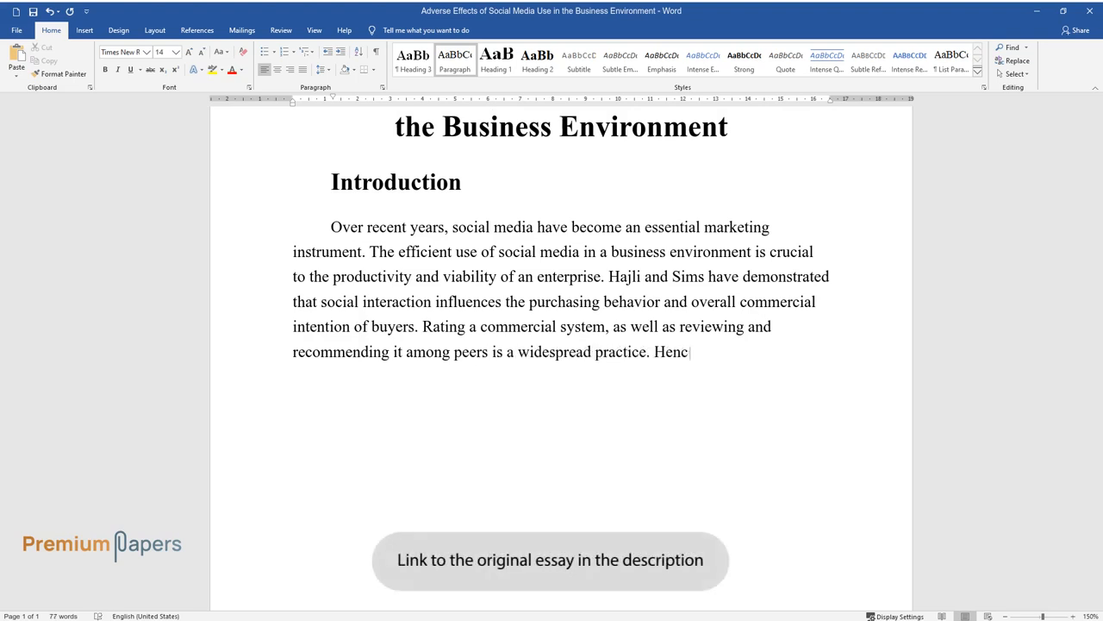
{"action": "type", "text": "e, social participation in commerc"}
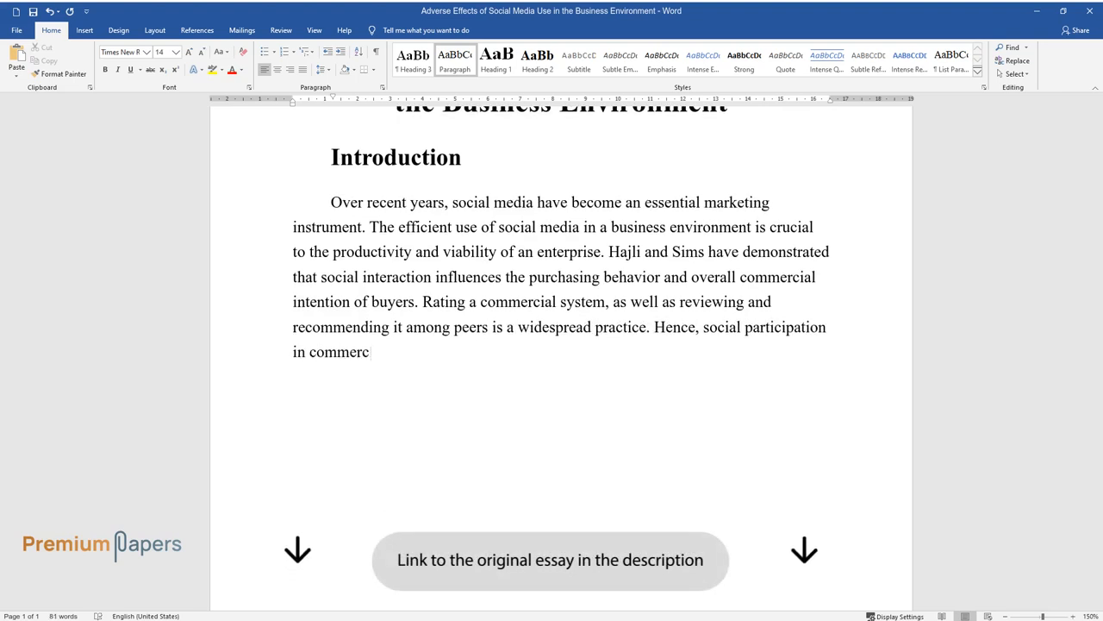
{"action": "type", "text": "ial structures is closely tied to"}
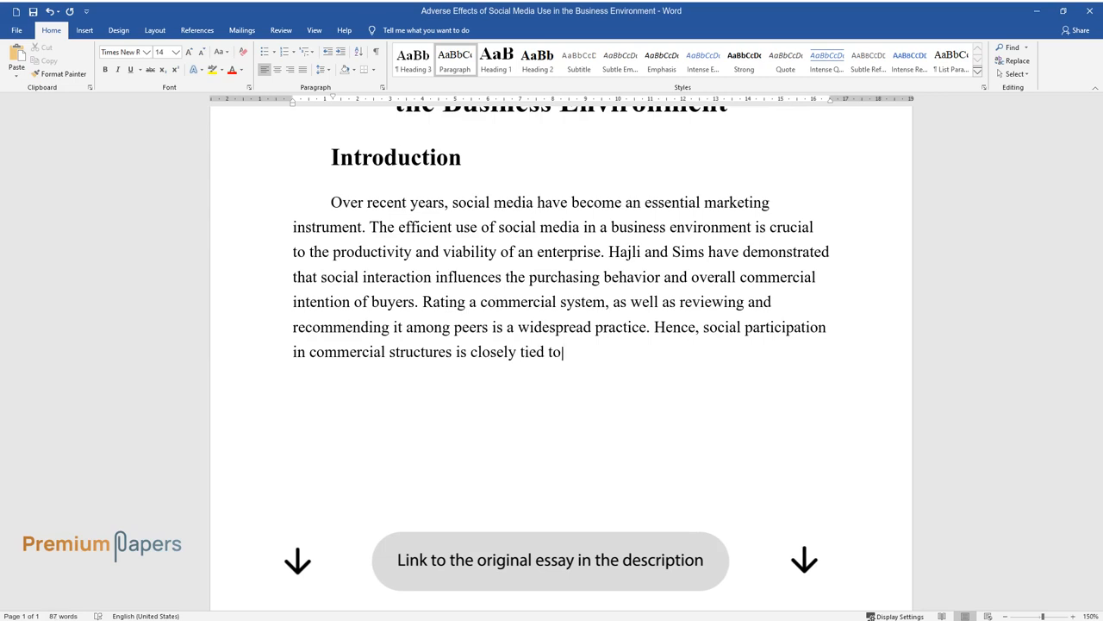
{"action": "type", "text": "a company's marketing strategy."}
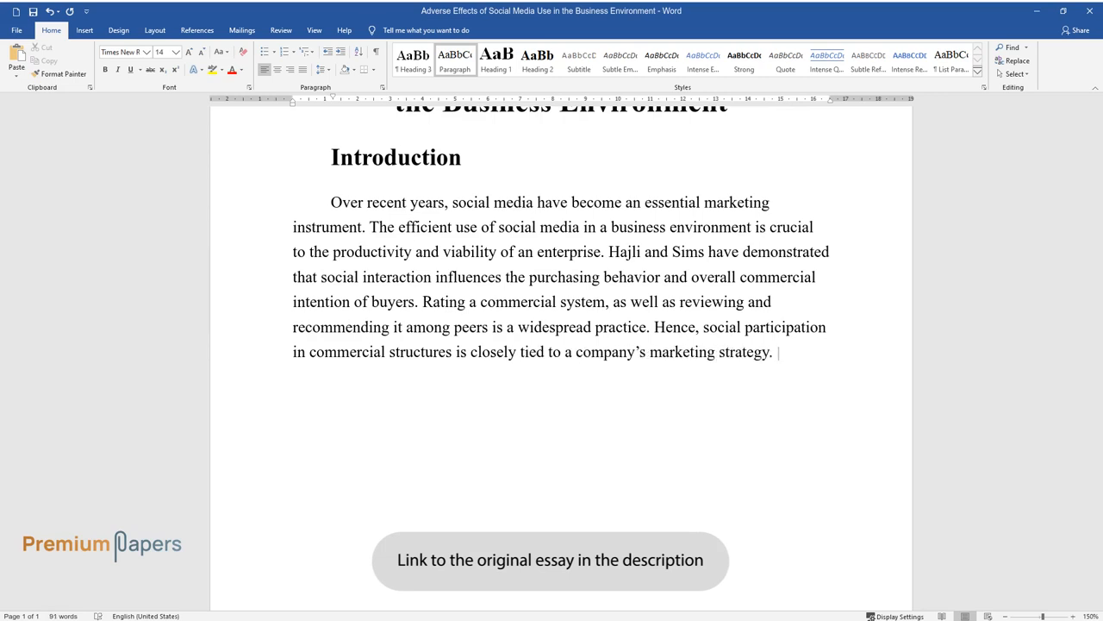
{"action": "type", "text": "However, a social network of a com"}
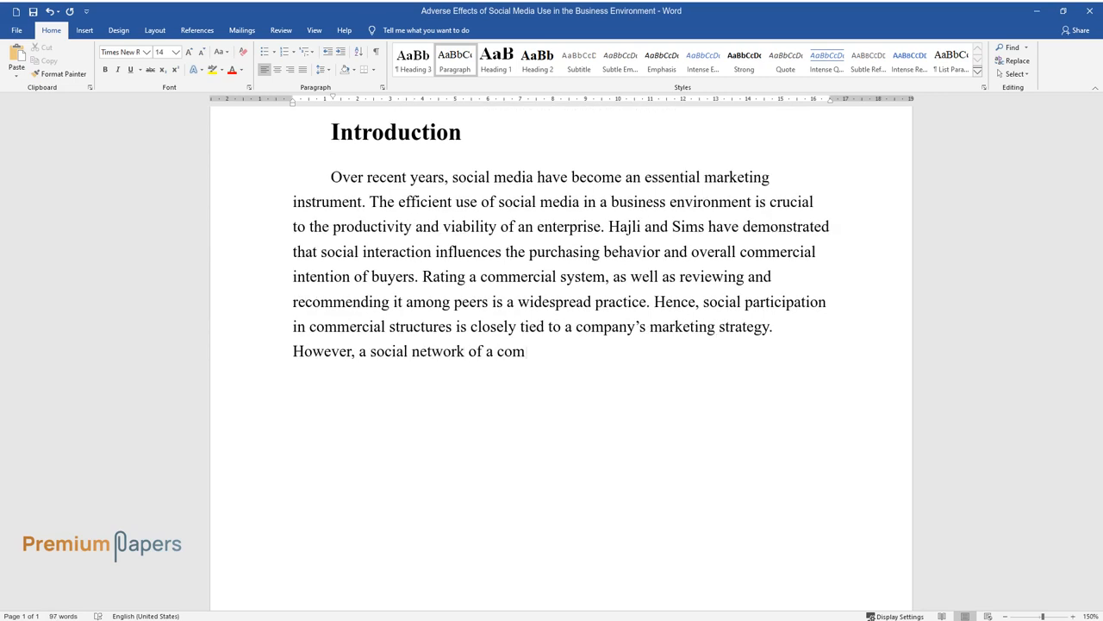
{"action": "type", "text": "mercial character demands an advanced IT"}
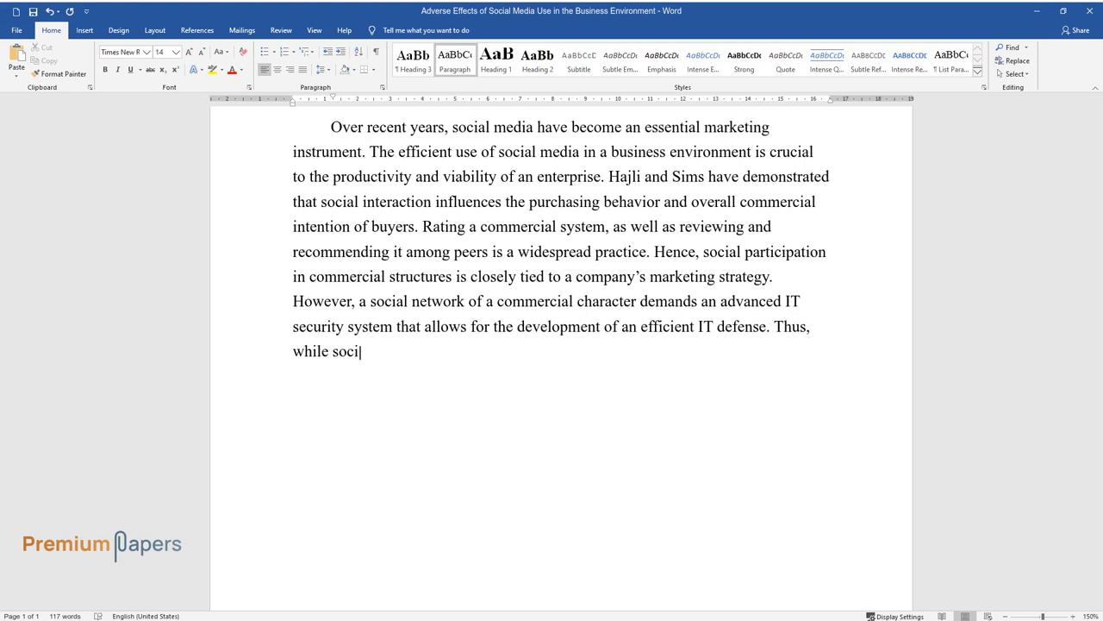
{"action": "type", "text": "al media offers an array of promi"}
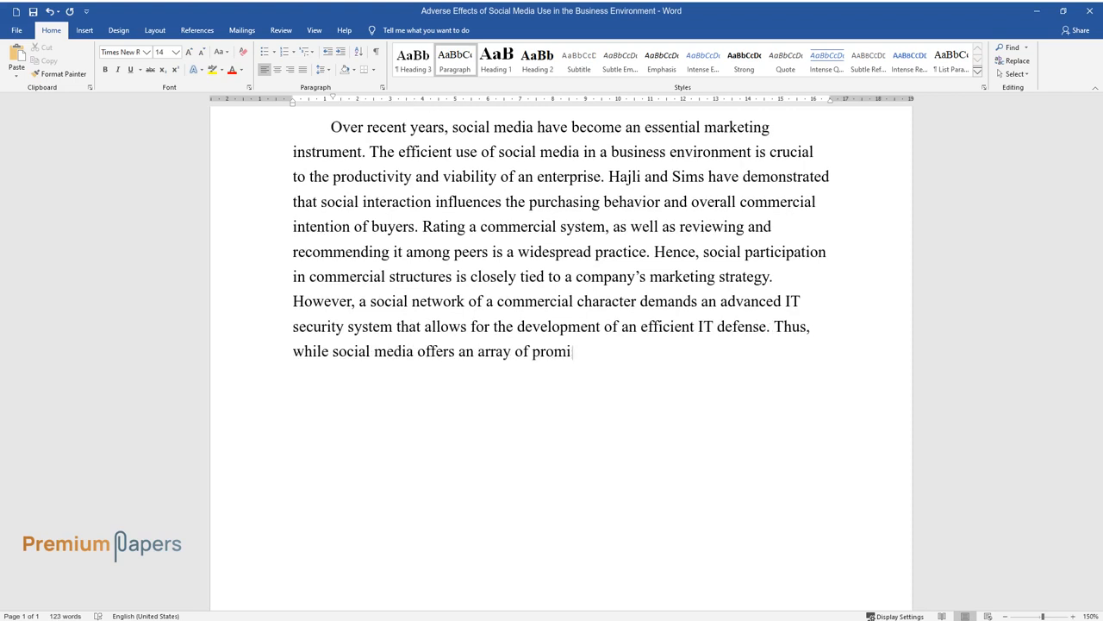
{"action": "type", "text": "sing opportunities for increasing"}
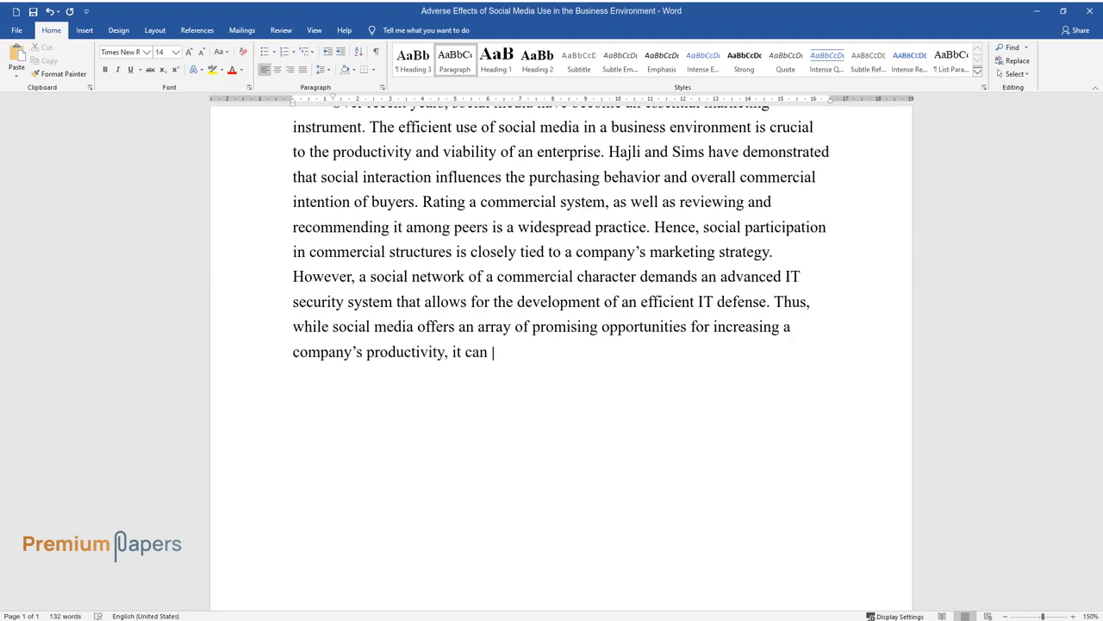
{"action": "type", "text": "also be a source of difficulties"}
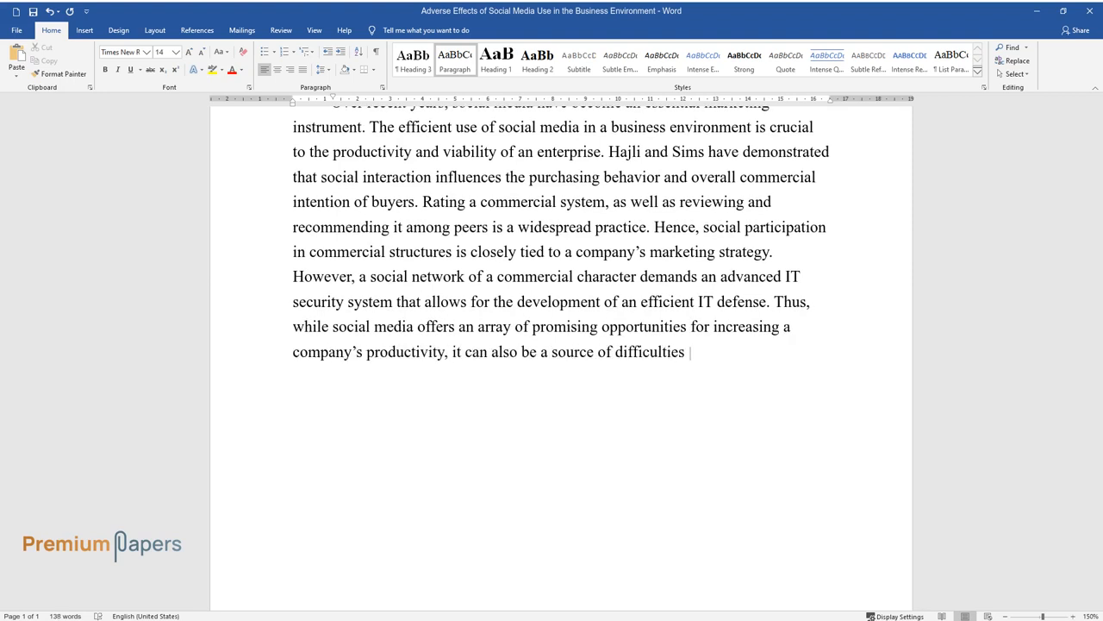
{"action": "type", "text": "and can hurt an enterprise."}
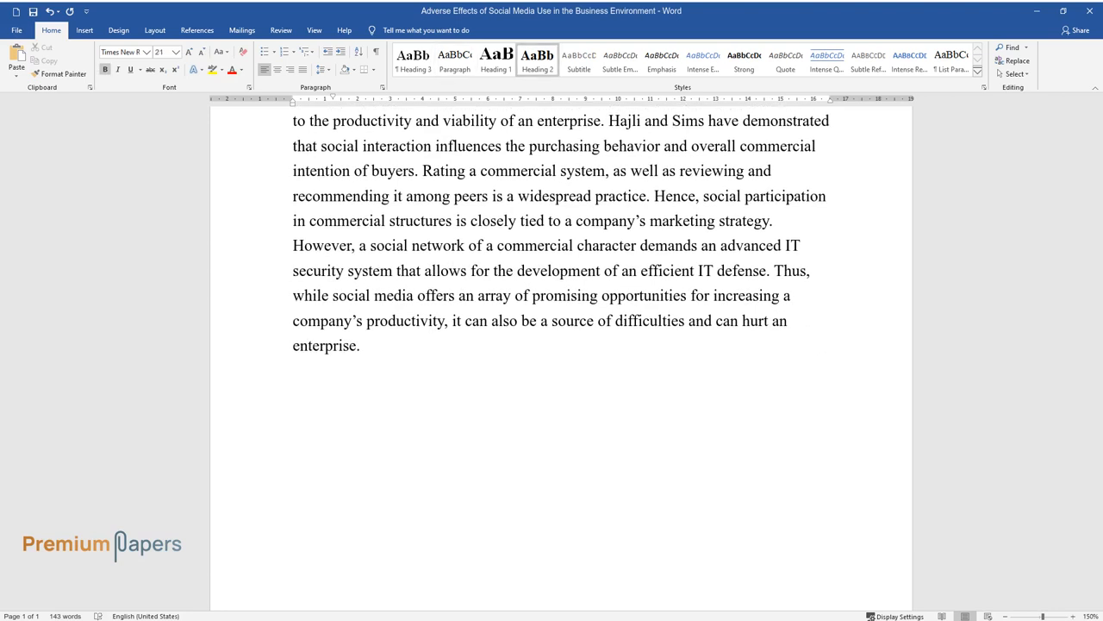
{"action": "type", "text": "Negative Impacts"}
{"action": "type", "text": "Negative Impact 1"}
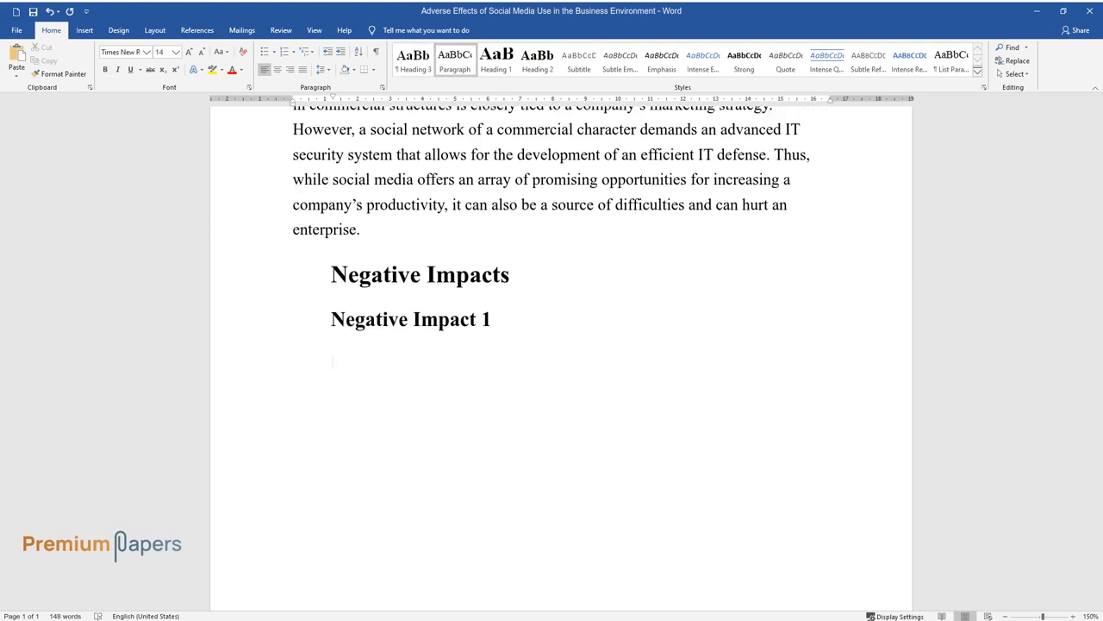
Step: Describe the perverse halo effect and Abhishek and Tellis's study of halo impact on sales and stocks
{"action": "type", "text": "The impact of the perver"}
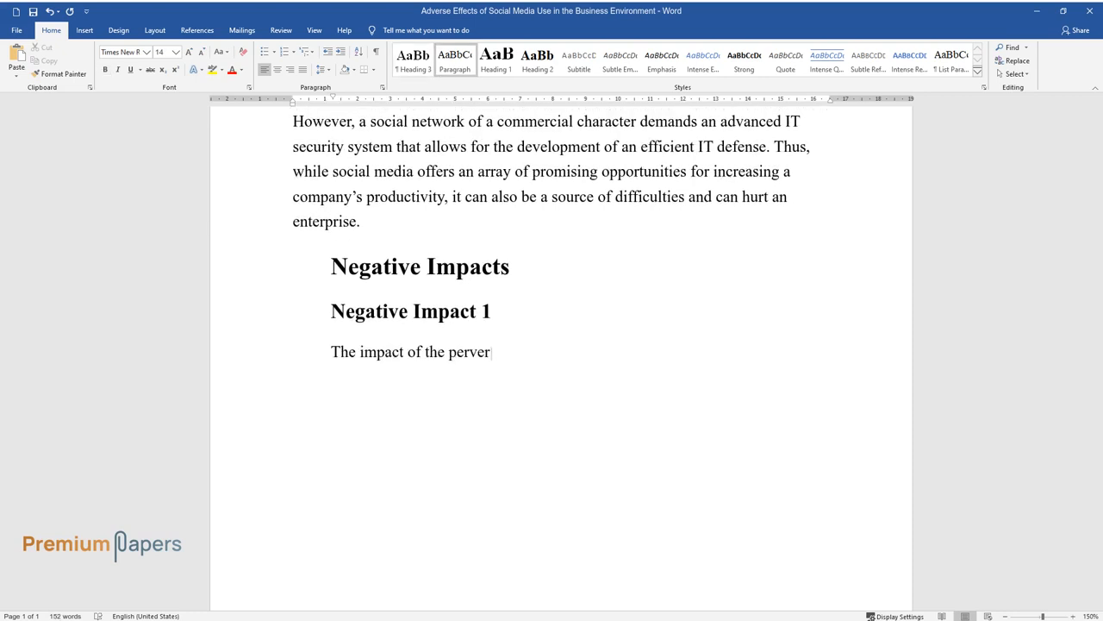
{"action": "type", "text": "se halo effect can be rather serious regarding the"}
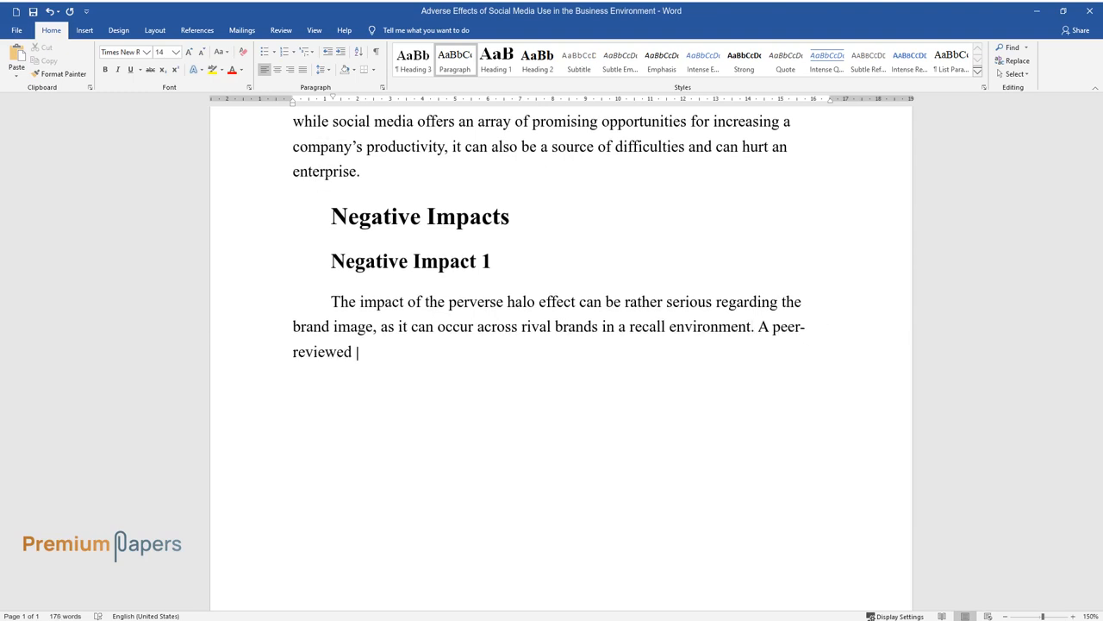
{"action": "type", "text": "report written by Abhishek and Tellis and published in the Journal of"}
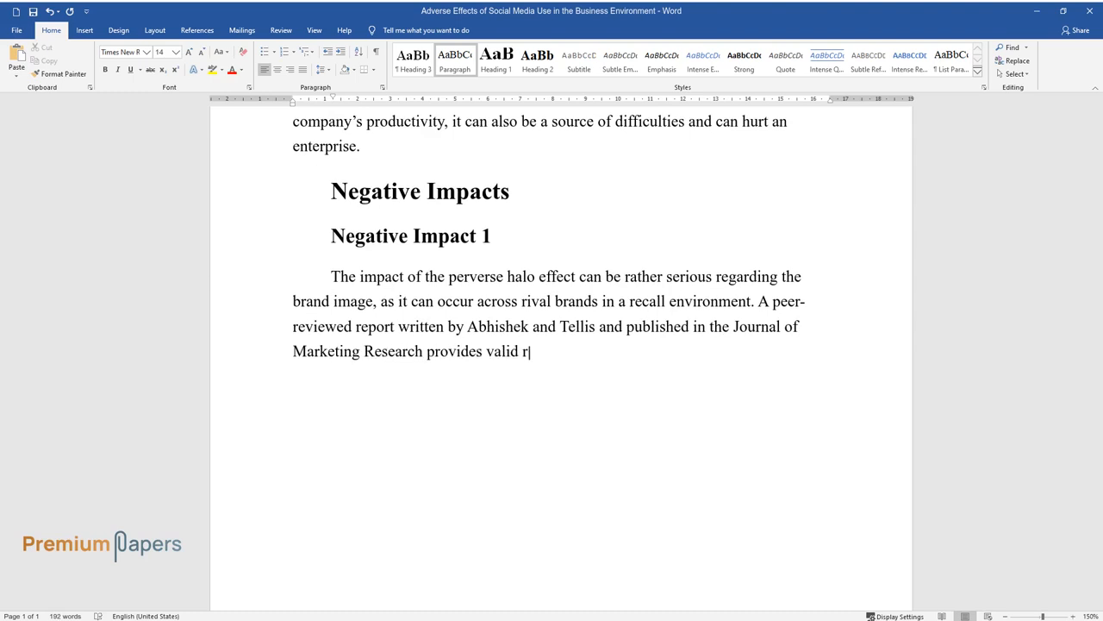
{"action": "type", "text": "esearch-based evidence. The purpose"}
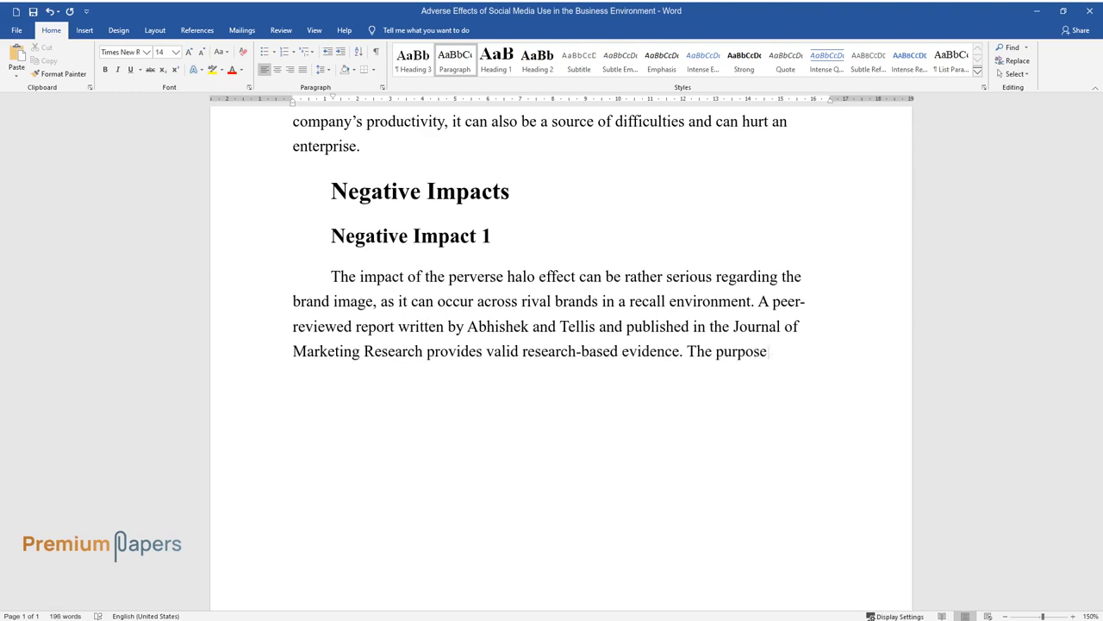
{"action": "type", "text": "of their study consisted of demons"}
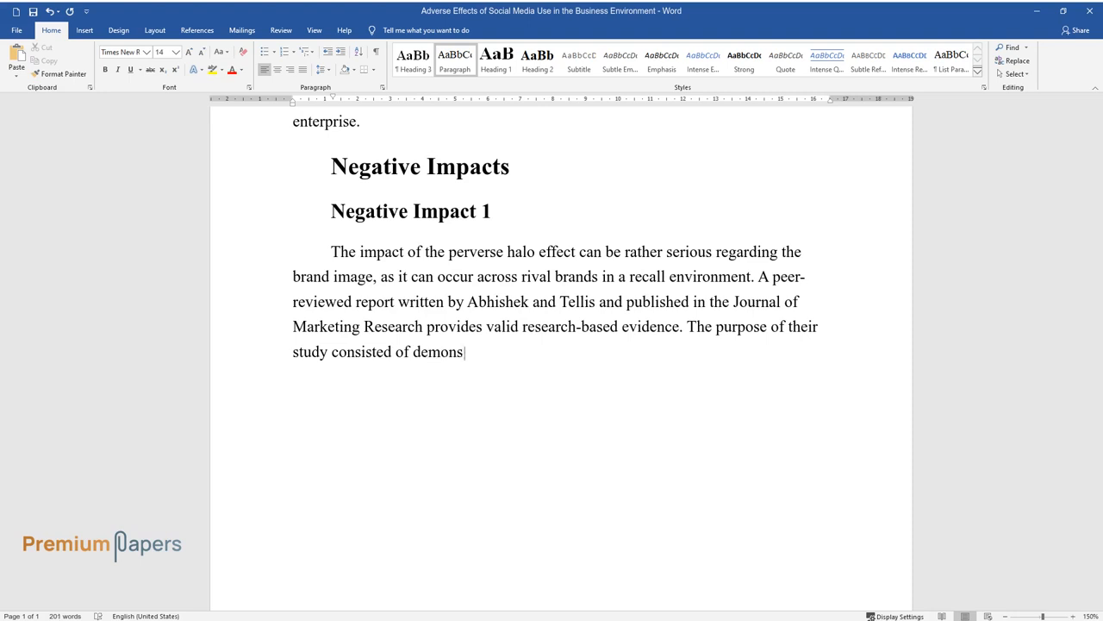
{"action": "type", "text": "trating the halo impact on sales an"}
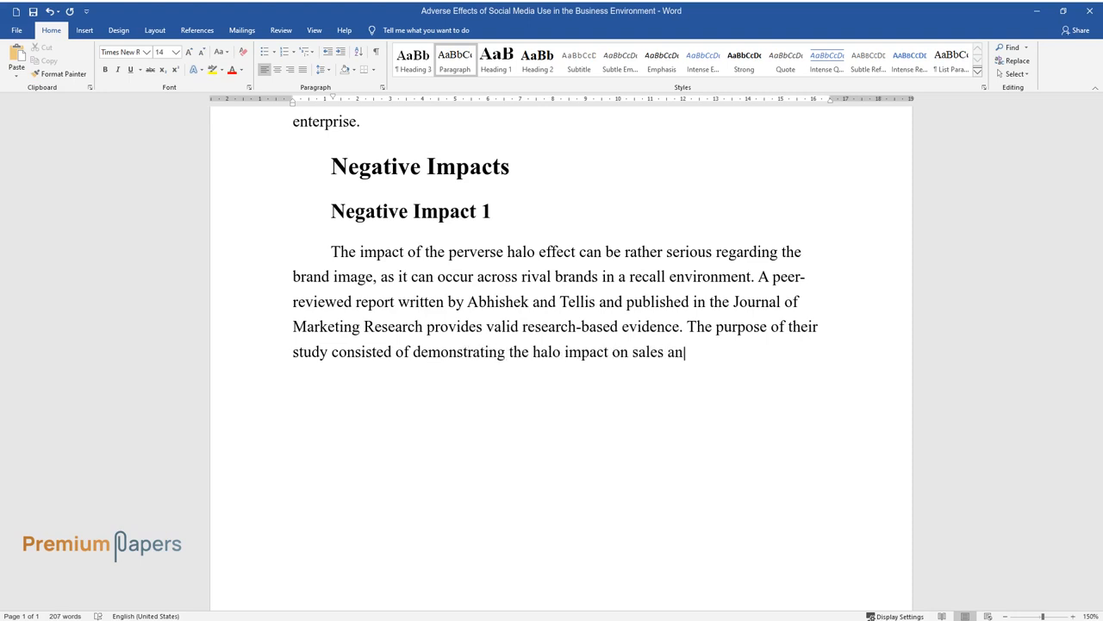
{"action": "type", "text": "d stock market performance."}
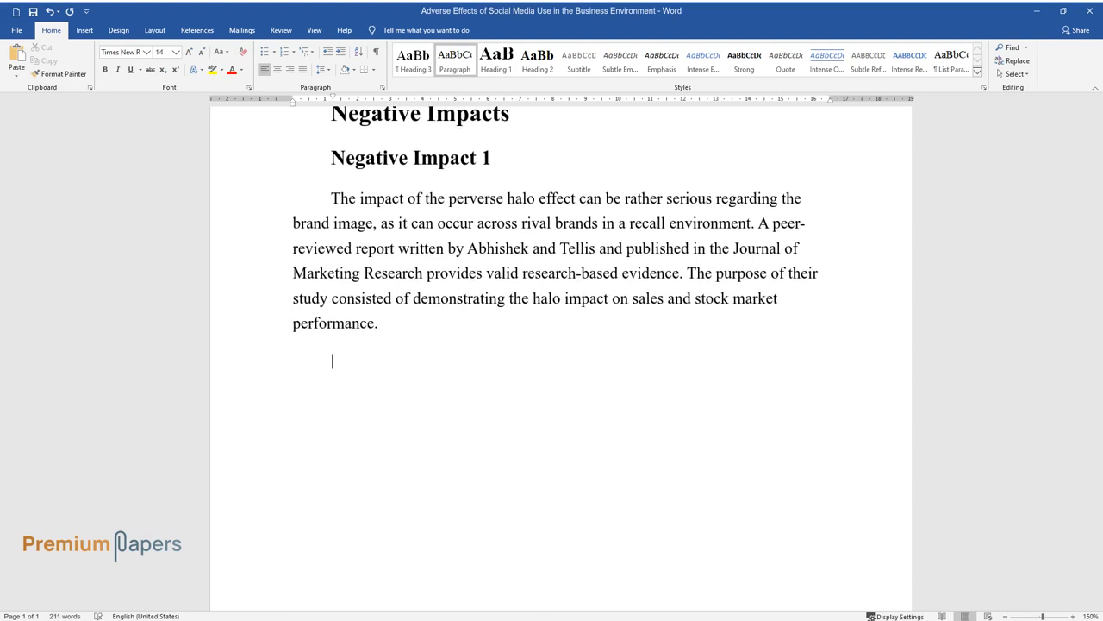
Step: Report the results: a 3.8 million monthly sales loss and online chatter intensifying downstream impacts 4.5 times
{"action": "type", "text": "The descriptive res"}
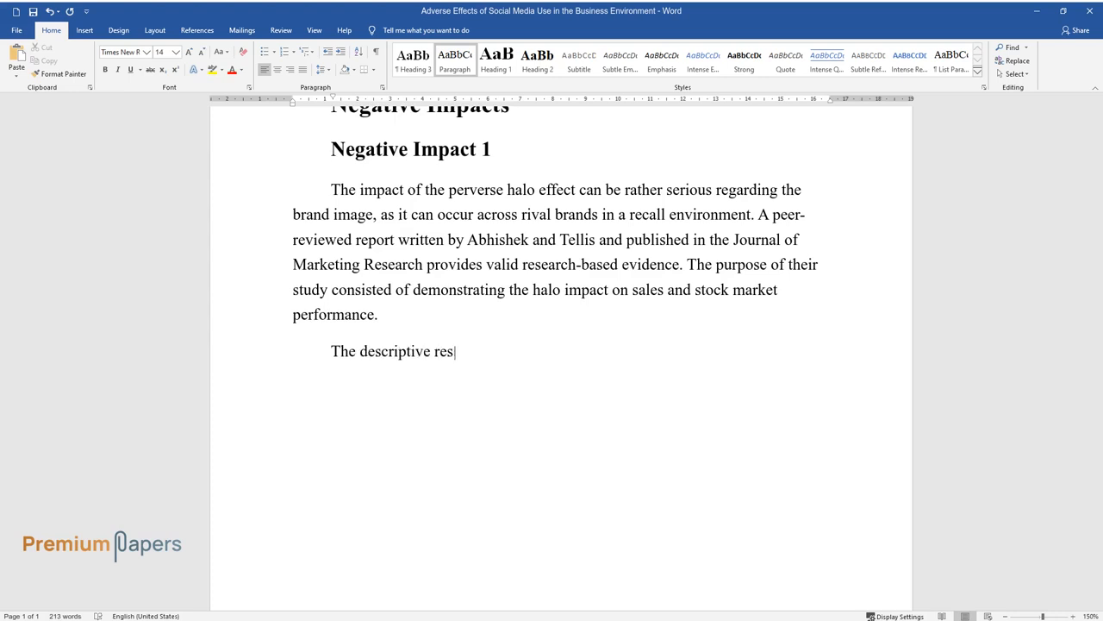
{"action": "type", "text": "ults were obtained by conducting"}
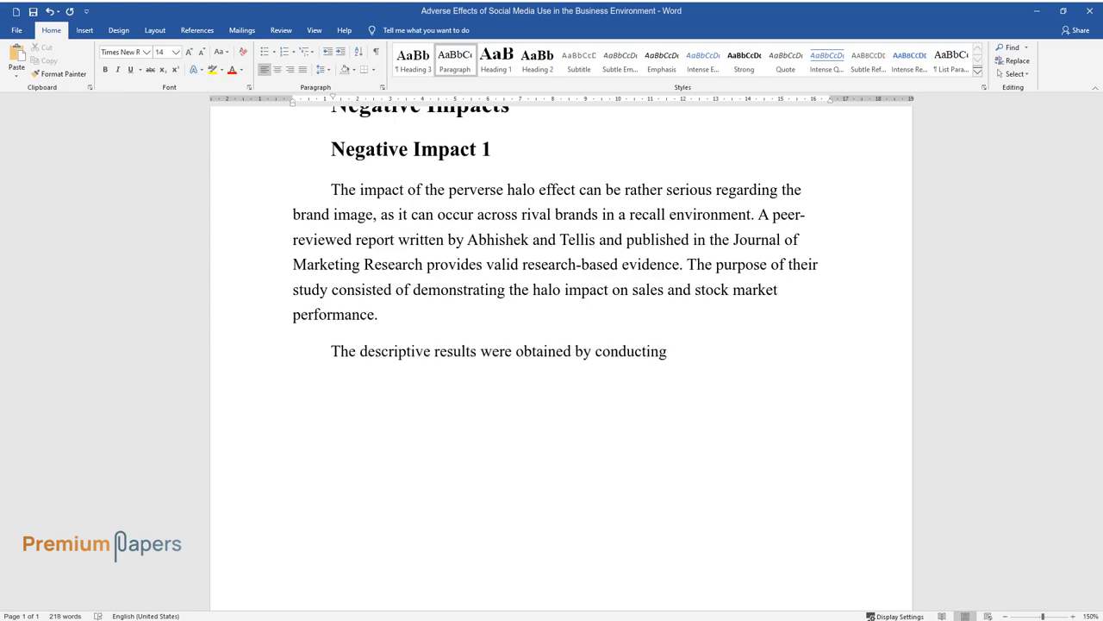
{"action": "type", "text": "a disaggregate analysis. The results of the mentioned study show"}
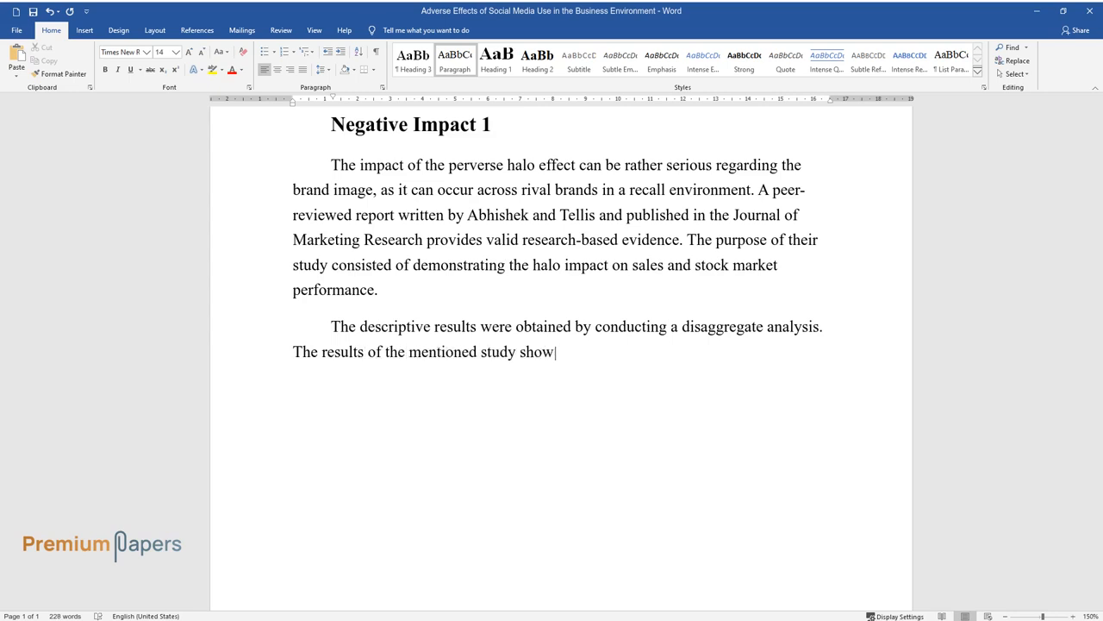
{"action": "type", "text": "that an average monthly sales l"}
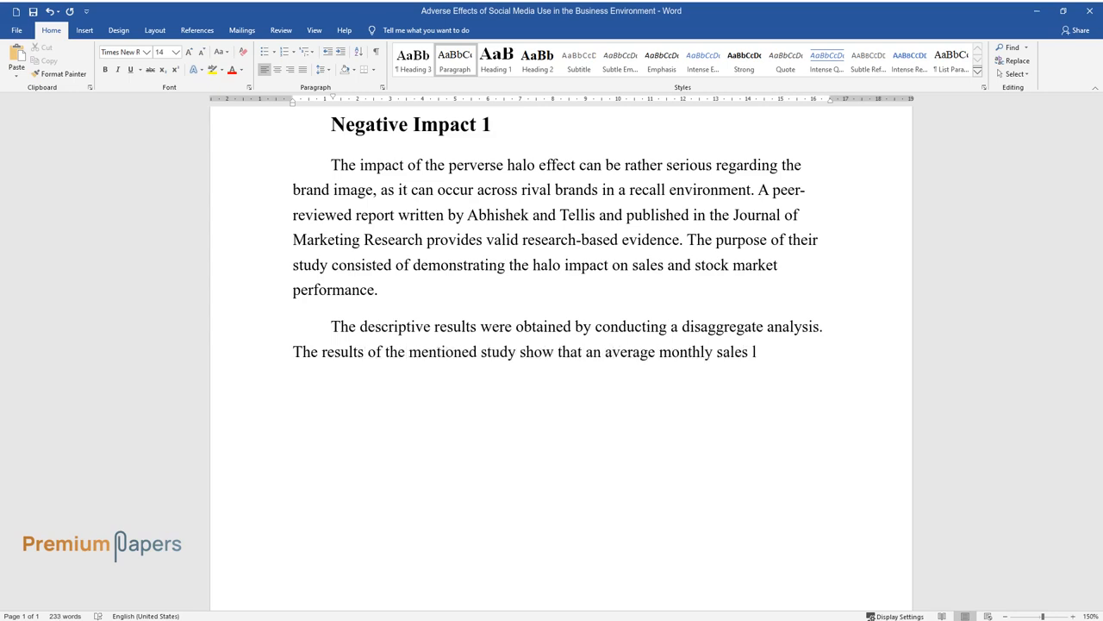
{"action": "type", "text": "oss of 3.8 million can be caused"}
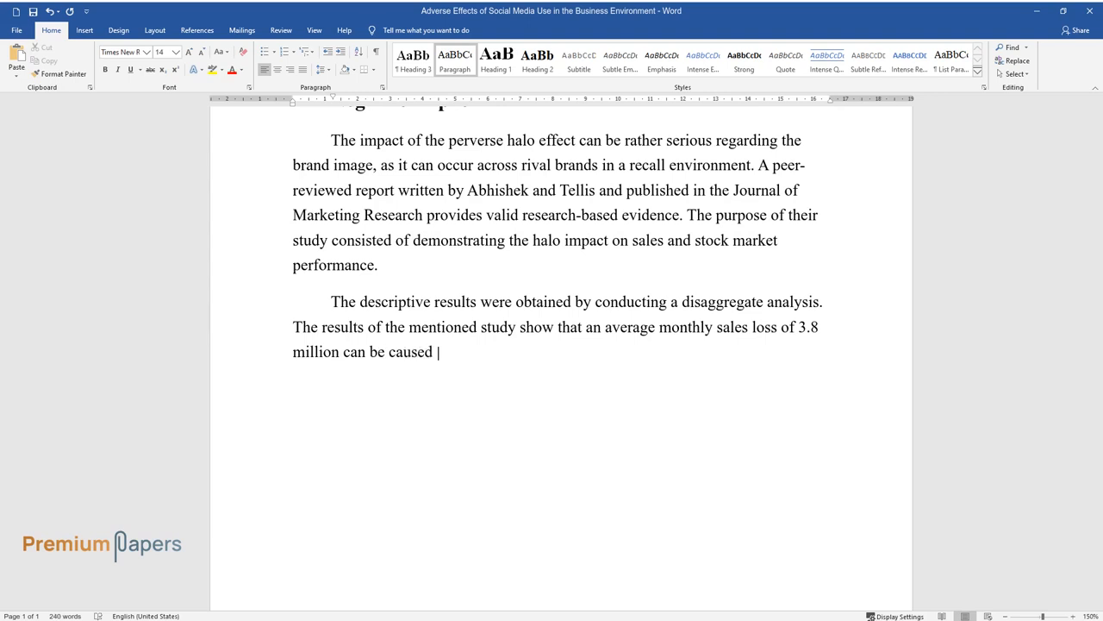
{"action": "type", "text": "by concerns about a rival brand increasing by 1%. A 1-day"}
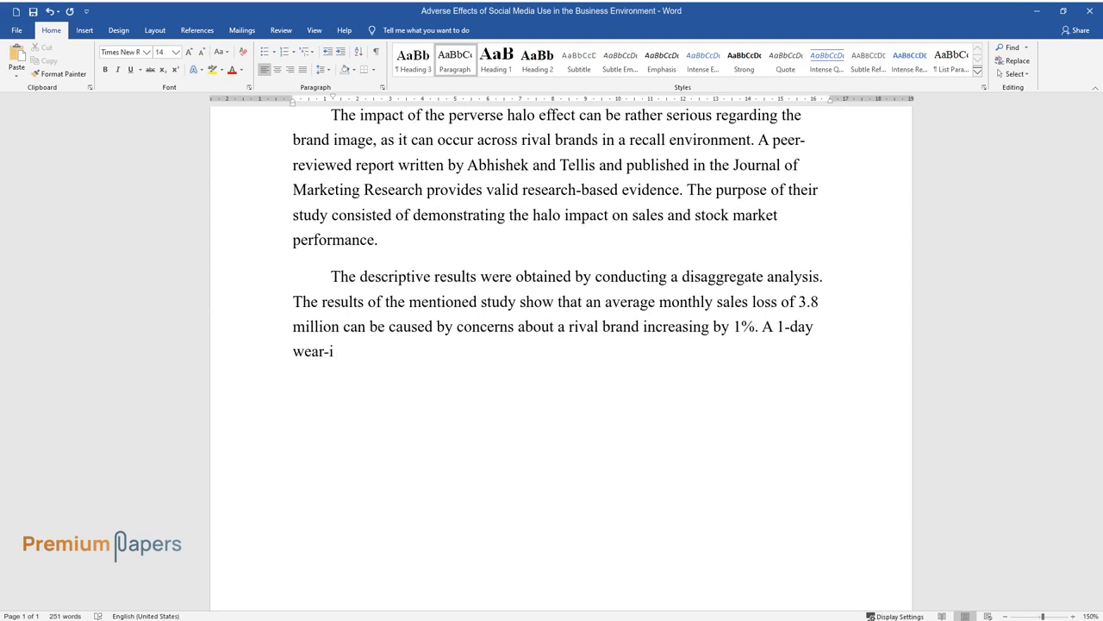
{"action": "type", "text": "n period of the perverse halo was registered, as well as a 6-days"}
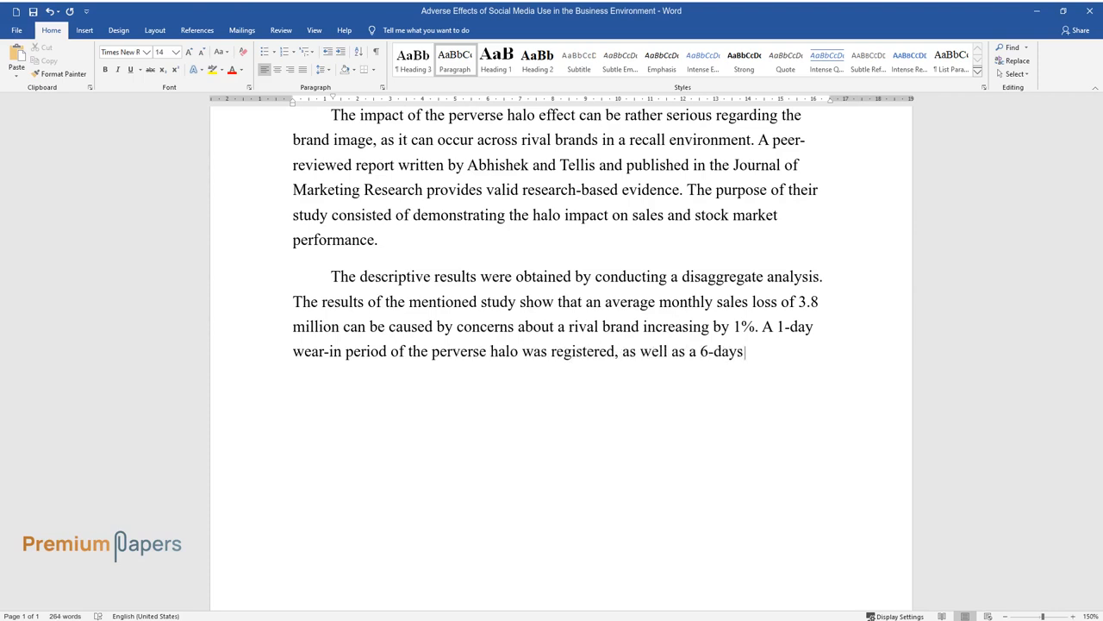
{"action": "type", "text": "wear-out period. Moreover, onli"}
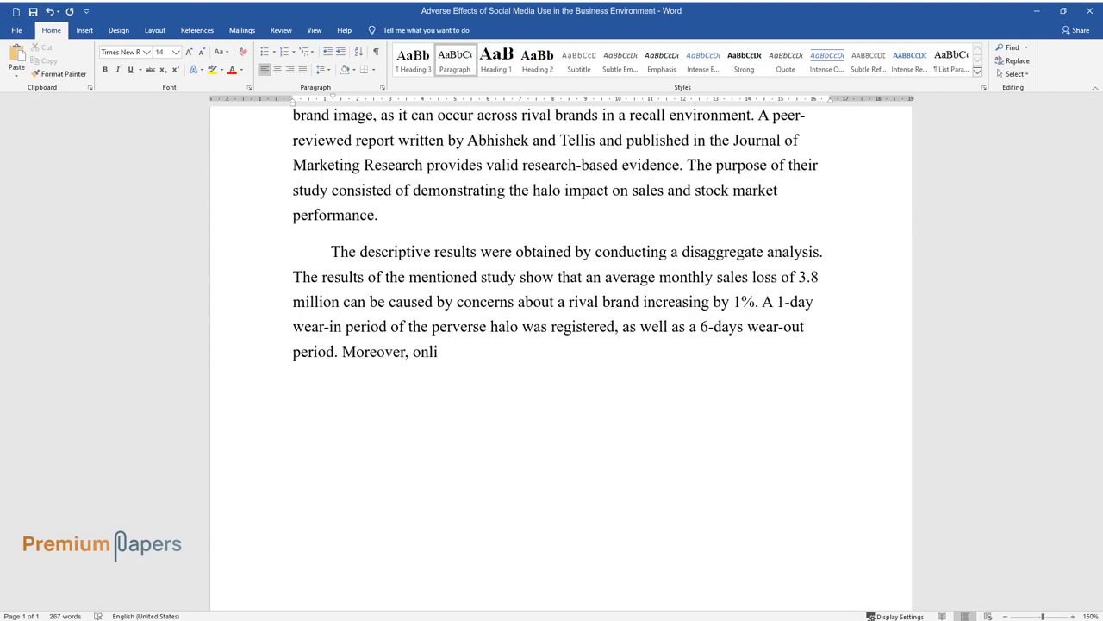
{"action": "type", "text": "ne chatter can lead to negative"}
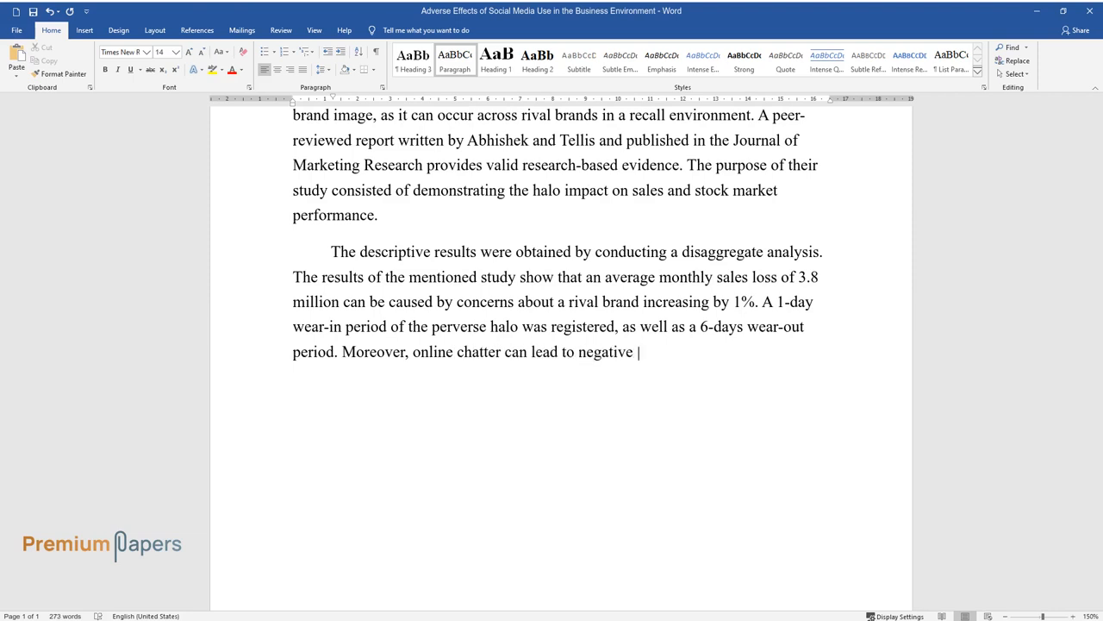
{"action": "type", "text": "impacts on downstream sales inte"}
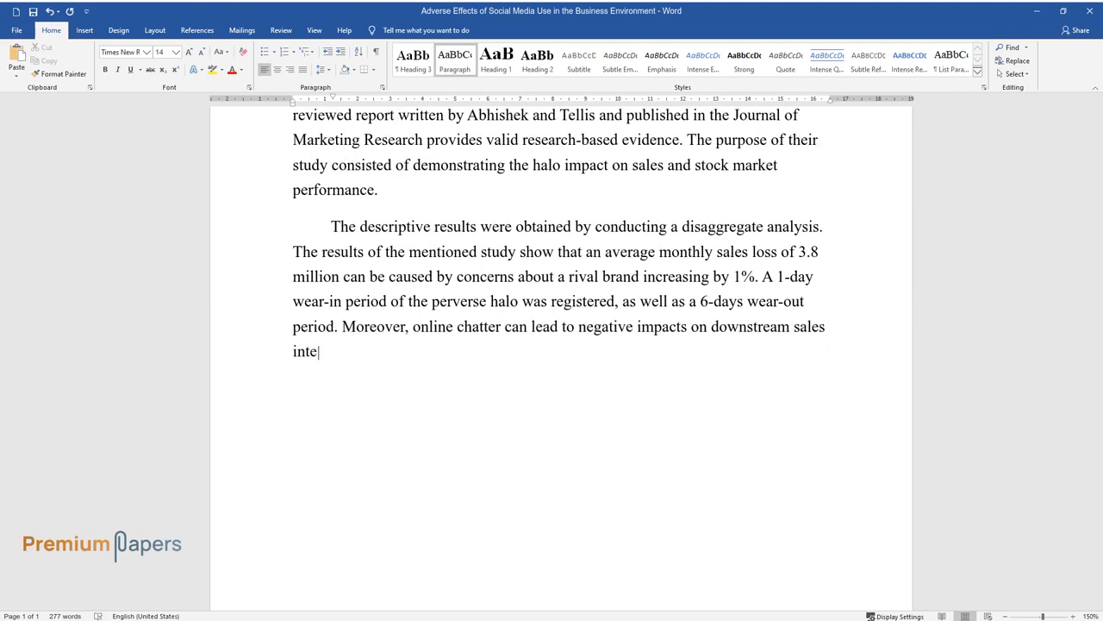
{"action": "type", "text": "nsified 4.5 times. It is indicate"}
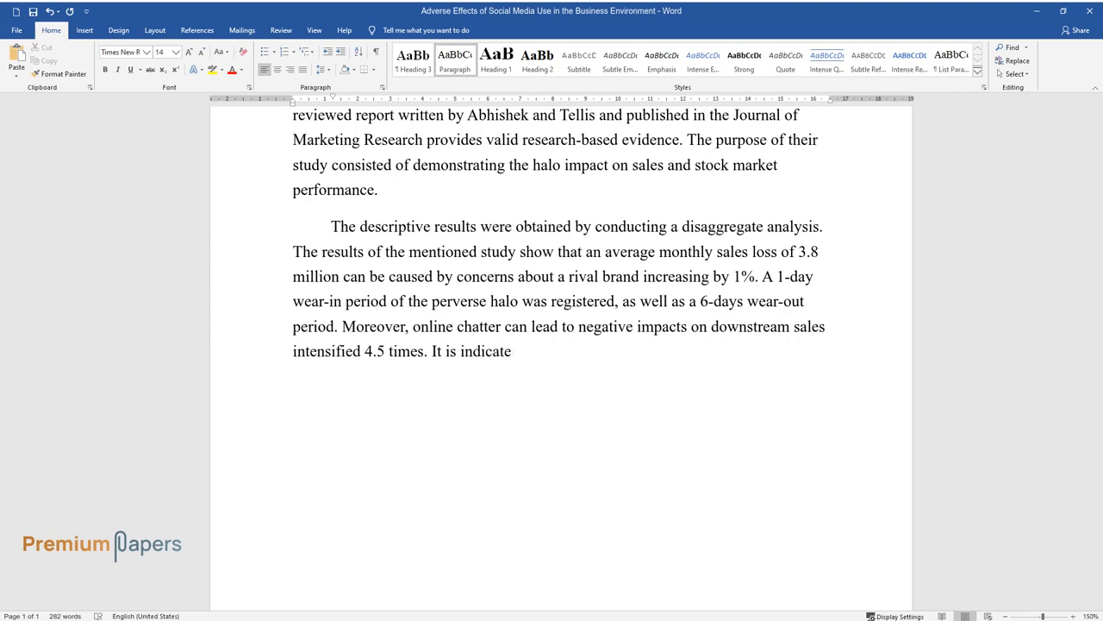
Step: Add the authors' advice on dialogue with consumers and gathering recall information to reduce risks
{"action": "type", "text": "d by the authors that to minimize the negative"}
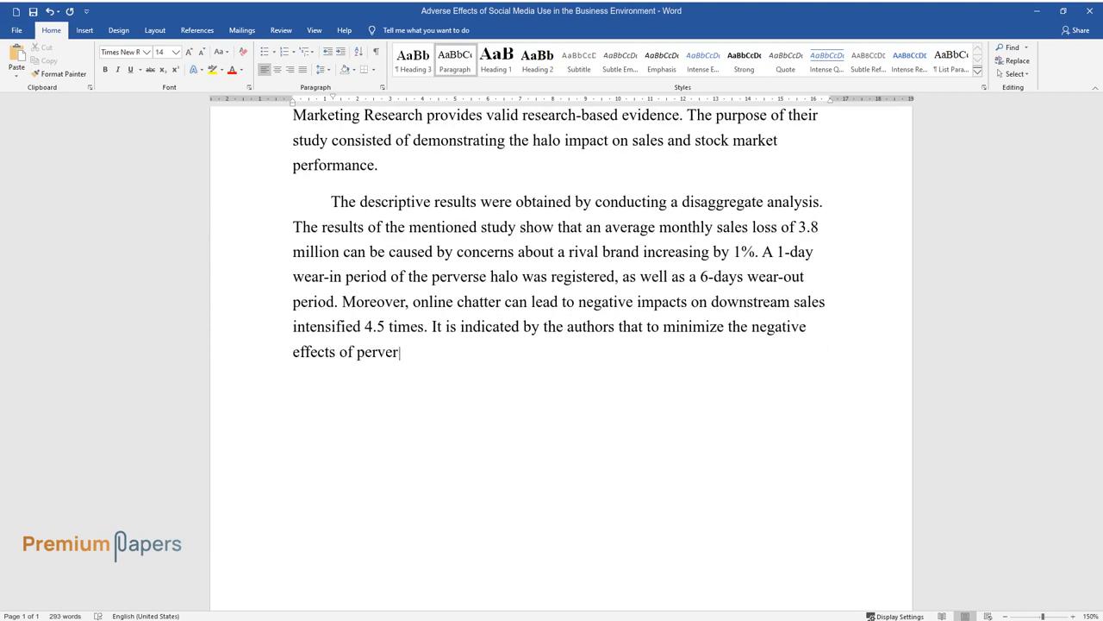
{"action": "type", "text": "se halo, social media management"}
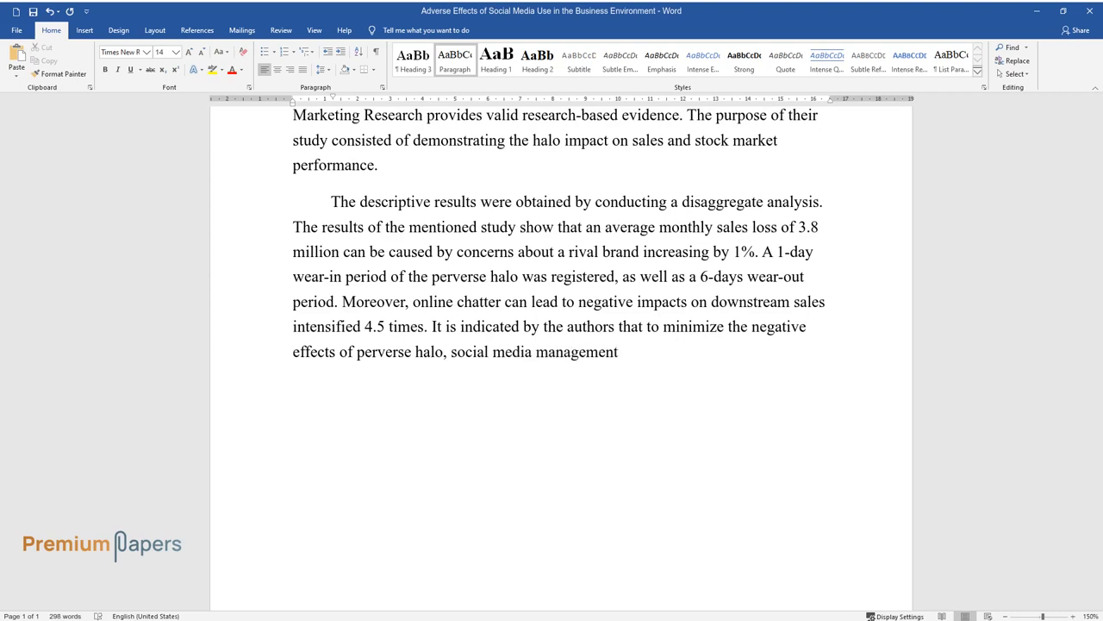
{"action": "type", "text": "must participate in a dialogue v"}
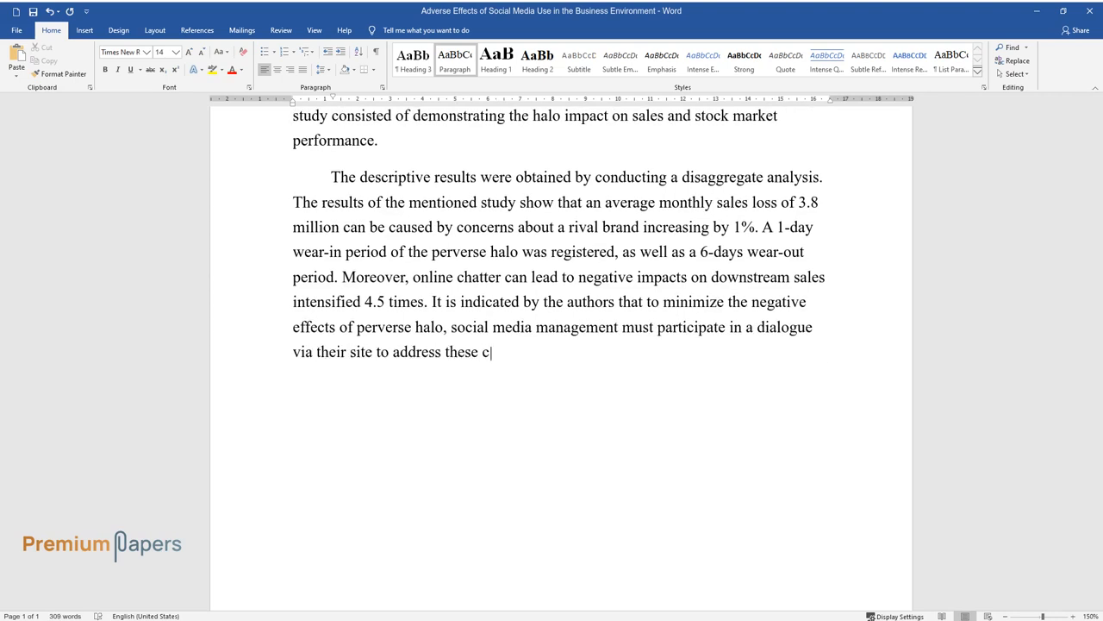
{"action": "type", "text": "oncerns. Problems related to recall require taking"}
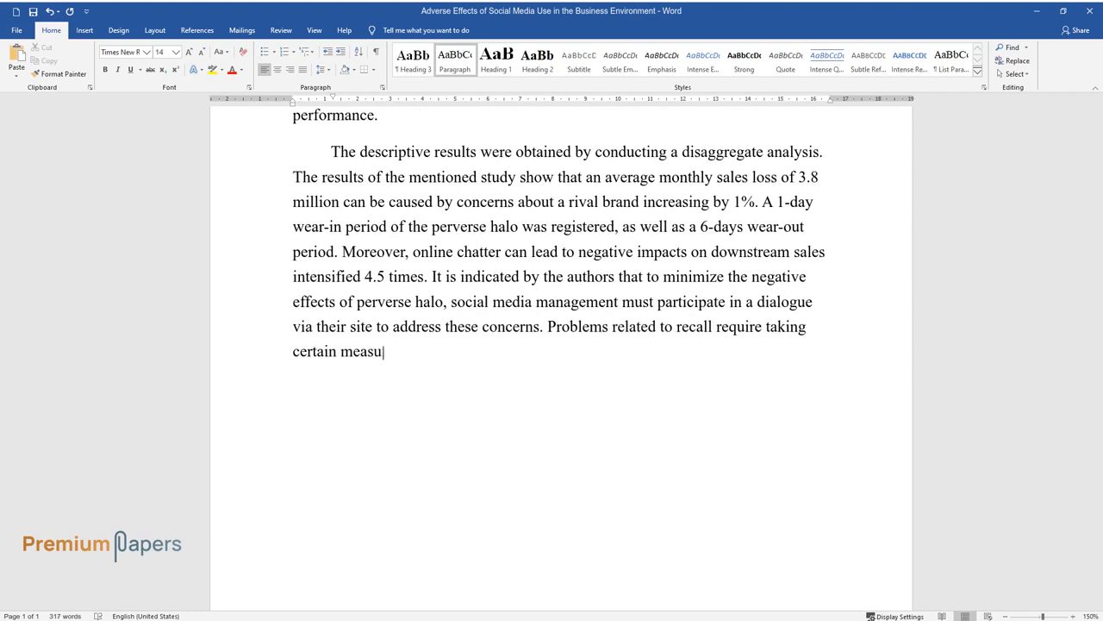
{"action": "type", "text": "res to avoid a spillover crisis in an enterprise. Information regarding"}
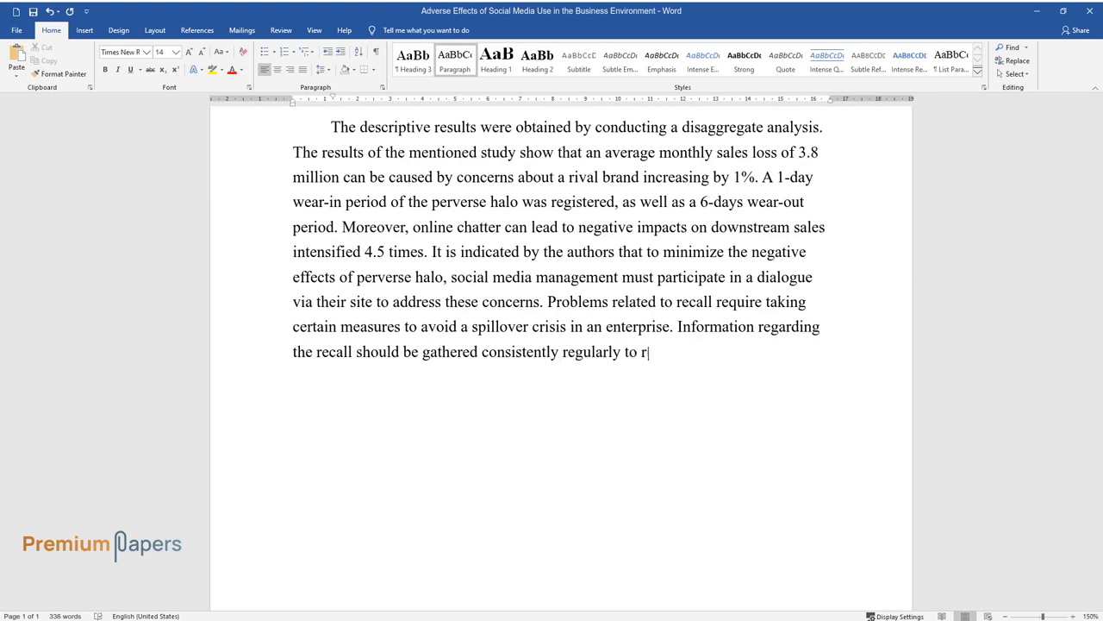
{"action": "type", "text": "educe the risks involved."}
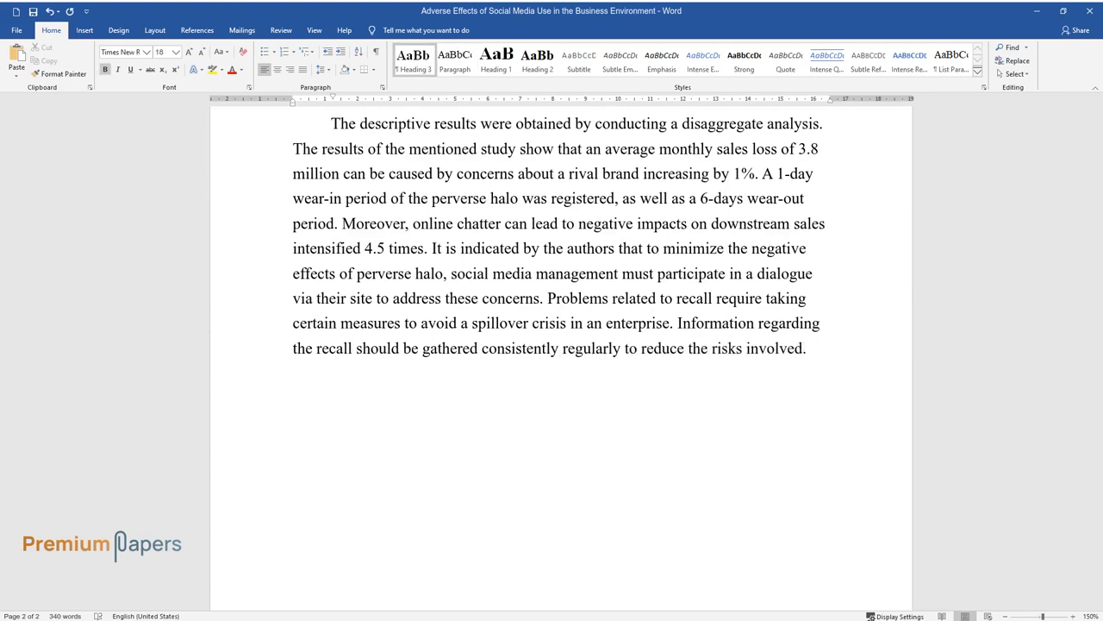
Step: Type the Negative Impact 2 heading and the opening on IT security risks and IT defense
{"action": "type", "text": "Negative Impact 2"}
{"action": "type", "text": "The use o"}
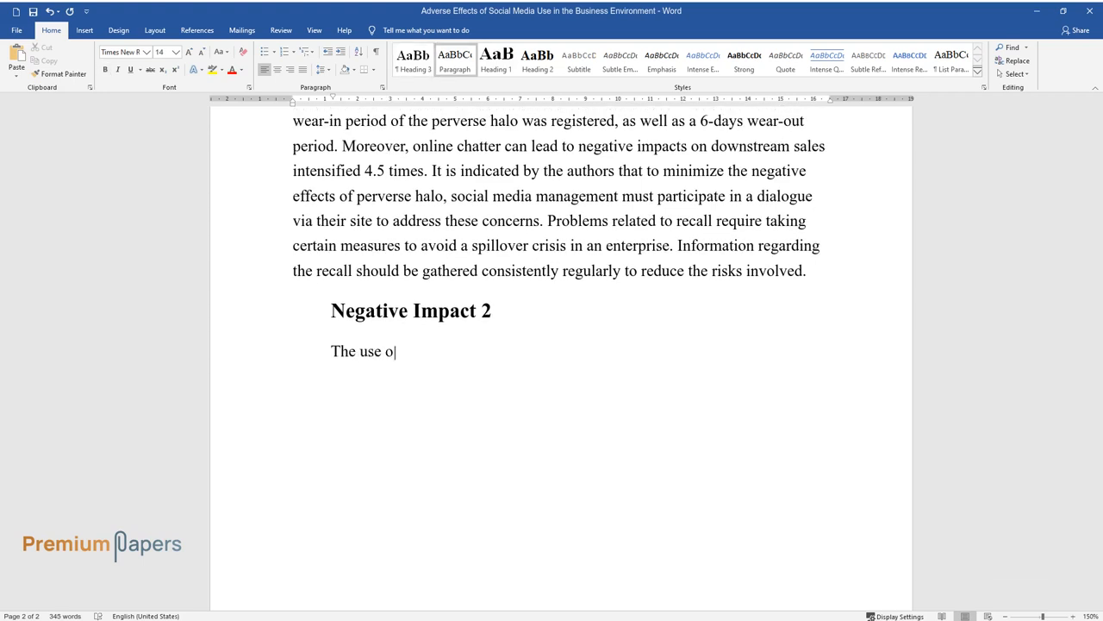
{"action": "type", "text": "f social media in a business environment makes a company"}
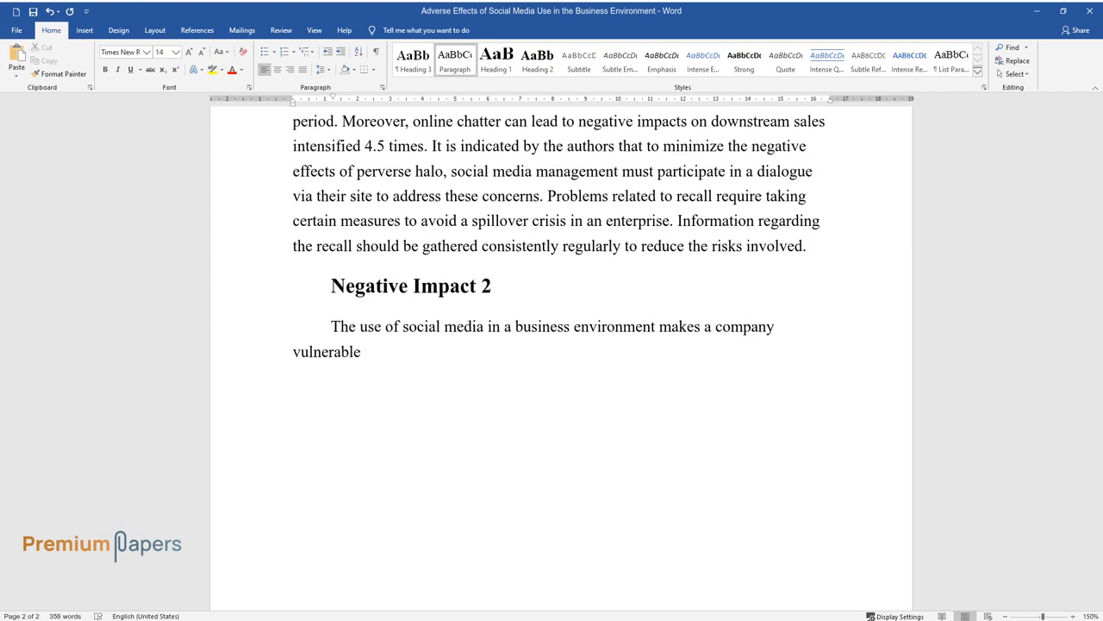
{"action": "type", "text": "to certain IT security risks. It"}
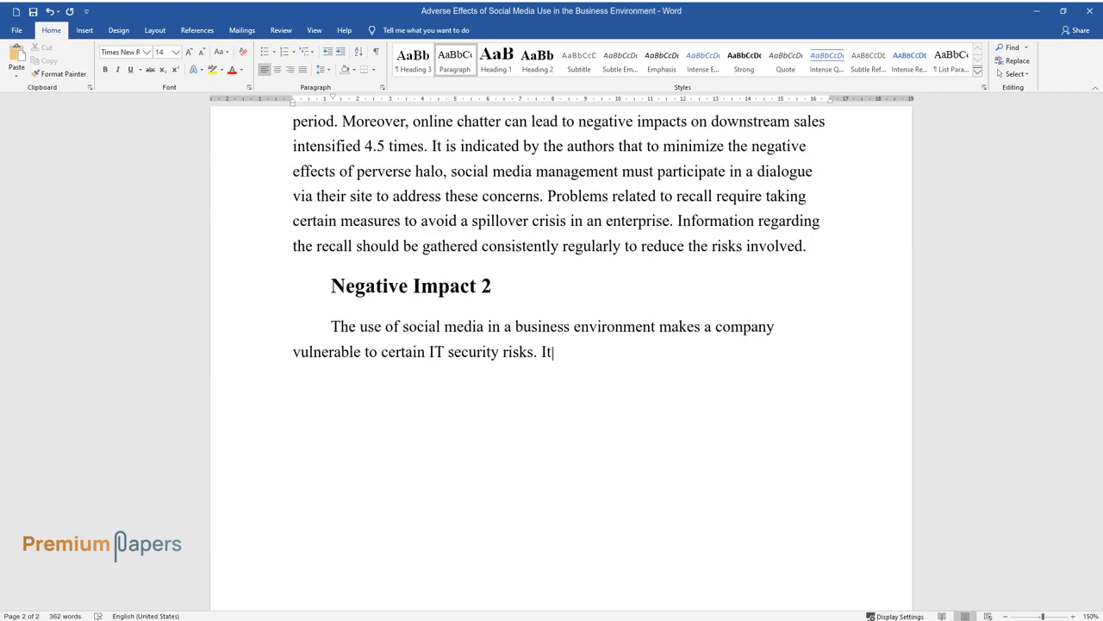
{"action": "type", "text": "is crucial to address the issue o"}
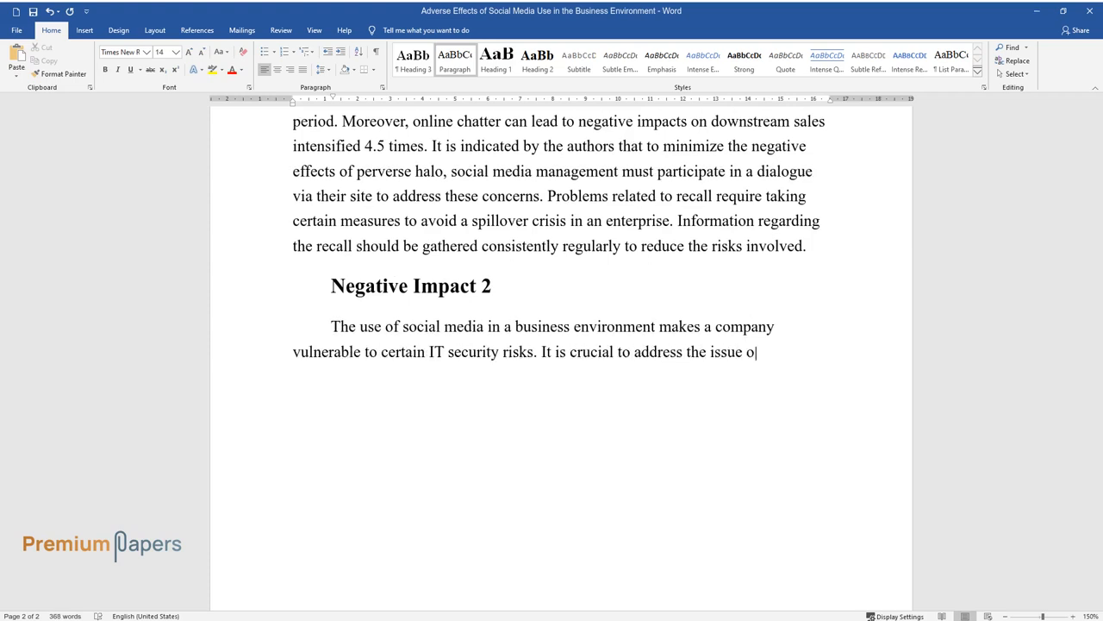
{"action": "type", "text": "f IT defense, including the defense against hackers and identity t"}
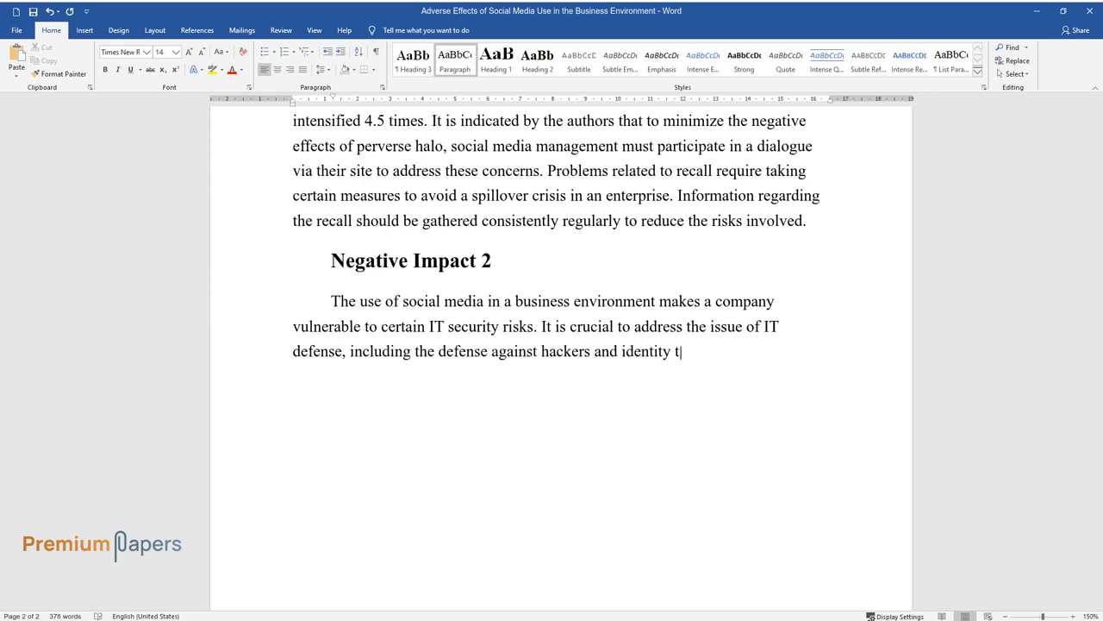
Step: Describe the Ponemon Institute study, its census and survey evidence, and its 614 survey respondents
{"action": "type", "text": "heft. The study results discussed"}
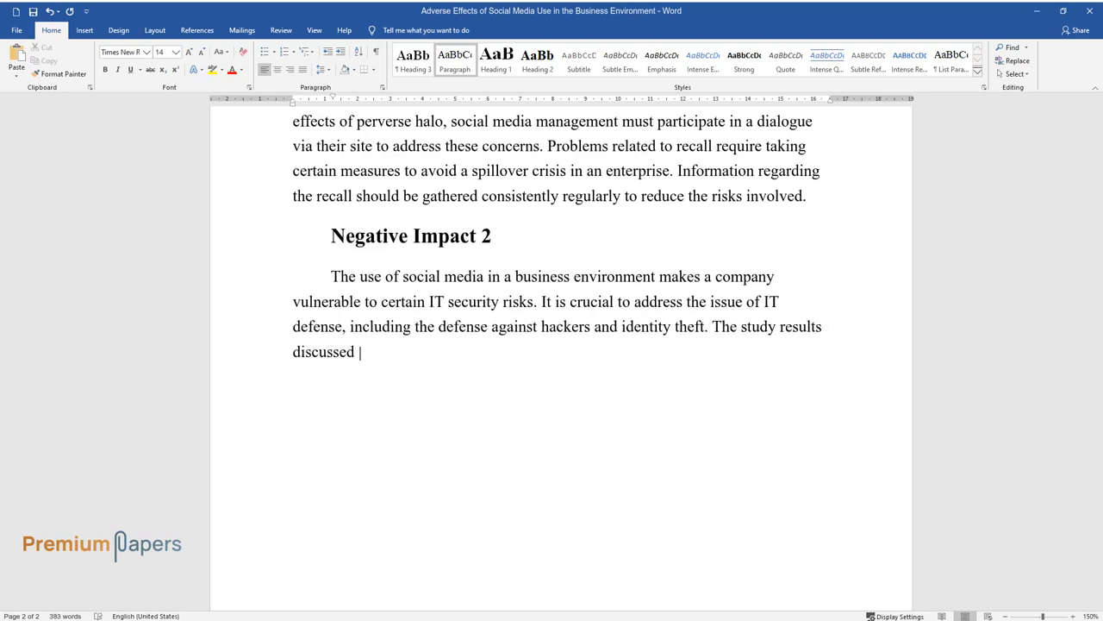
{"action": "type", "text": "below come from a peer-reviewed a"}
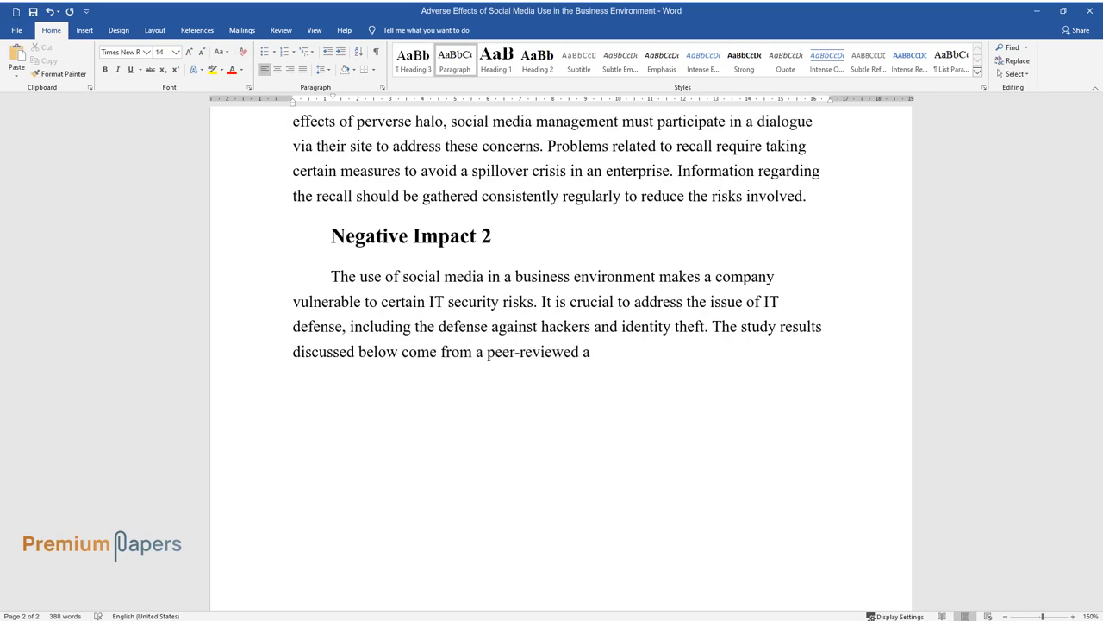
{"action": "type", "text": "article published by the Ponemon I"}
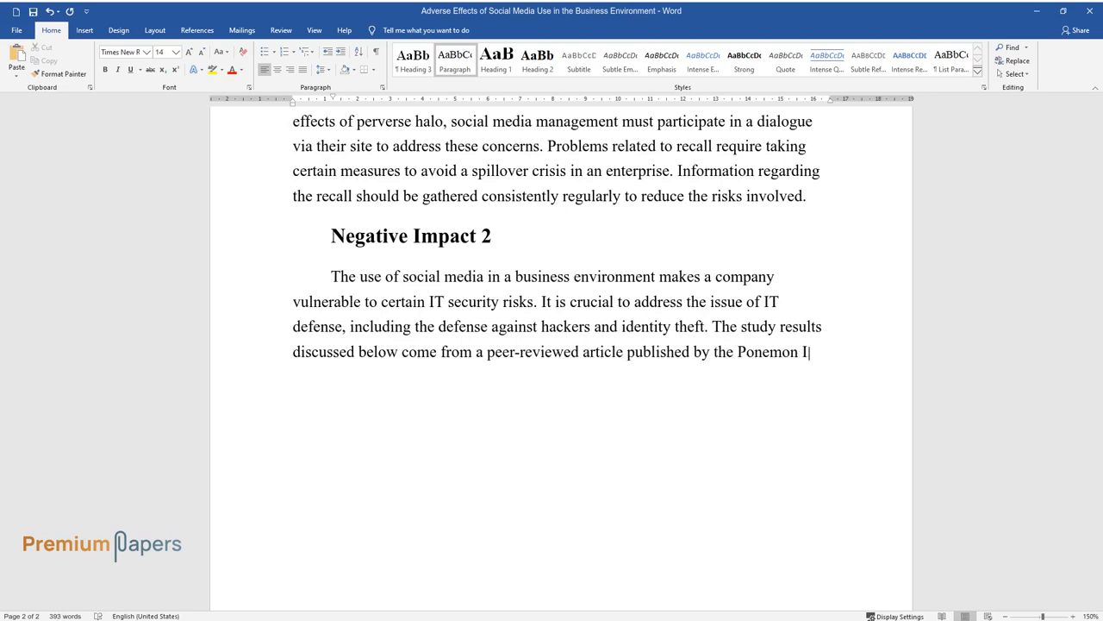
{"action": "type", "text": "nstitute, which is devoted to cond"}
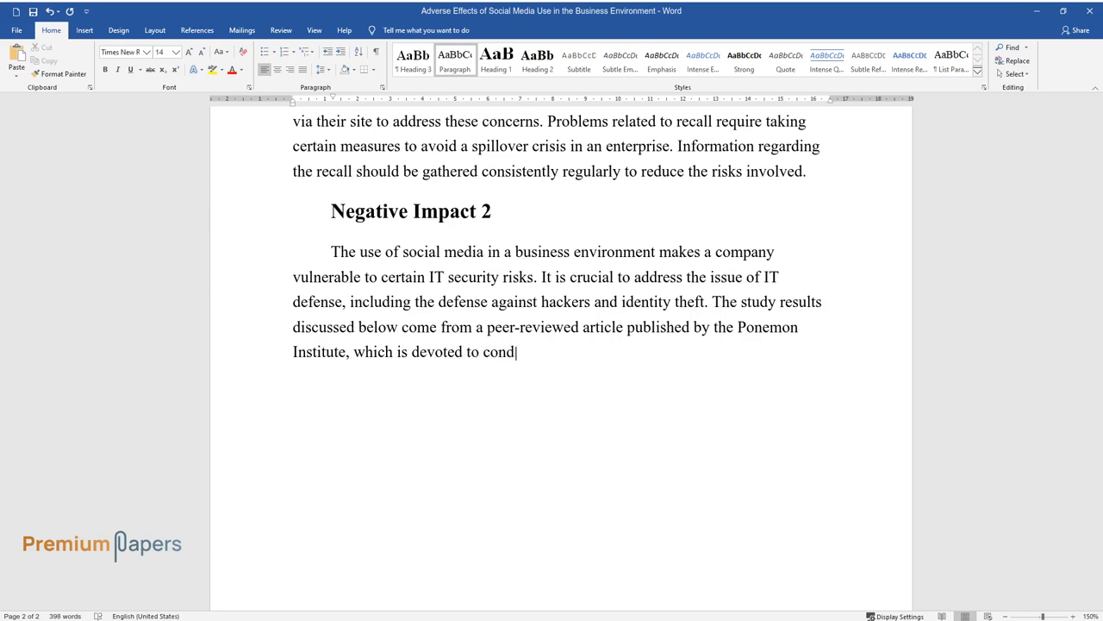
{"action": "type", "text": "ucting independent research on sales"}
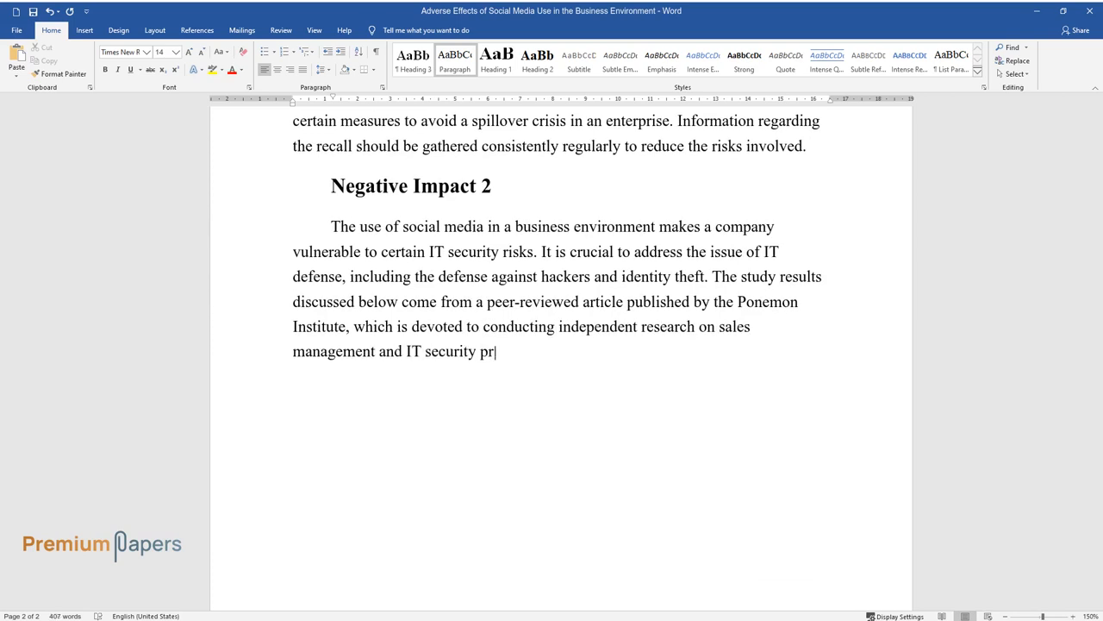
{"action": "type", "text": "oblems. The evidence comes from ce"}
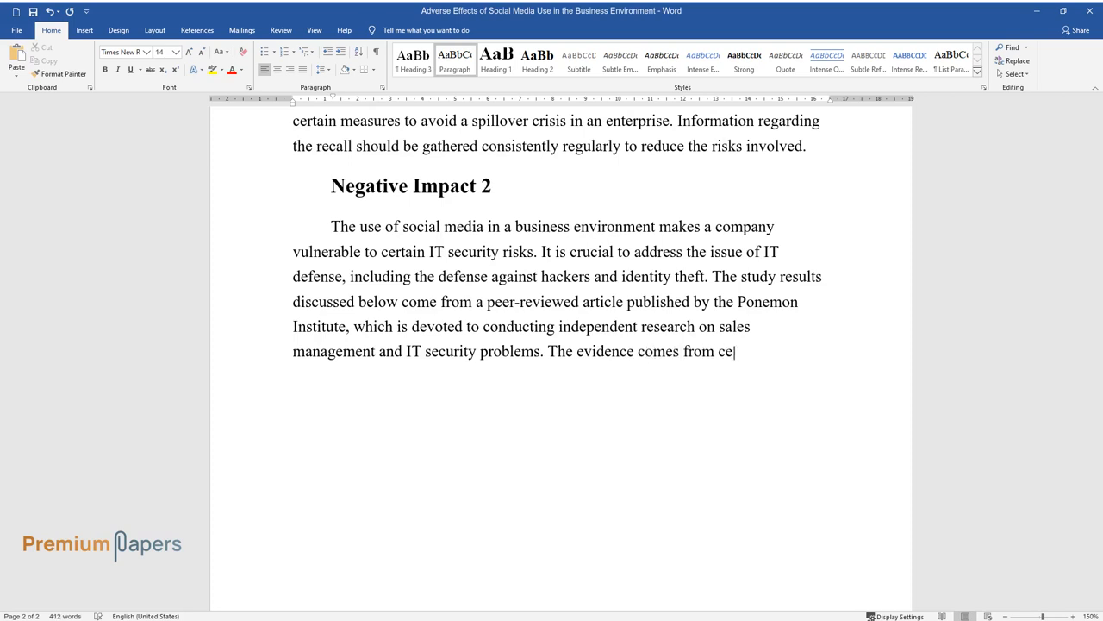
{"action": "type", "text": "nsus data and surveys. The purpos"}
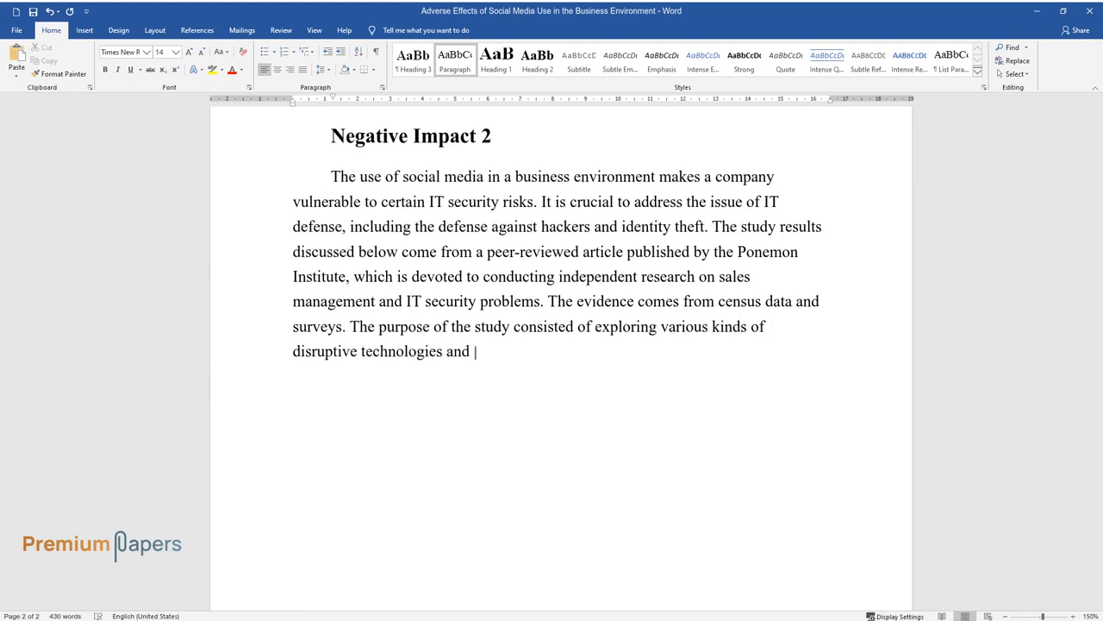
{"action": "type", "text": "their impact on the productivity and security systems"}
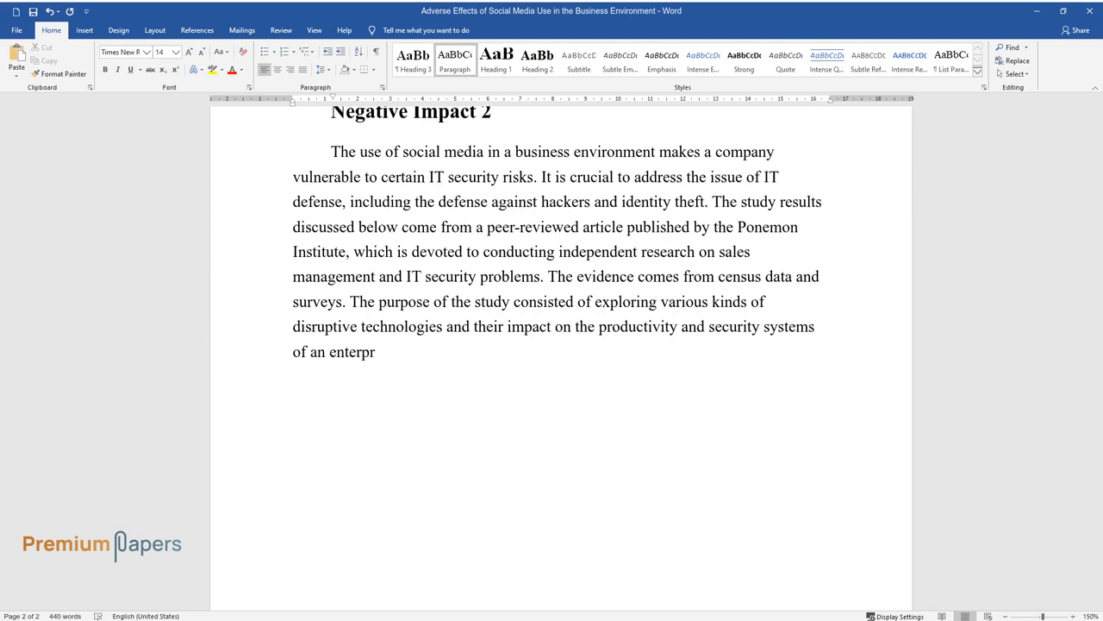
{"action": "type", "text": "ise. Six hundred and fourteen survey respondents are reported to have"}
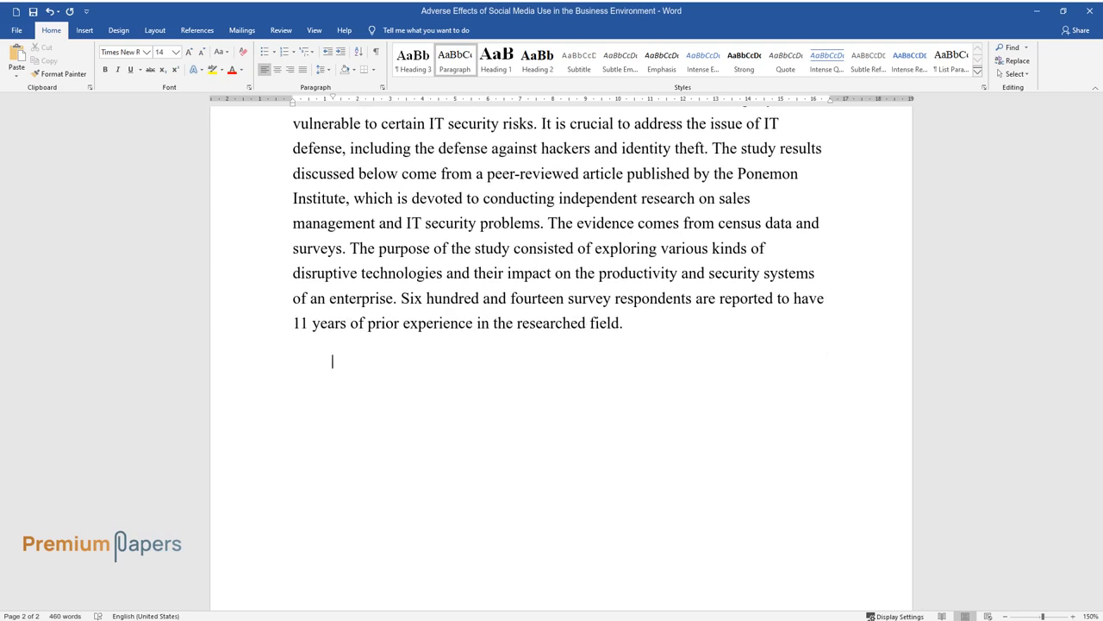
Step: Report that most respondents expect a cyber-attack and 53 percent lack technological solutions
{"action": "type", "text": "The results of the s"}
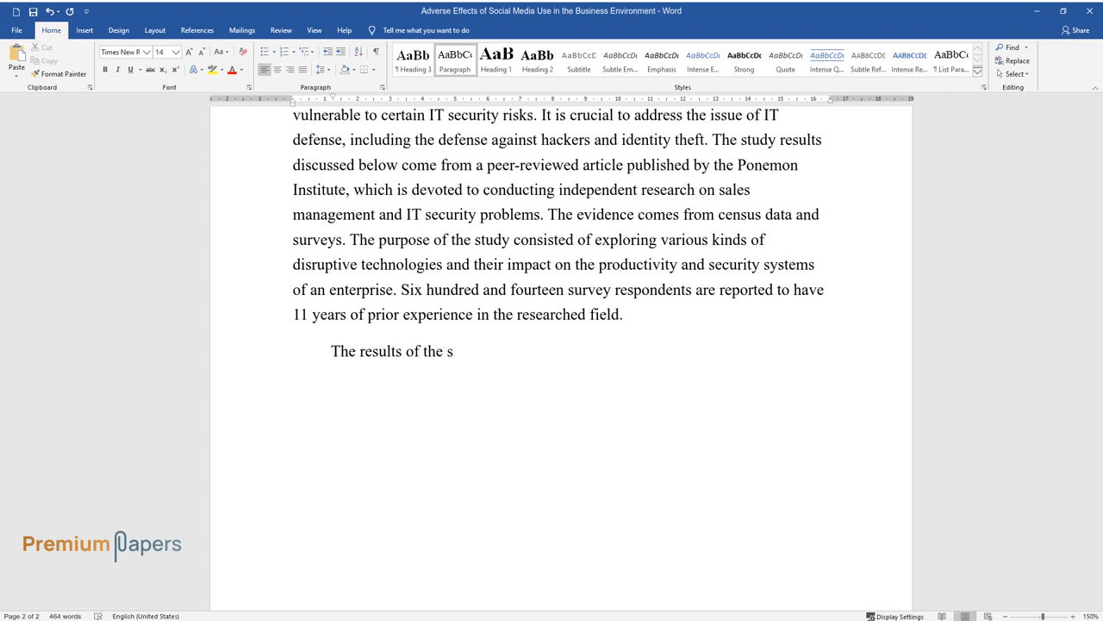
{"action": "type", "text": "tudy indicate that the majority o"}
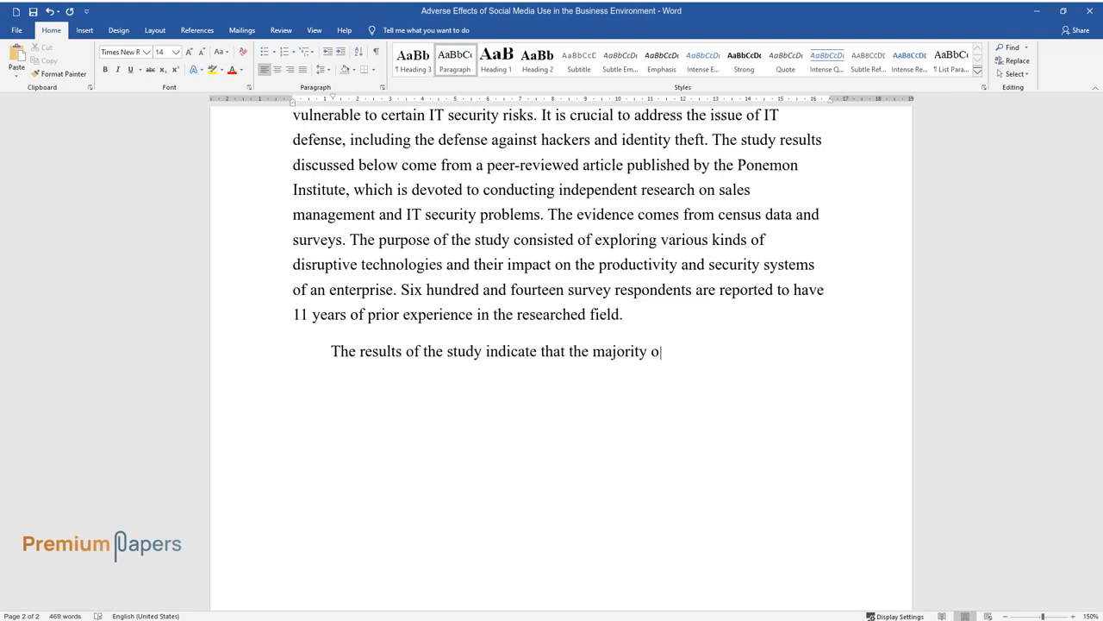
{"action": "type", "text": "f respondents consider a cyber-att"}
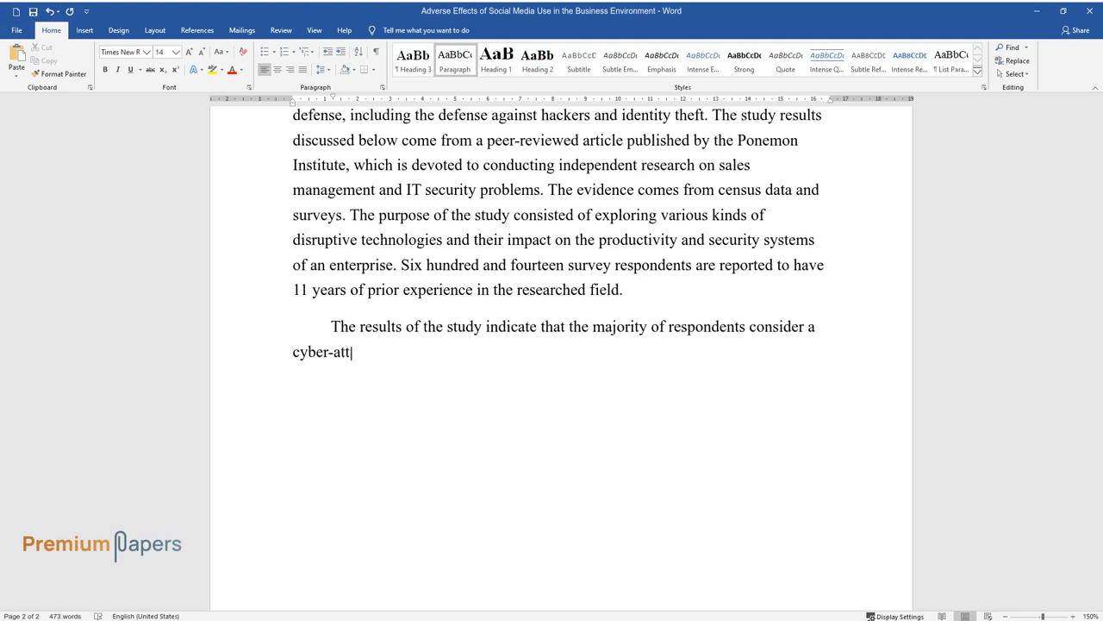
{"action": "type", "text": "ack to be likely. It was determin"}
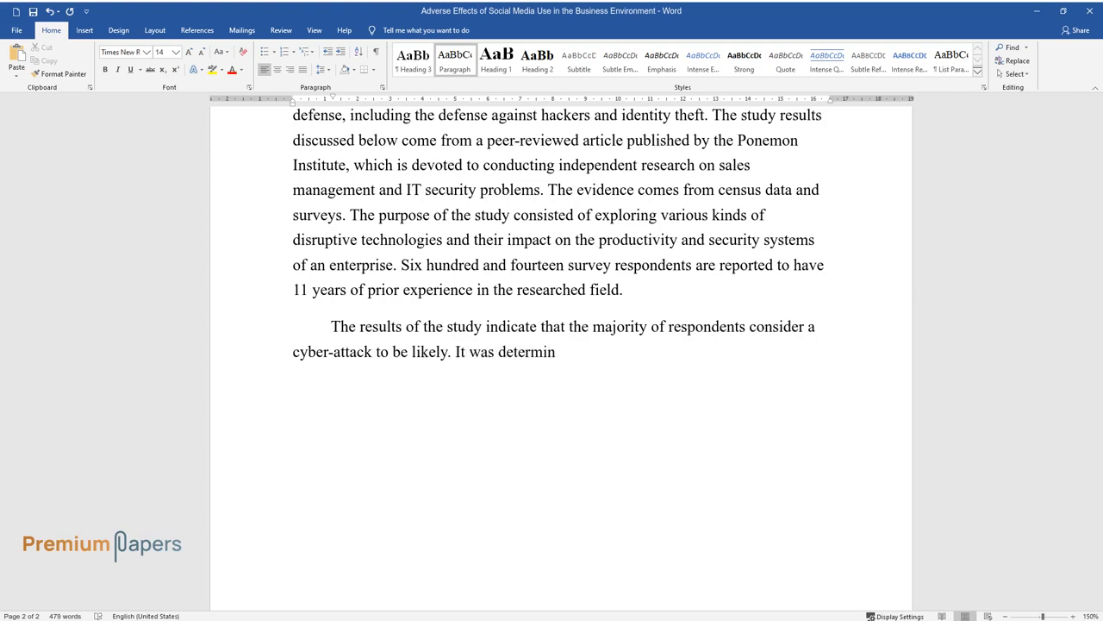
{"action": "type", "text": "ed that there exist the necessary"}
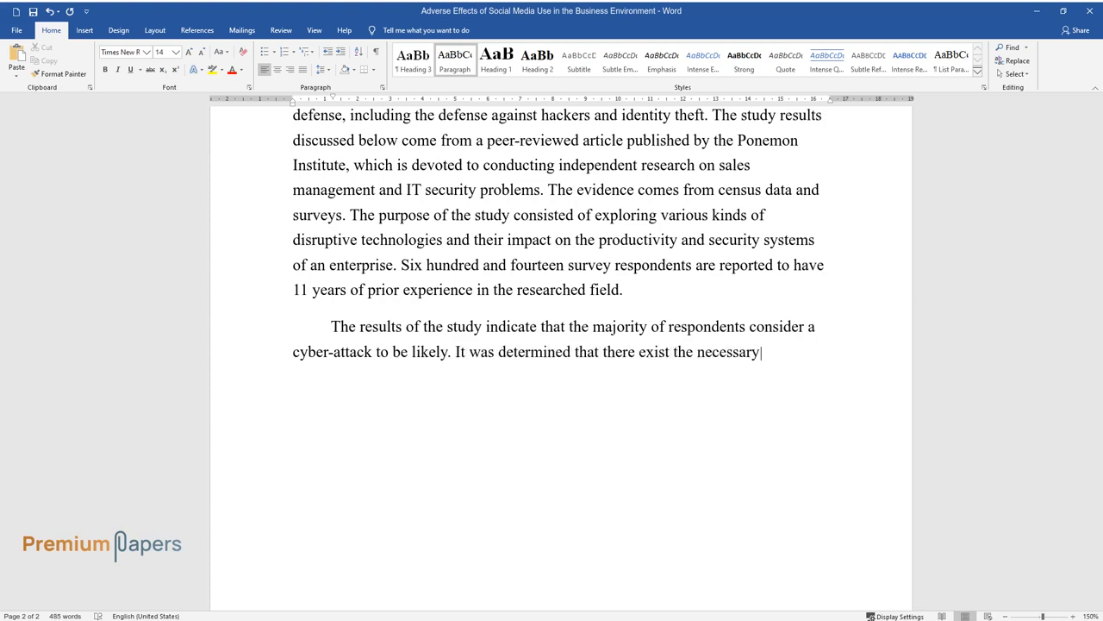
{"action": "type", "text": "strategies and procedures aimed at IT security improvement, but the essential technological defense"}
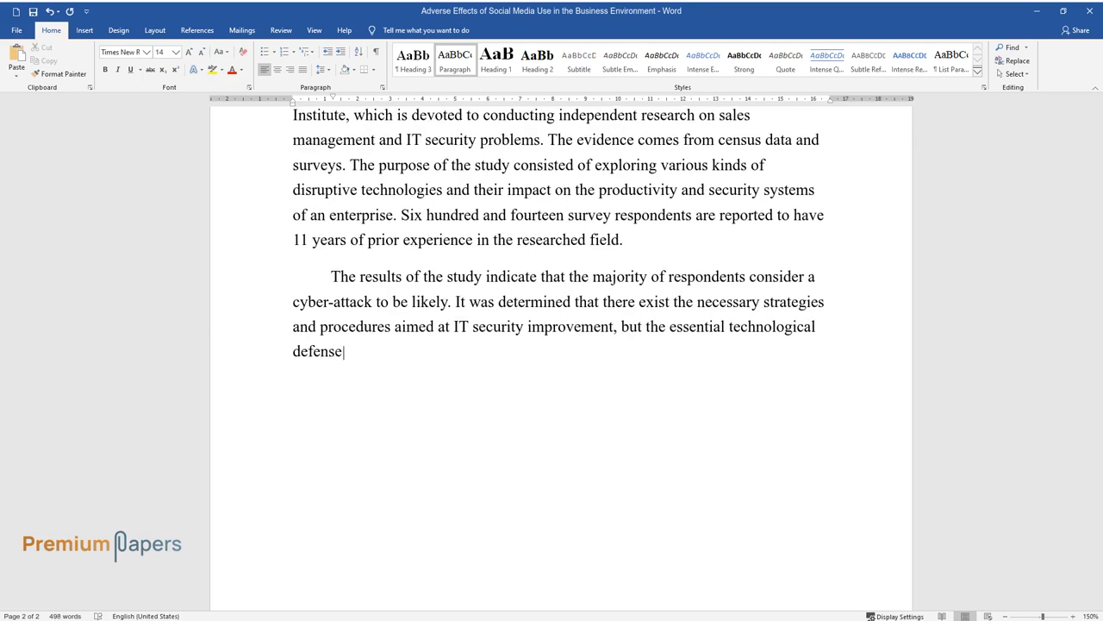
{"action": "type", "text": "systems are often unavailable. A"}
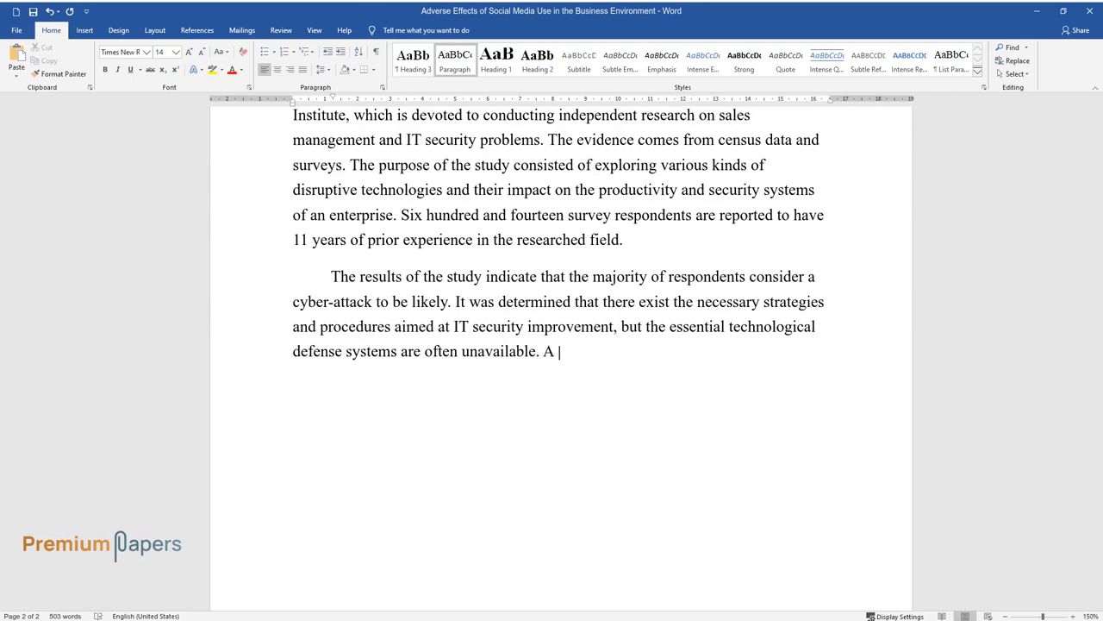
{"action": "type", "text": "lack of necessary technological s"}
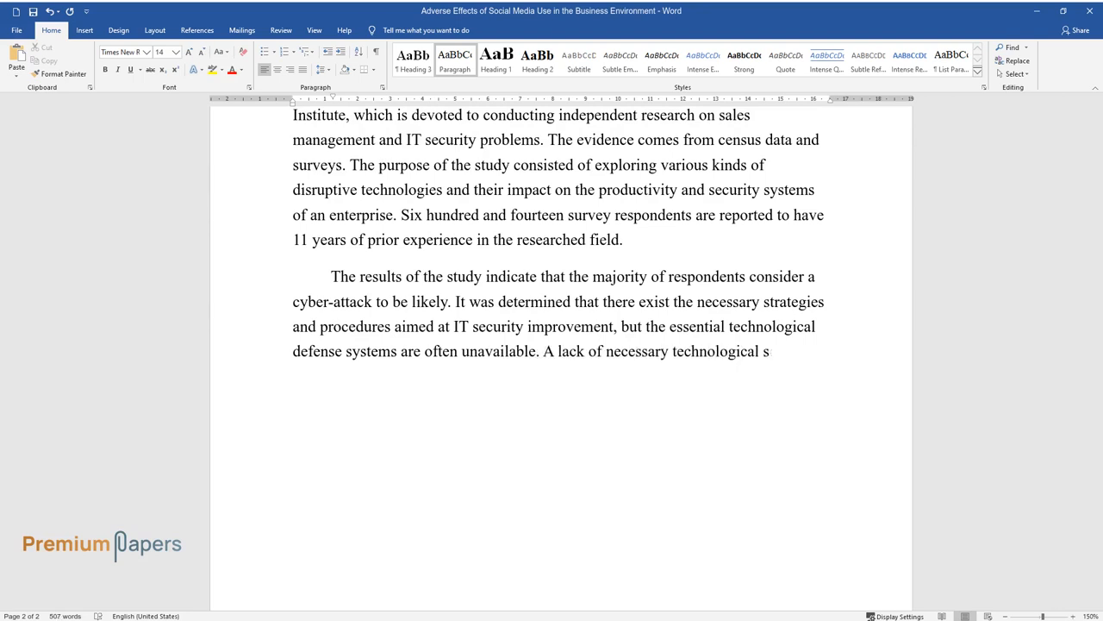
{"action": "type", "text": "olutions was indicated by 53 percent of respondents. It is crucial"}
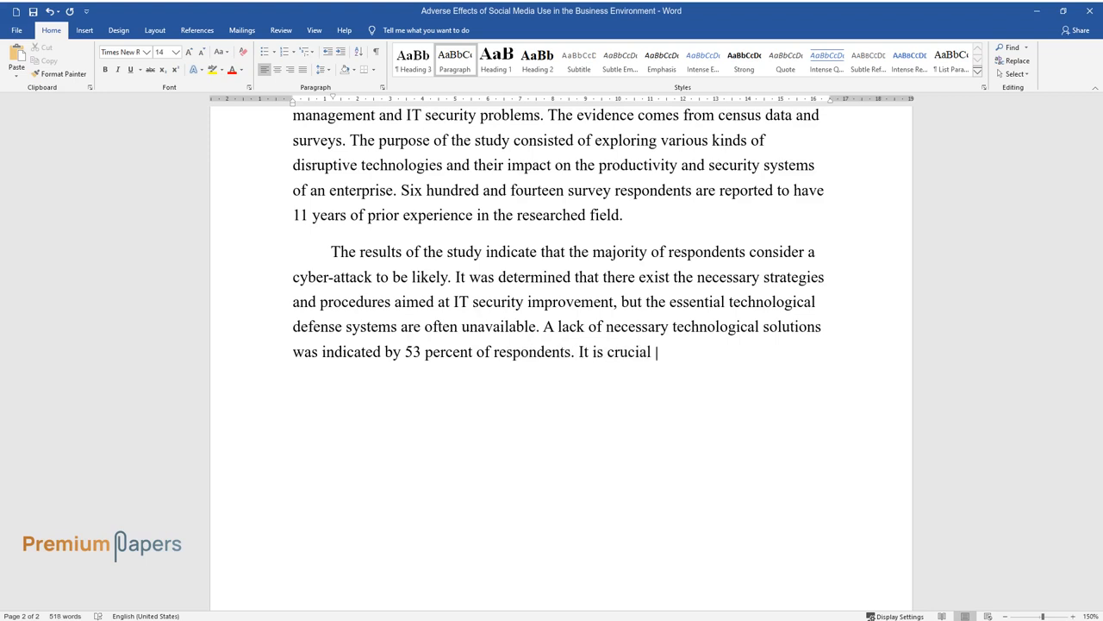
Step: Conclude on high cyber-risk likelihood and the need to regularly upgrade IT defense systems
{"action": "type", "text": "to acknowledge the high likelihoo"}
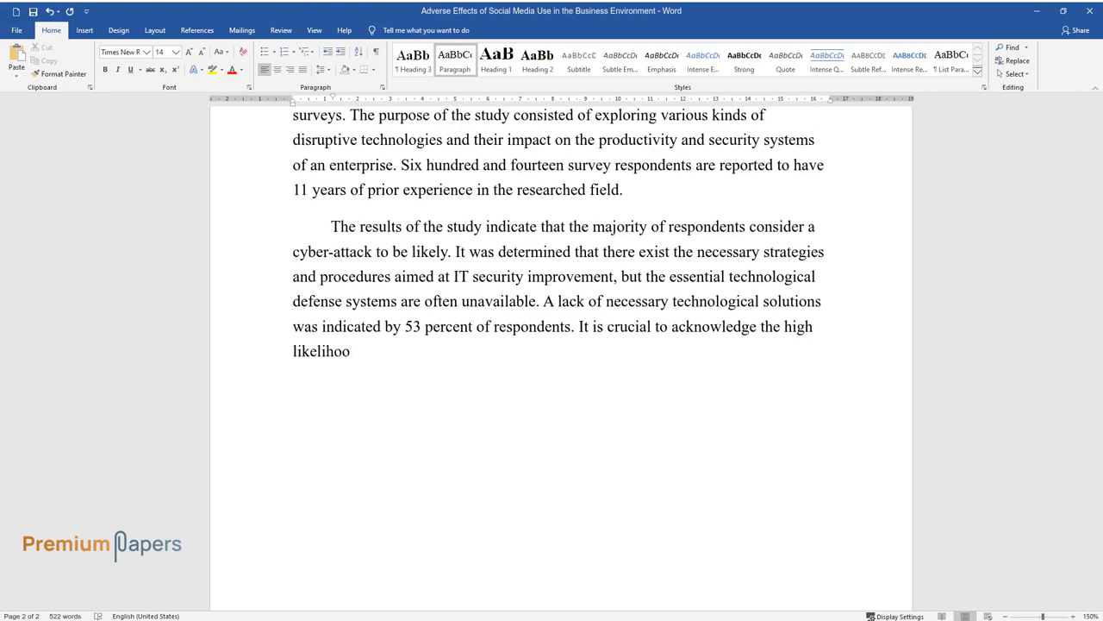
{"action": "type", "text": "d of cyber-risks in case social media tools are employed by enterprise"}
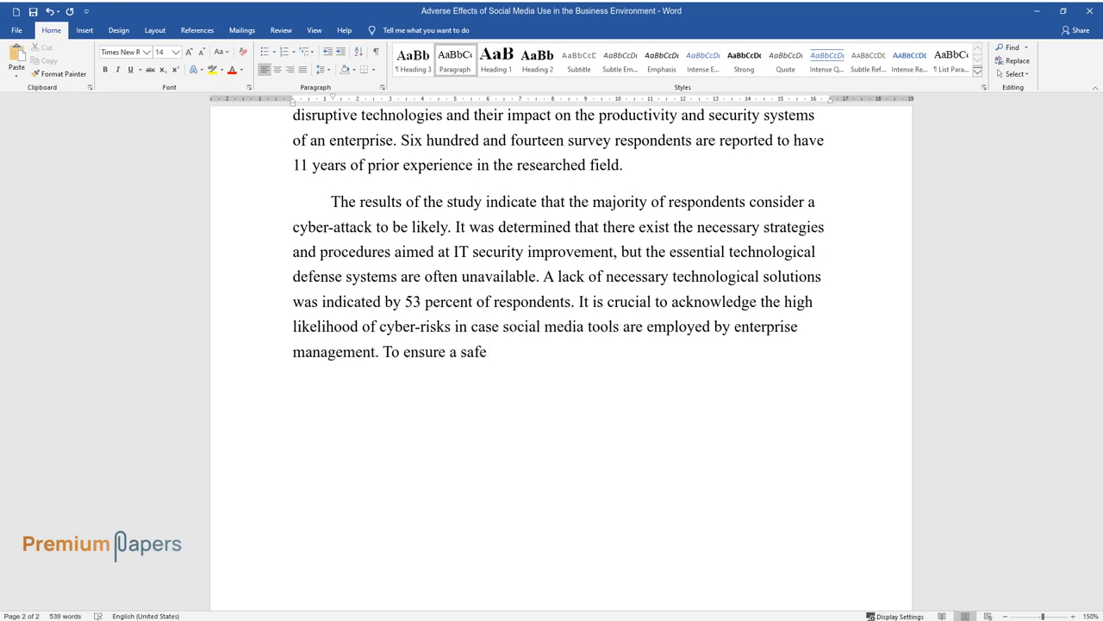
{"action": "type", "text": "and stable social networking system, it is necessary"}
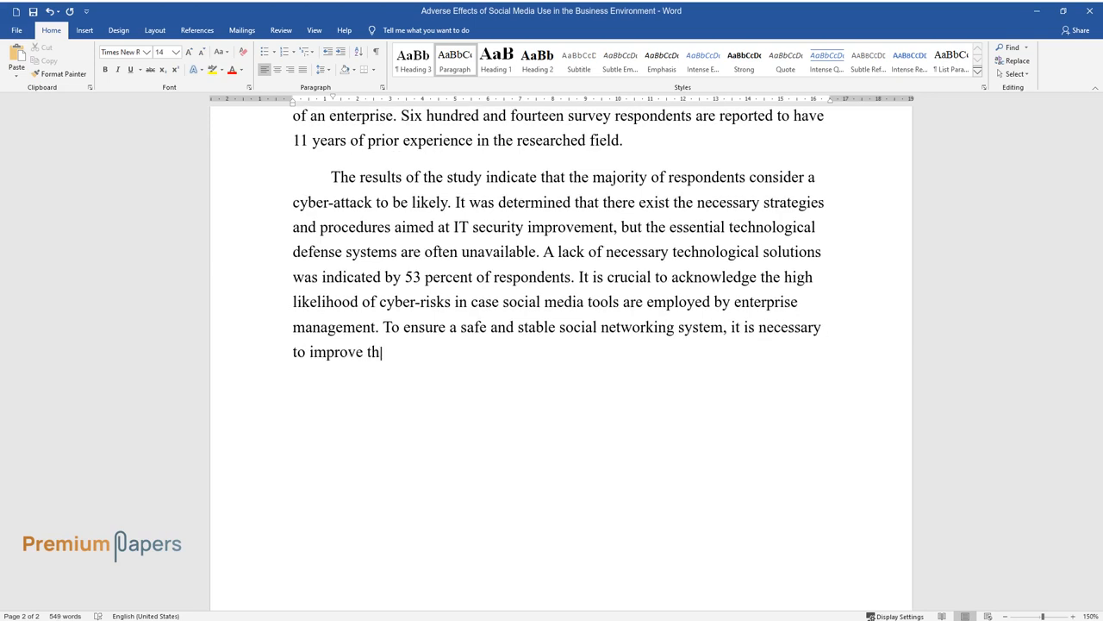
{"action": "type", "text": "e computer network security struct"}
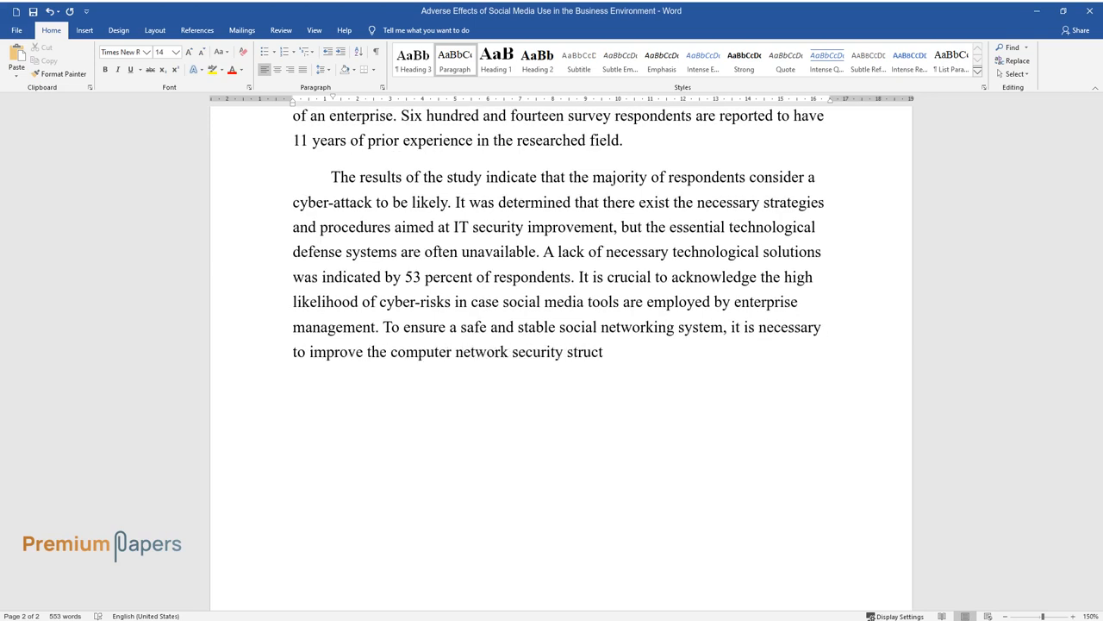
{"action": "type", "text": "ures. Since cybercrimes have beco"}
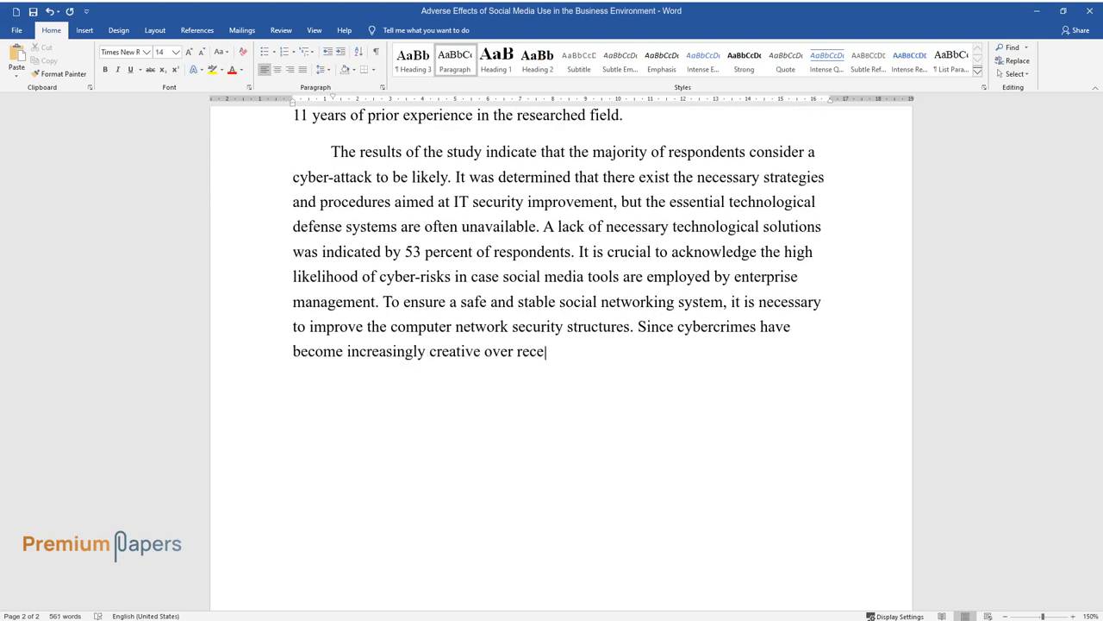
{"action": "type", "text": "nt years, there is a vital need t"}
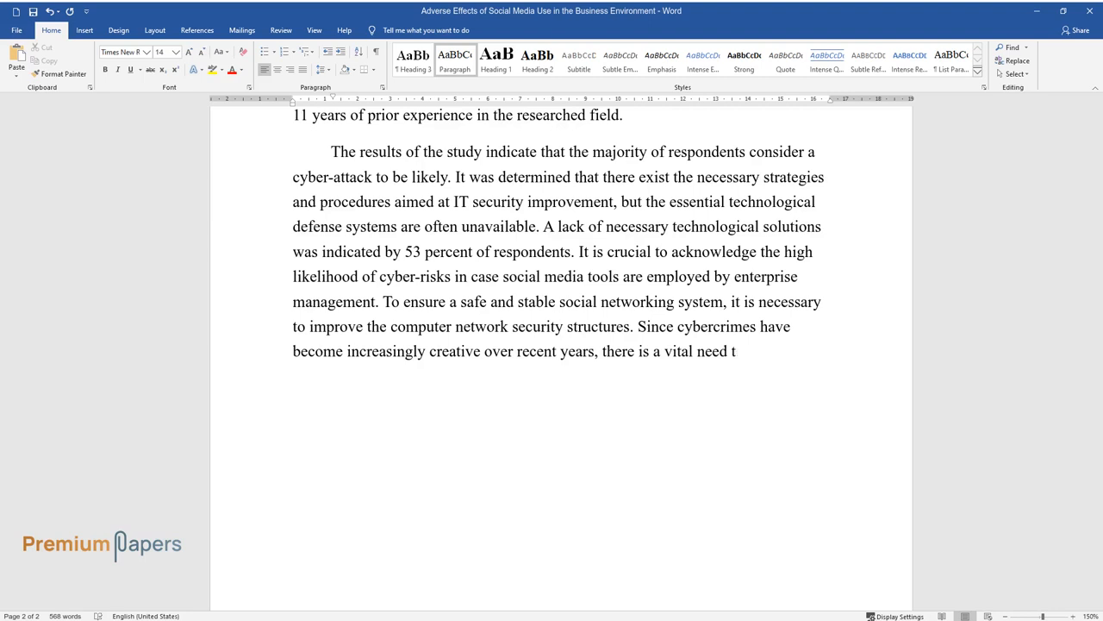
{"action": "type", "text": "o upgrade and improve IT defense"}
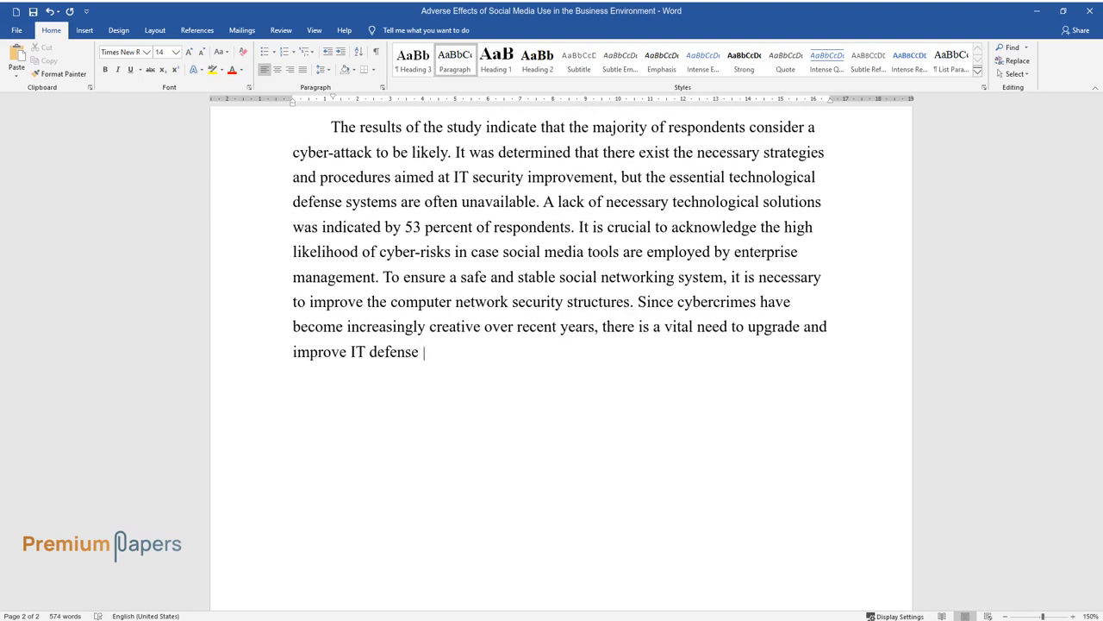
{"action": "type", "text": "systems consistently and regularly."}
{"action": "type", "text": "Negative"}
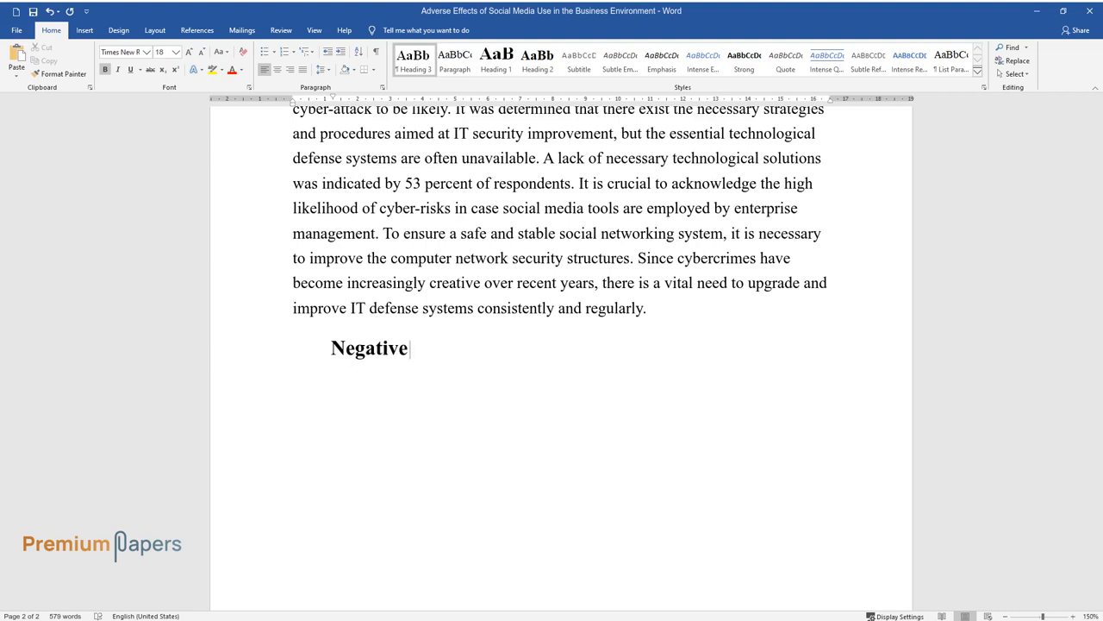
Step: Type the Negative Impact 3 heading and introduce Hajli and Sims's SEM-PLS study in Technology Forecasting & Social Change
{"action": "type", "text": "Impact 3"}
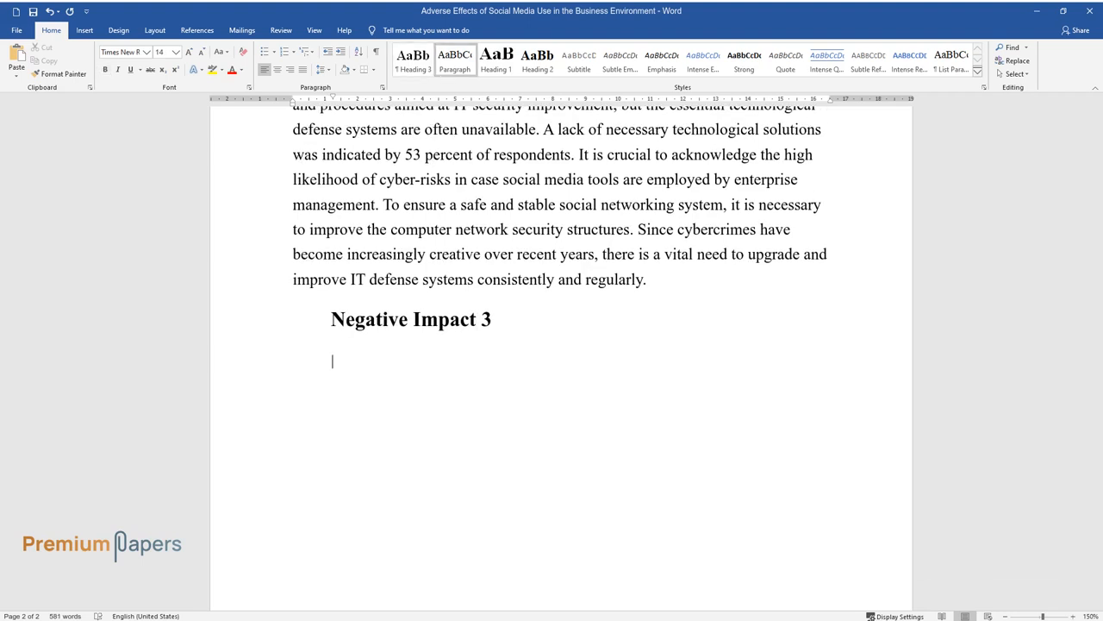
{"action": "type", "text": "Employing social media tools"}
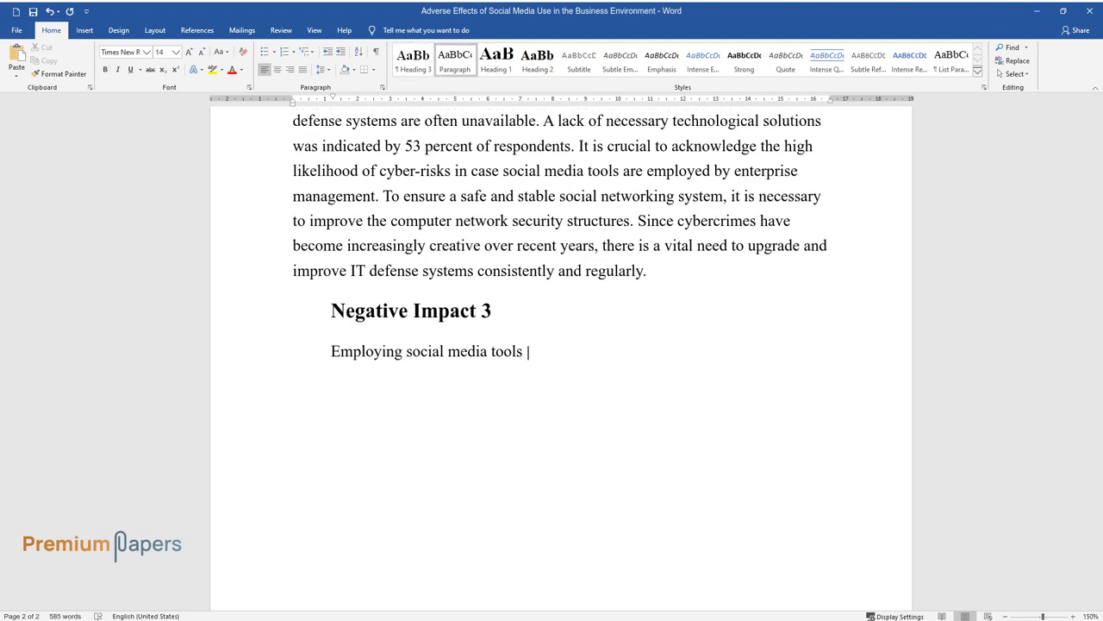
{"action": "type", "text": "can result in a transfer of powe"}
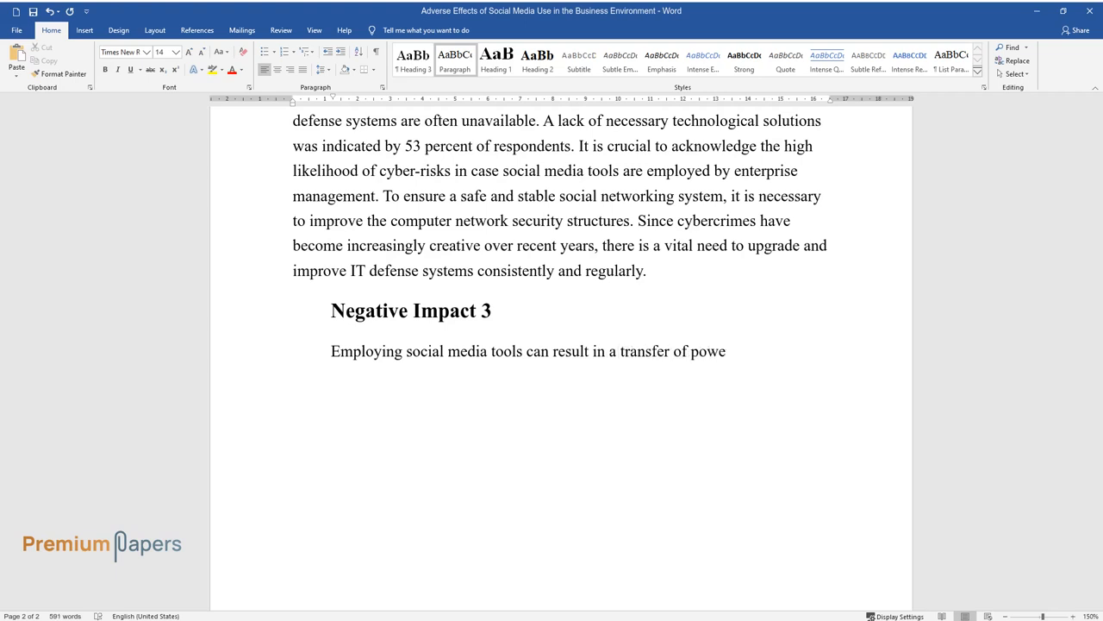
{"action": "type", "text": "r from sellers to buyers. Hajli"}
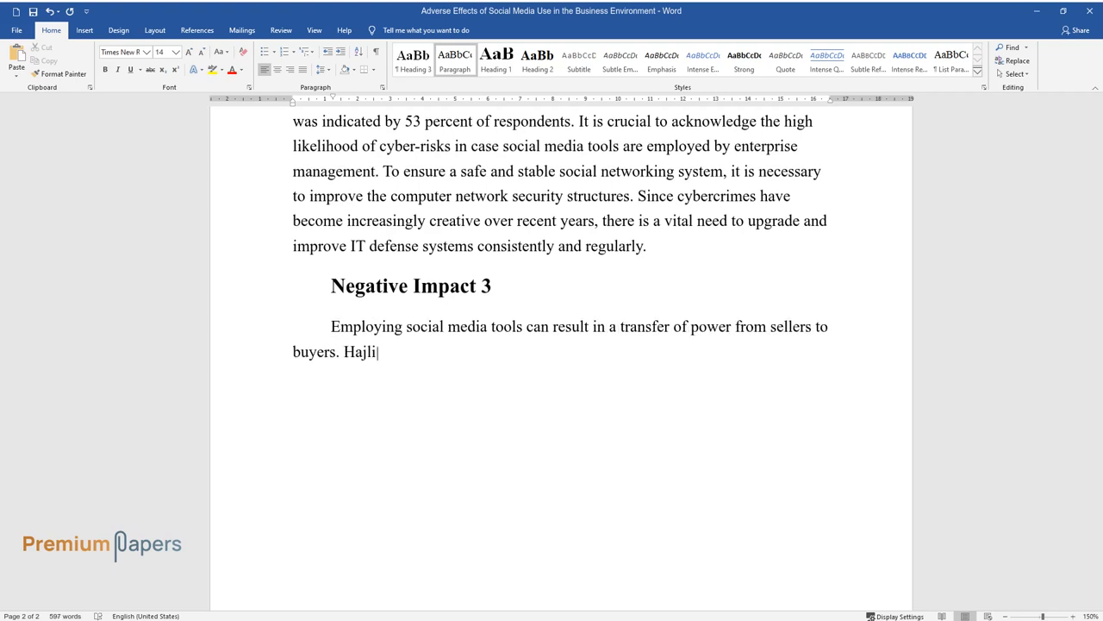
{"action": "type", "text": "and Sims have conducted a study"}
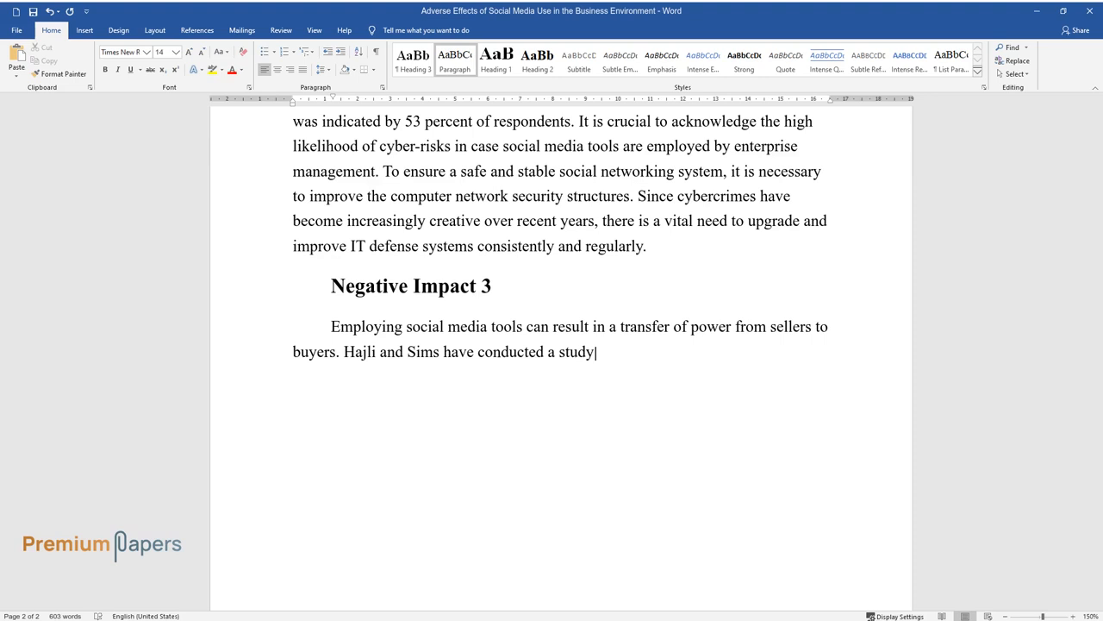
{"action": "type", "text": "by employing the SEM-PLS model"}
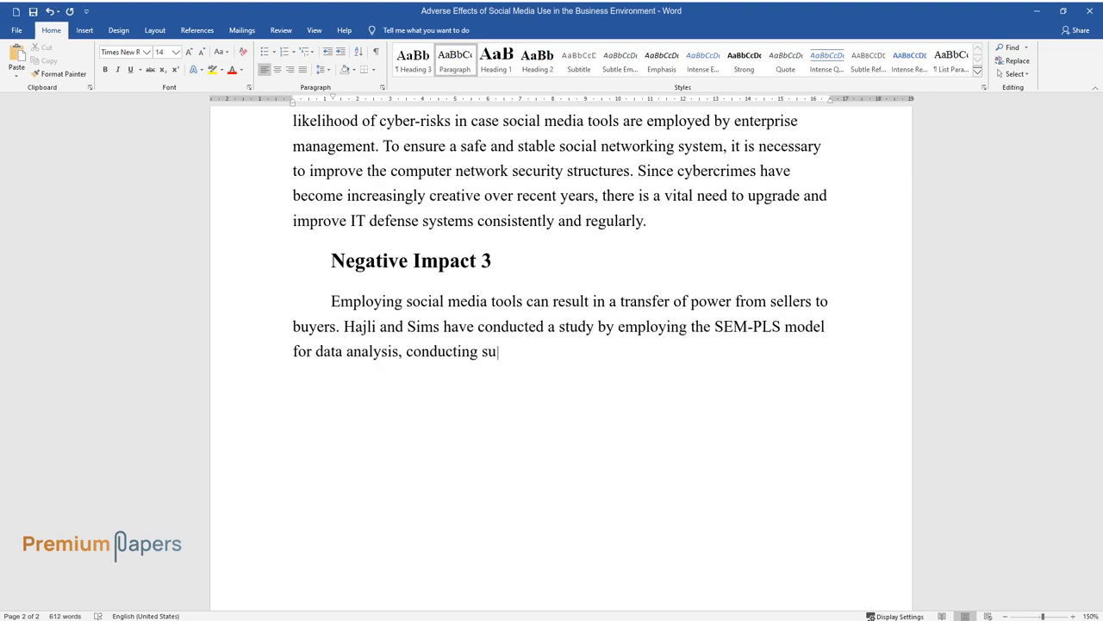
{"action": "type", "text": "rveys, and collecting census dat"}
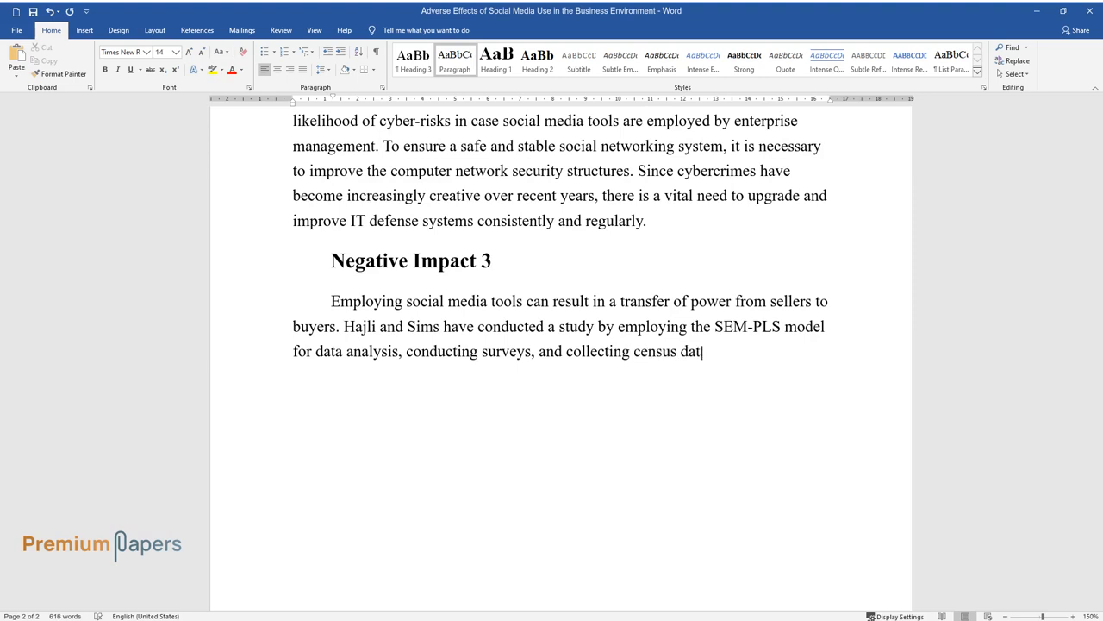
{"action": "type", "text": ". Their article was published"}
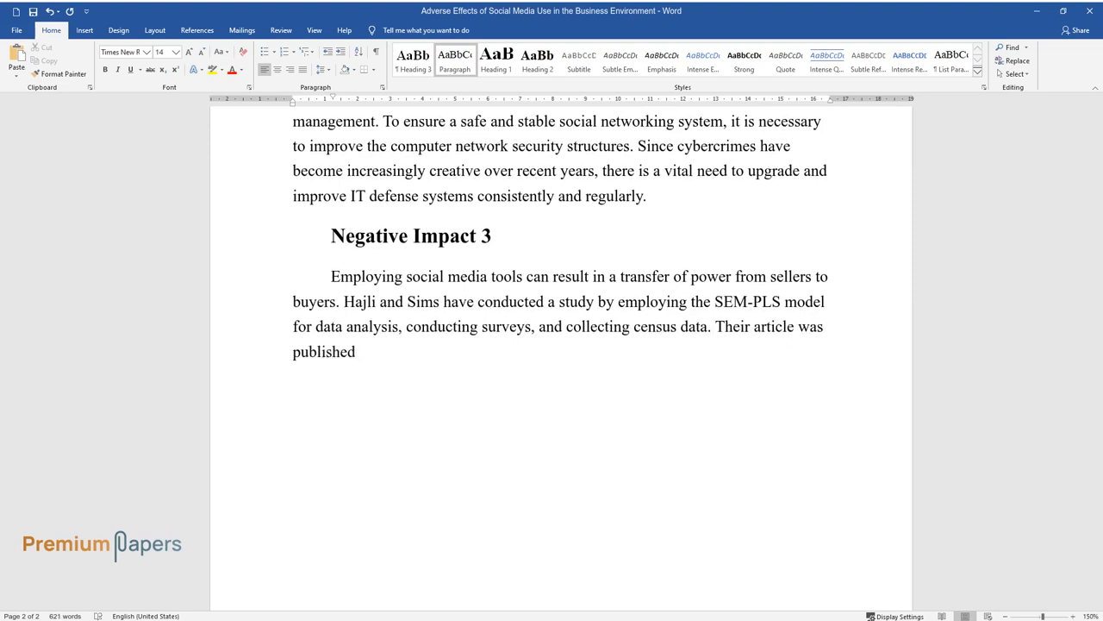
{"action": "type", "text": "in the Technology Forecasting &"}
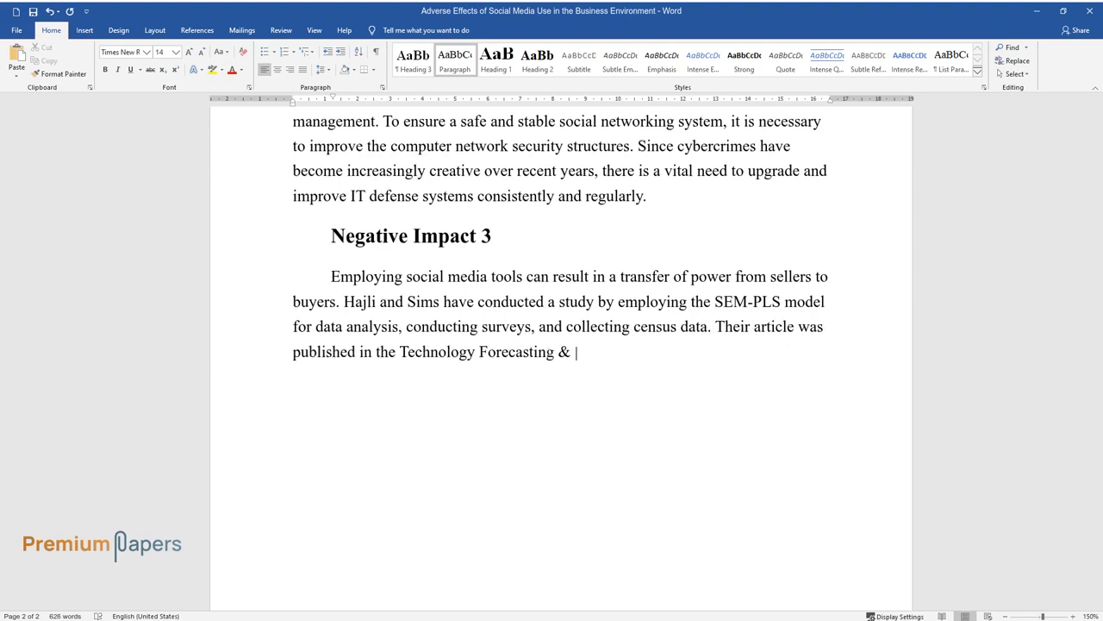
{"action": "type", "text": "Social Change and was peer-reviewed."}
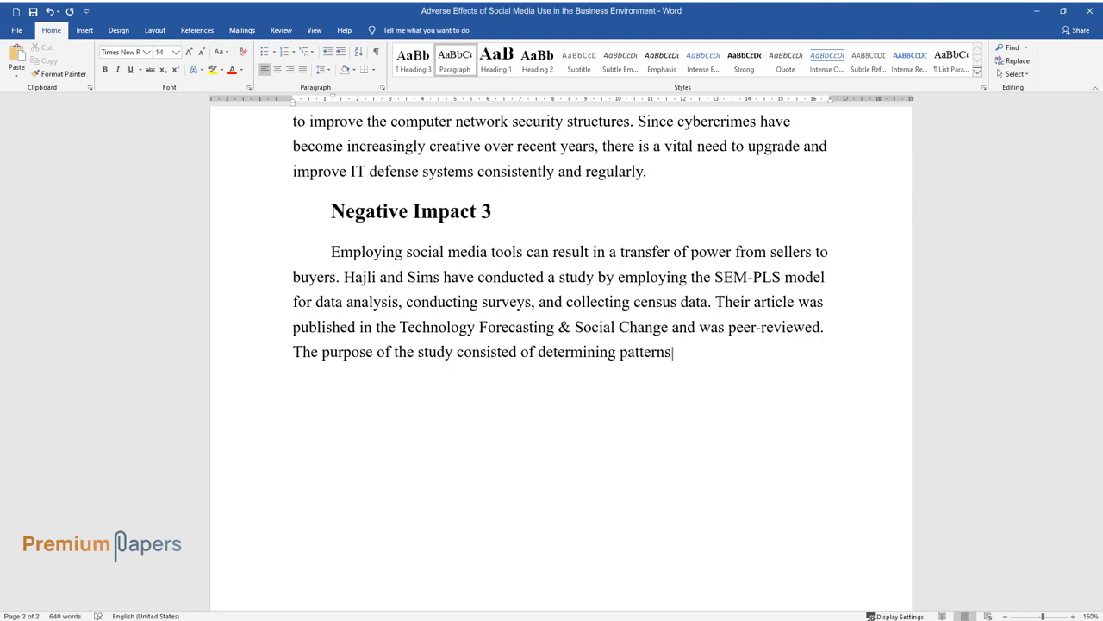
Step: Describe the study's purpose on SNS consumer behavior and the PLS analysis results
{"action": "type", "text": "of consumer behavior regarding"}
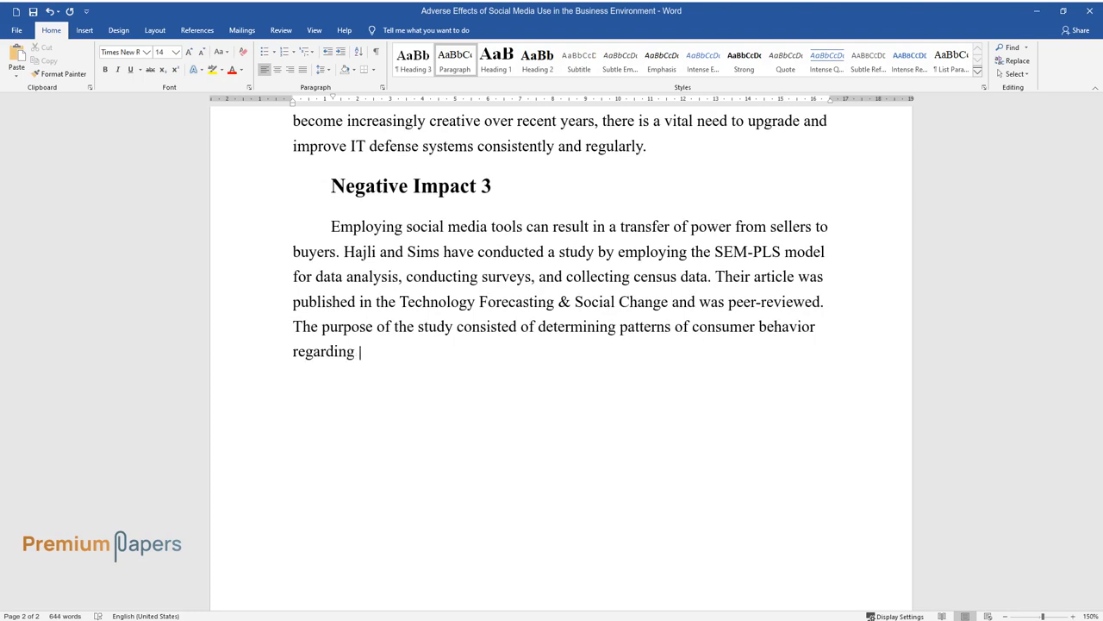
{"action": "type", "text": "social networking systems (SNS),"}
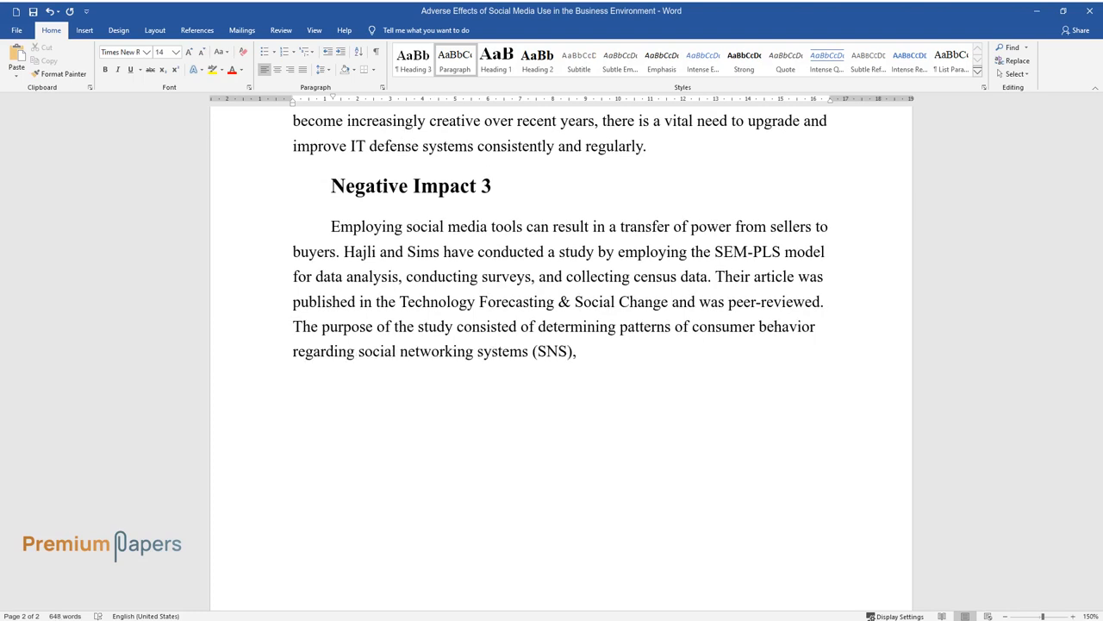
{"action": "type", "text": "as well as predicting future m"}
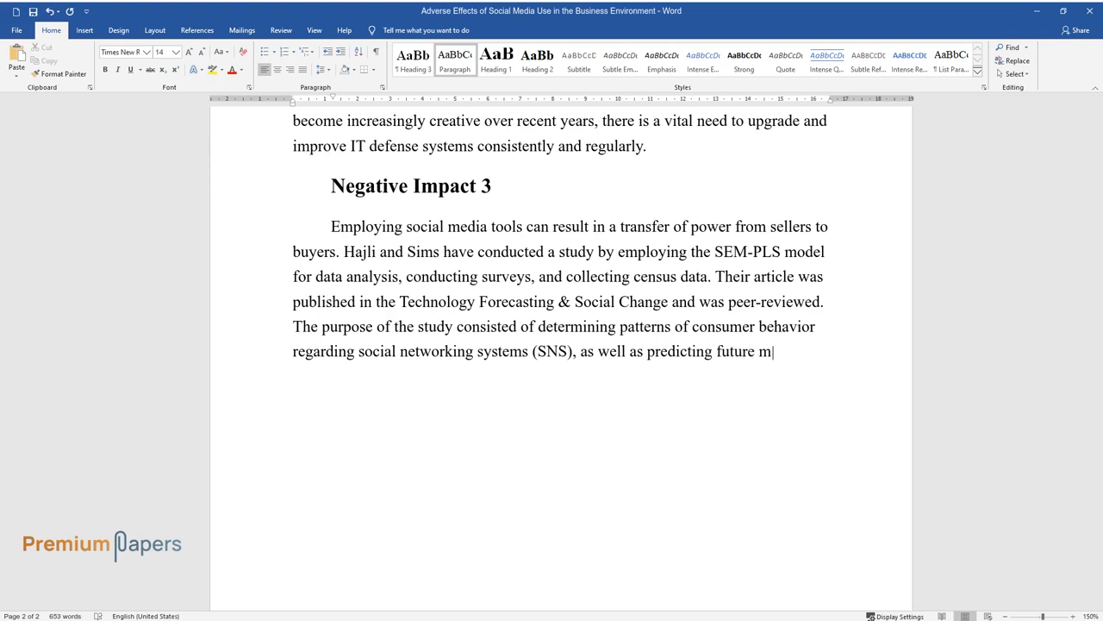
{"action": "type", "text": "odifications. The authors demonstrate that SNS is an increasingly significant"}
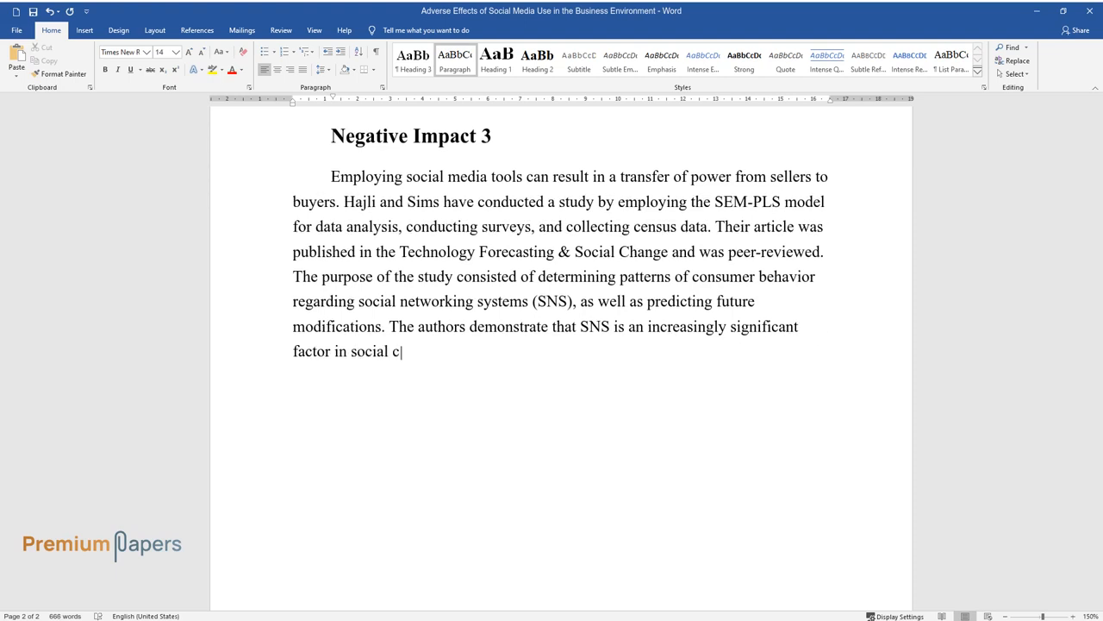
{"action": "type", "text": "hange. The results of the PLS an"}
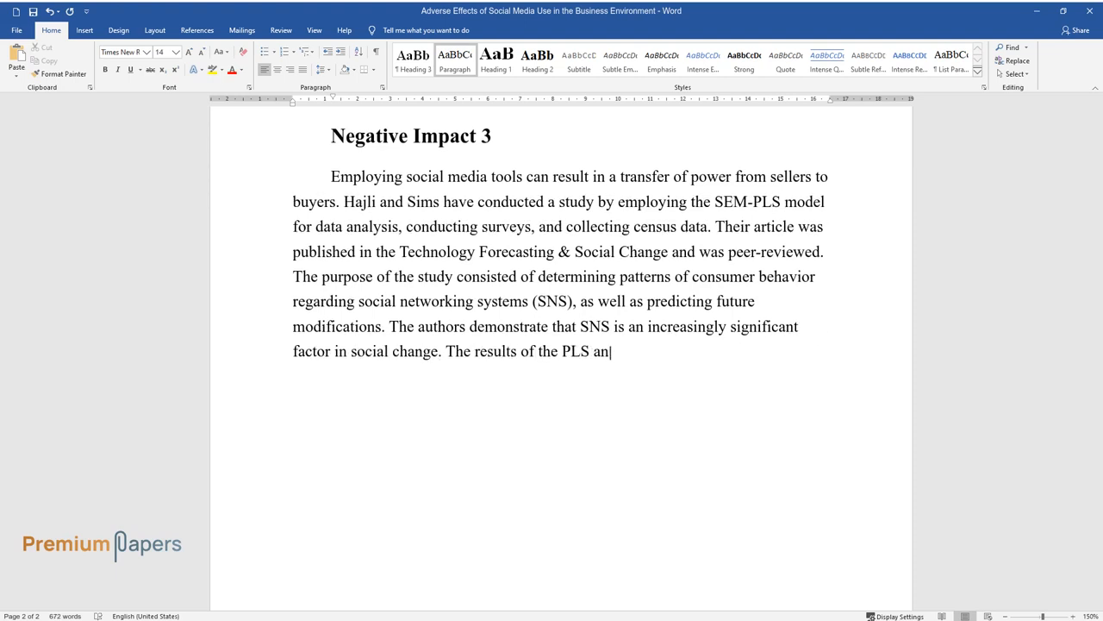
{"action": "type", "text": "alysis indicate that social com"}
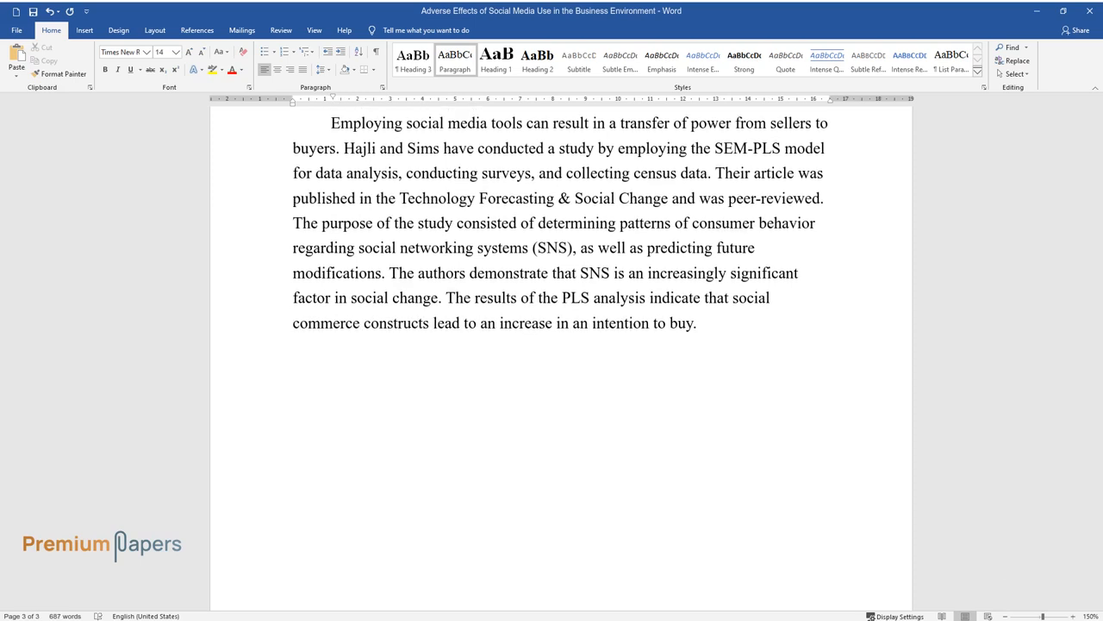
Step: Write a paragraph on consumer empowerment as a power transfer to buyers who become content generators
{"action": "type", "text": "The obtained evidence"}
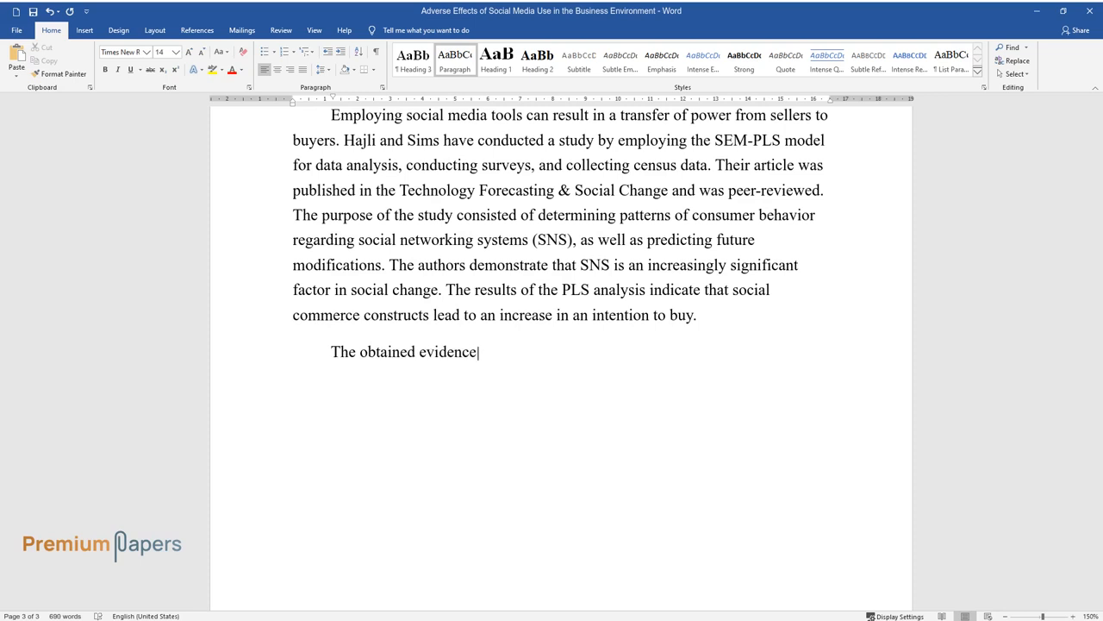
{"action": "type", "text": "suggests that the consumers' empowerment is directly"}
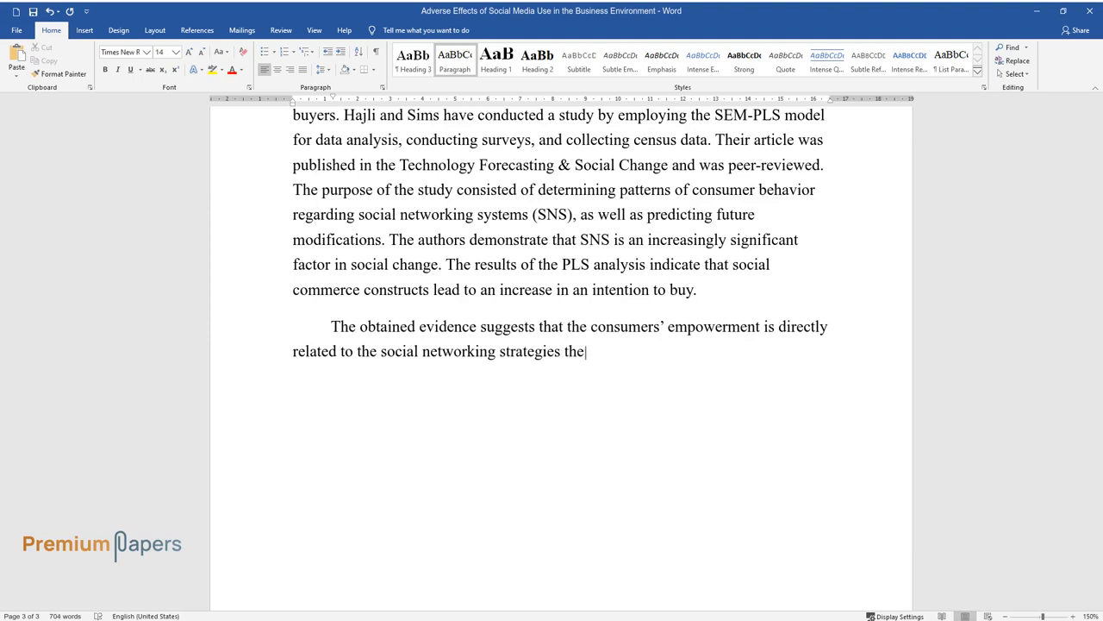
{"action": "type", "text": "companies employ. It is a substantial"}
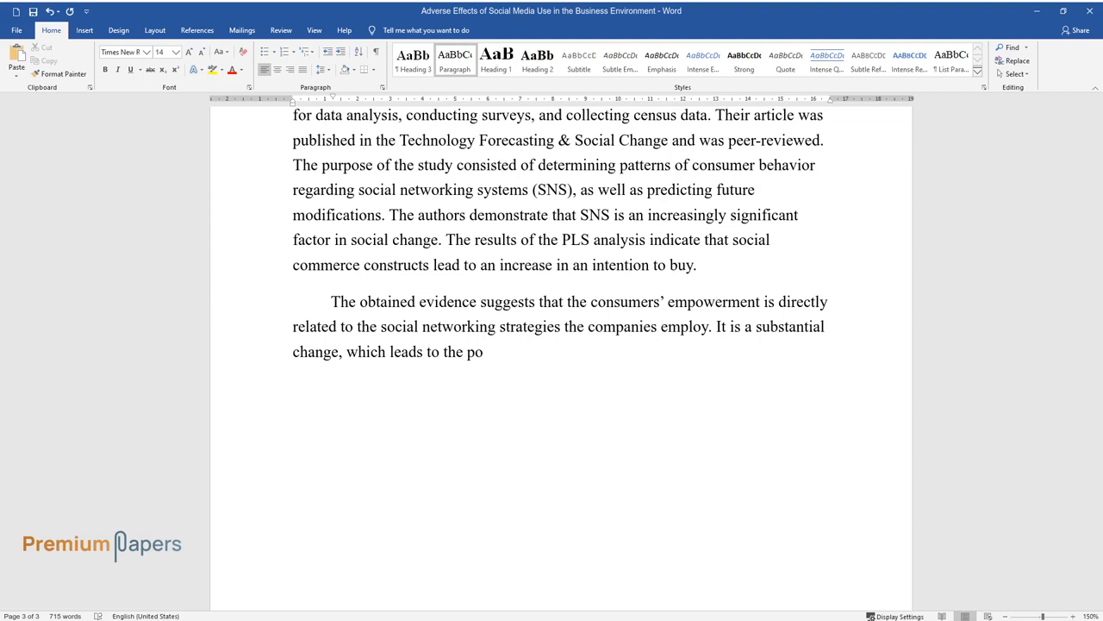
{"action": "type", "text": "wer transfer from sellers to buyer"}
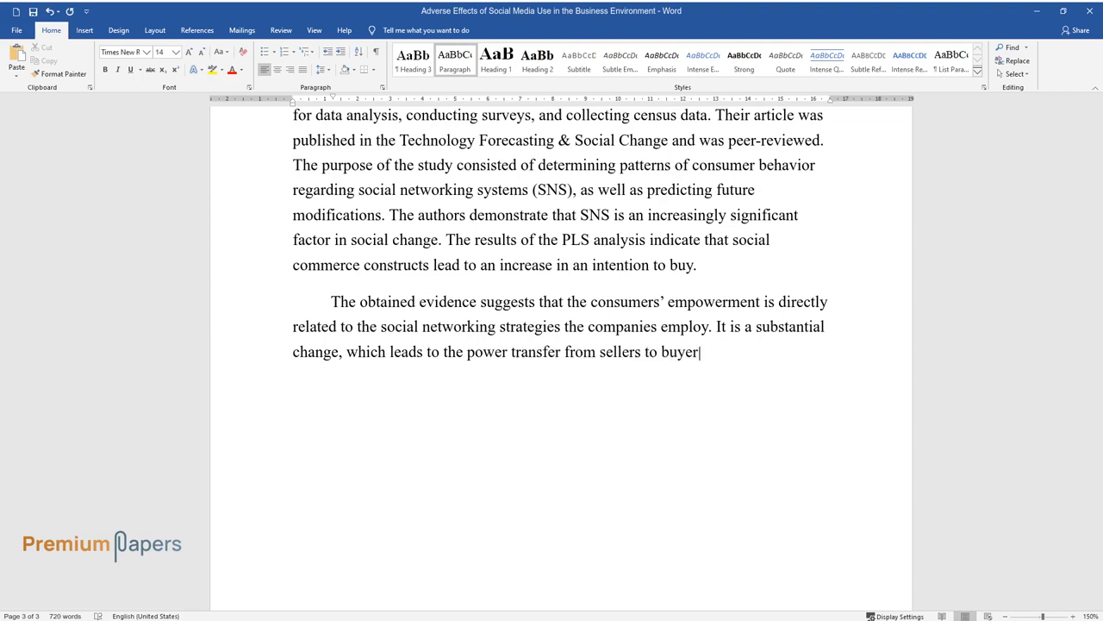
{"action": "type", "text": "s. Buyers are subject to a transfo"}
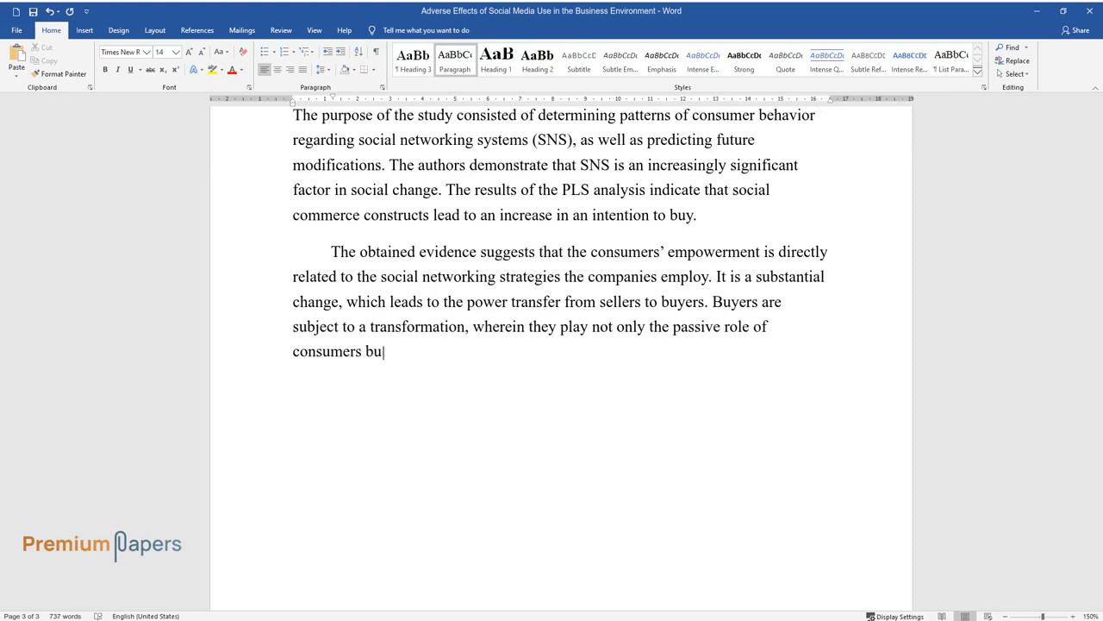
{"action": "type", "text": "t also the active role of content generators."}
{"action": "type", "text": "Summary"}
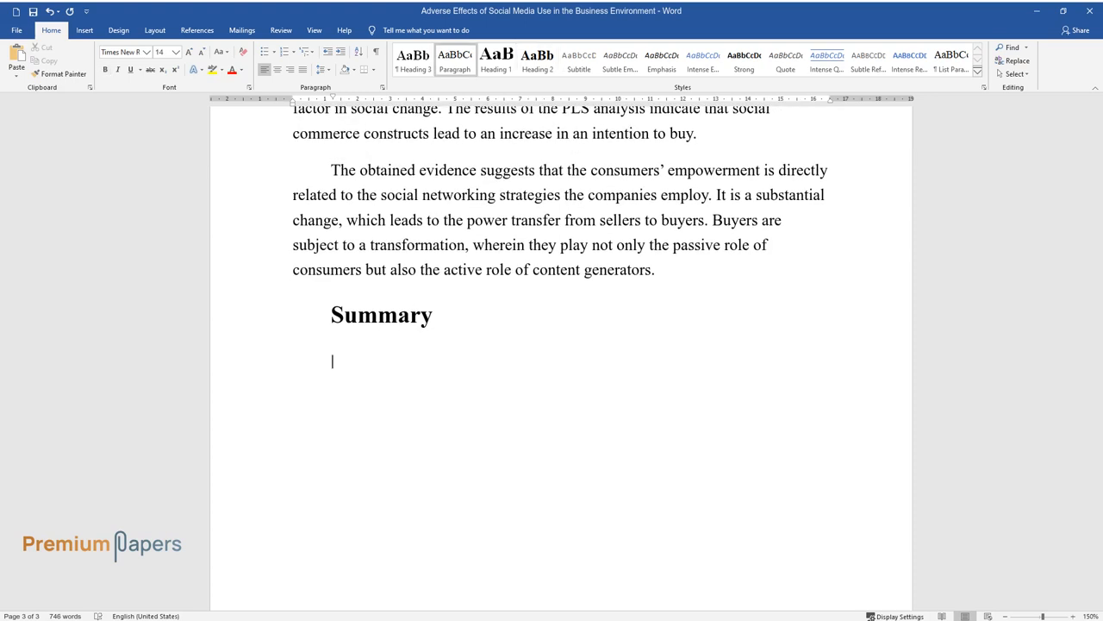
Step: Write the summary paragraph linking social media to consumer behavior change, IT security risks and the perverse halo effect
{"action": "type", "text": "Based on data-driven evidence, it"}
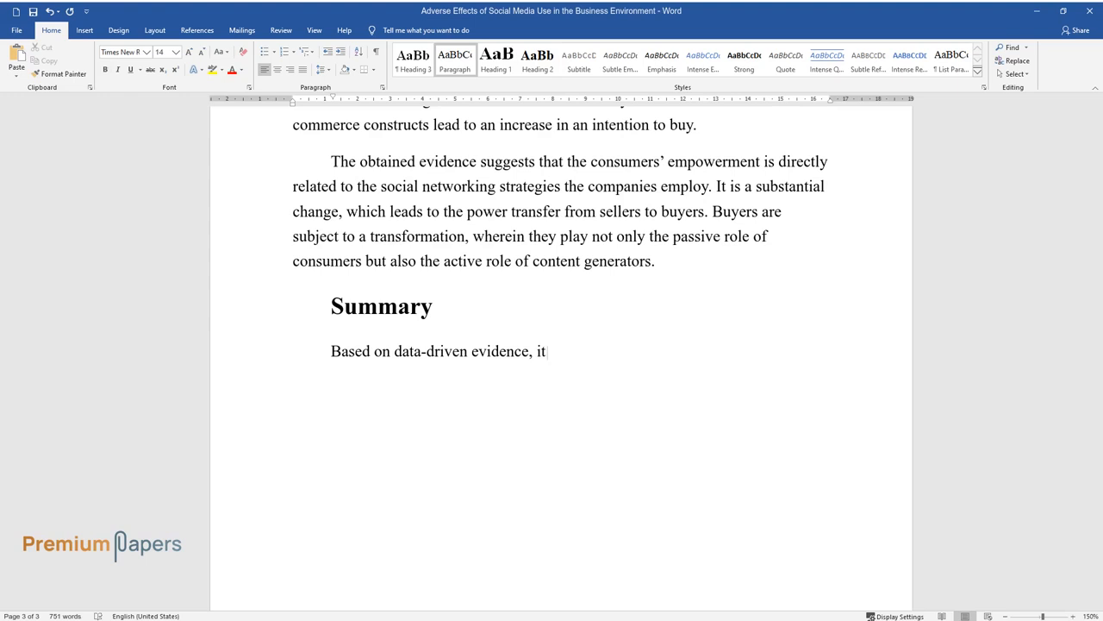
{"action": "type", "text": "is possible to conclude that social media"}
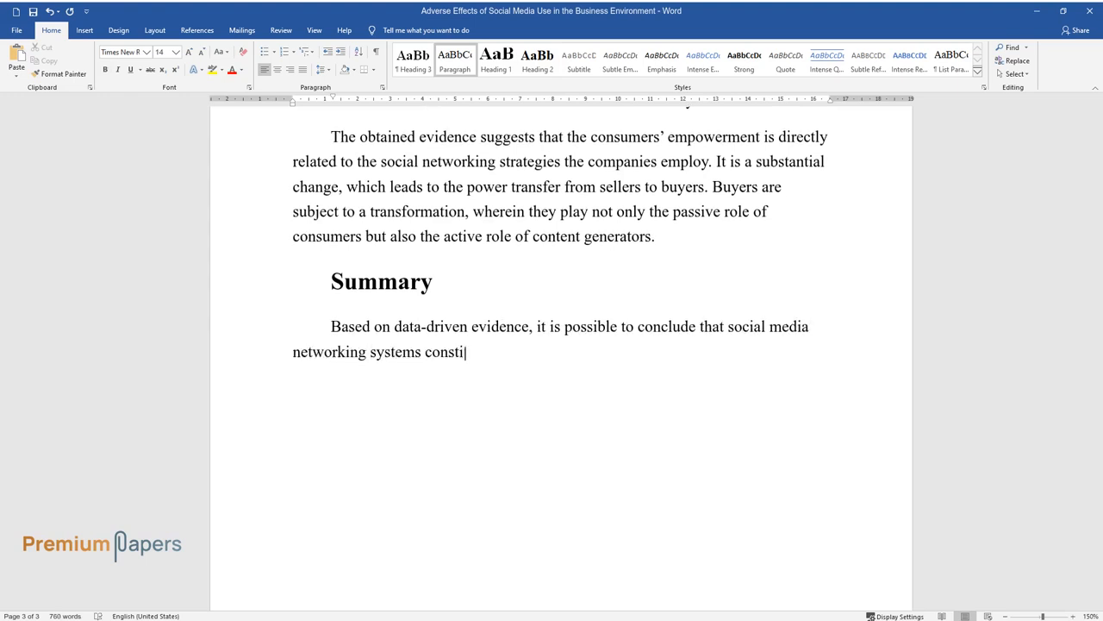
{"action": "type", "text": "tute a major factor of change in consumer behavior"}
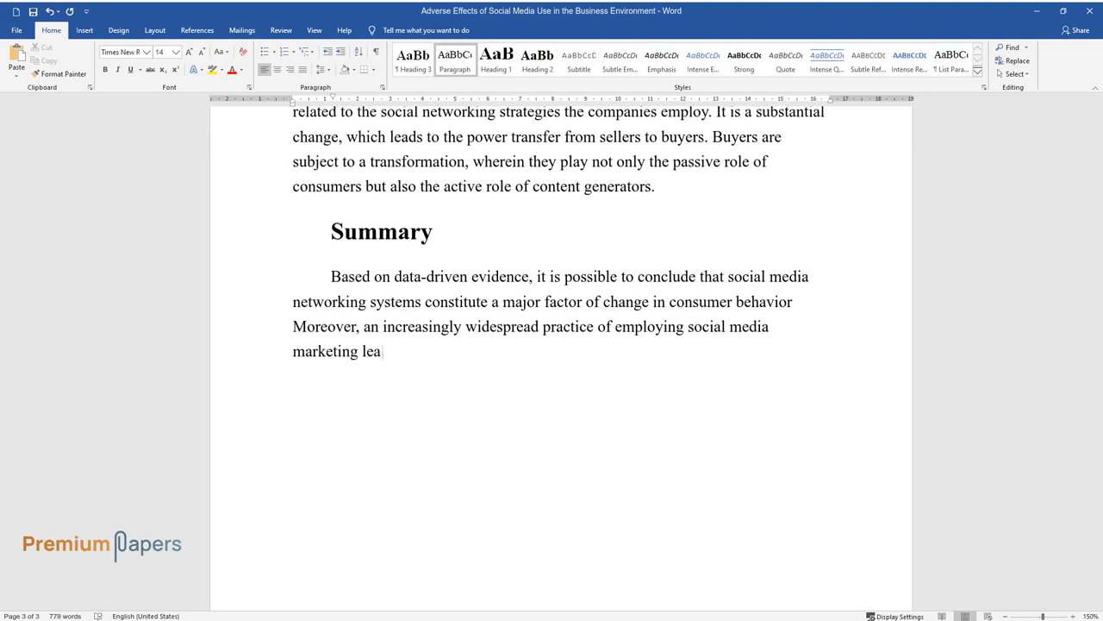
{"action": "type", "text": "ds to serious risks regarding the"}
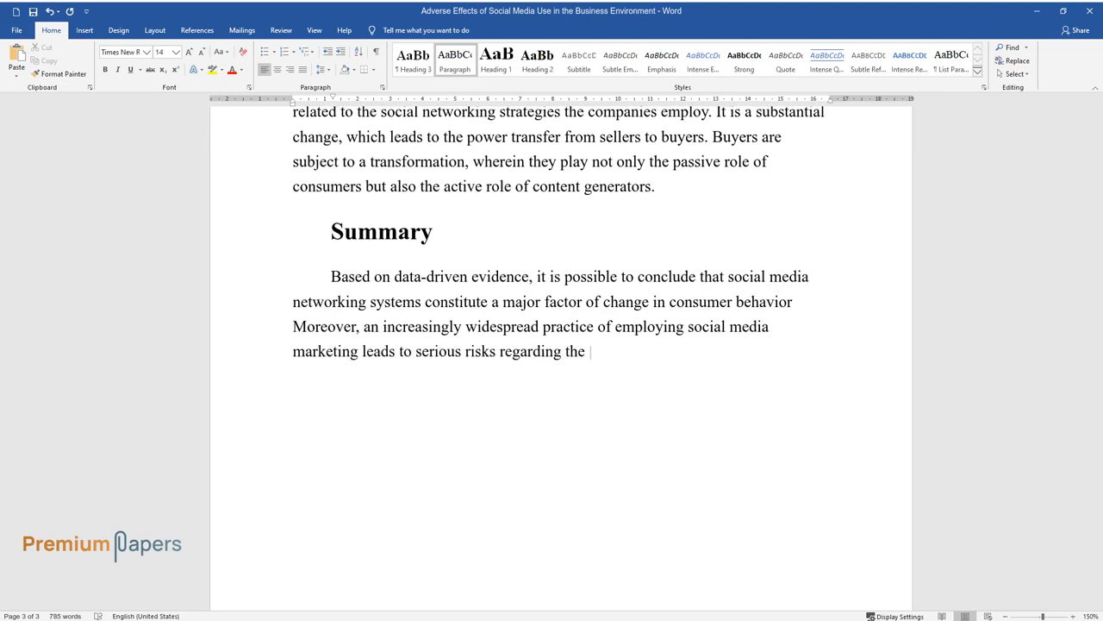
{"action": "type", "text": "IT security system. The perverse"}
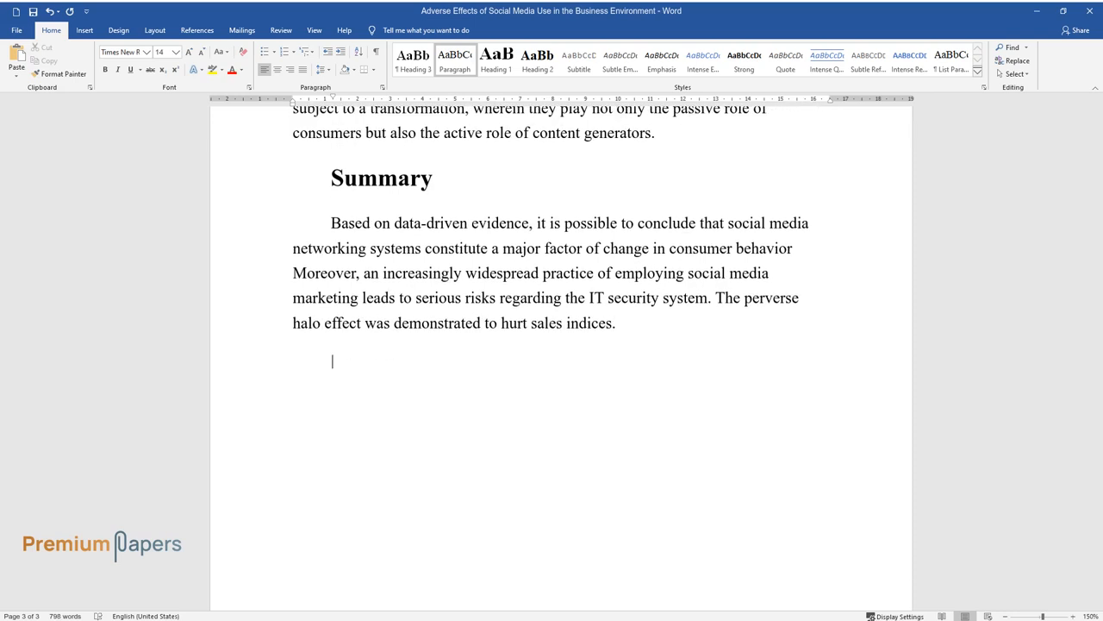
Step: Type recommendations to invest in networking support and IT security and to control the perverse halo effect
{"action": "type", "text": "In response to the research evi"}
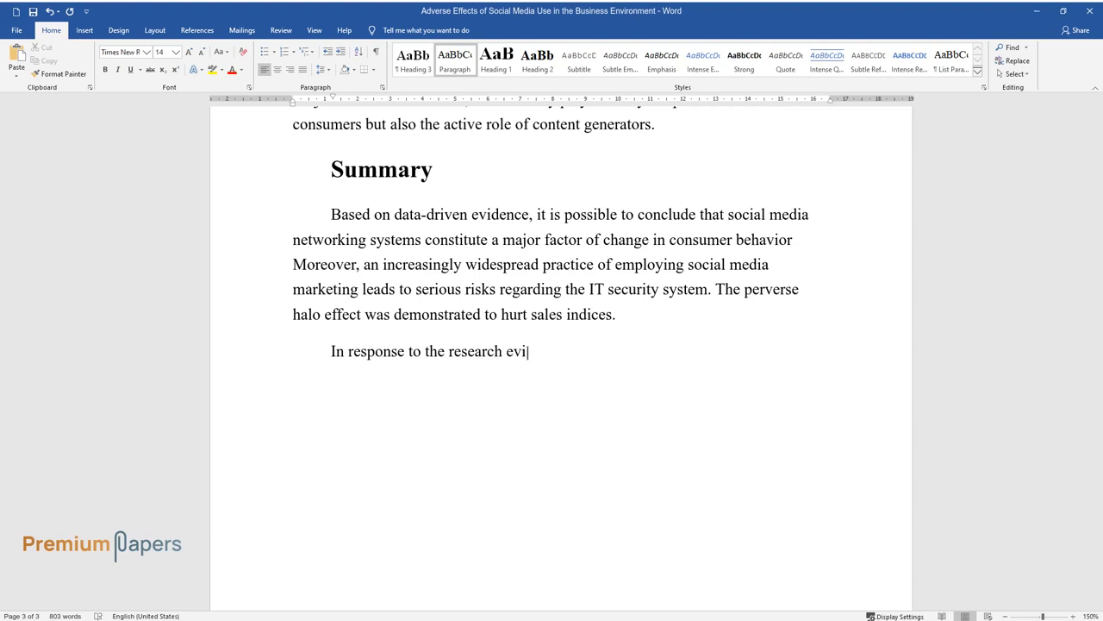
{"action": "type", "text": "dence provided above, it is necessary to"}
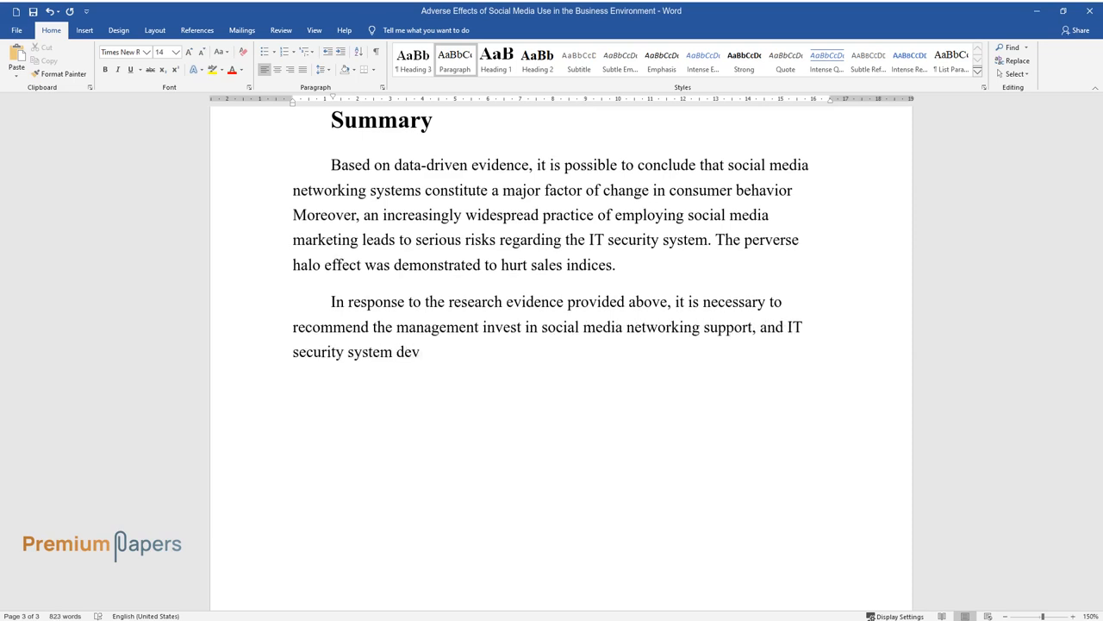
{"action": "type", "text": "elopment, as well as controlling t"}
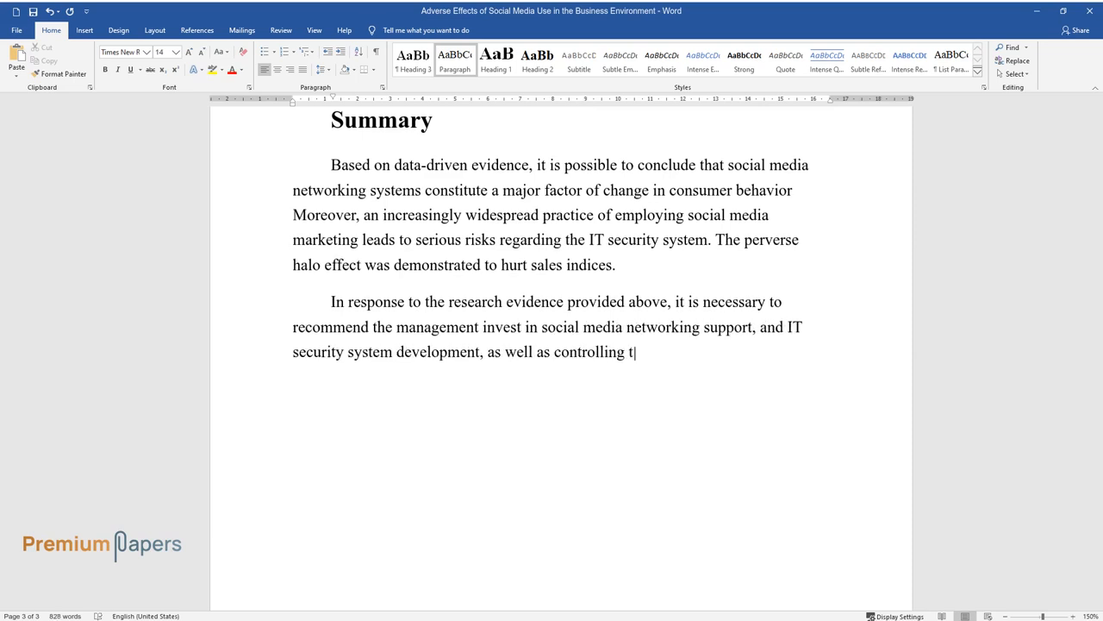
{"action": "type", "text": "he perverse halo effect. Despite t"}
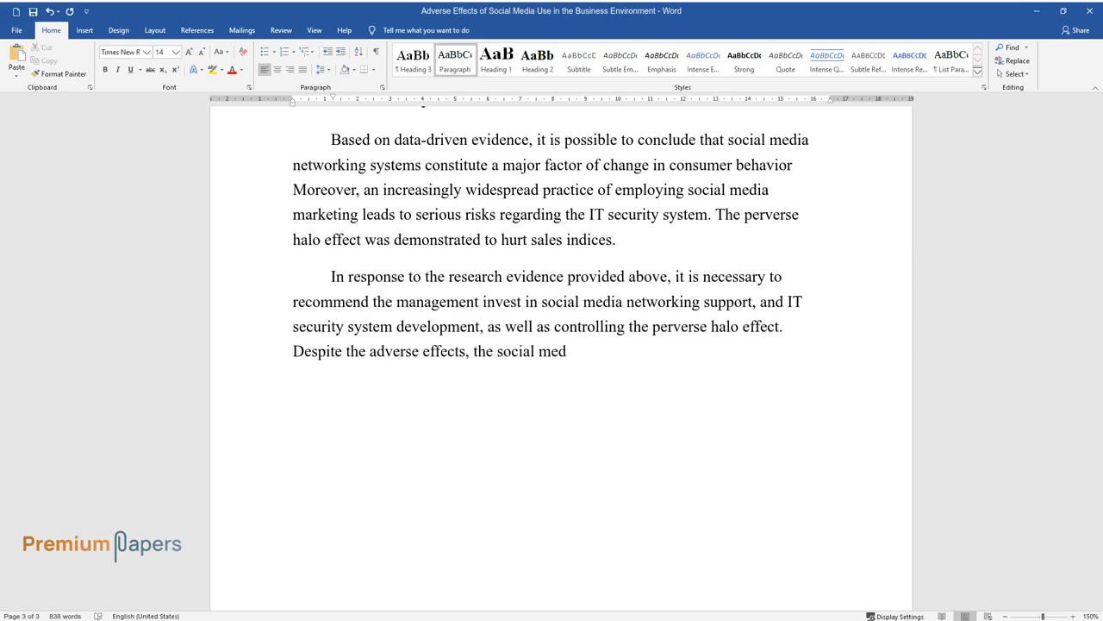
{"action": "type", "text": "ia marketing system is an excellen"}
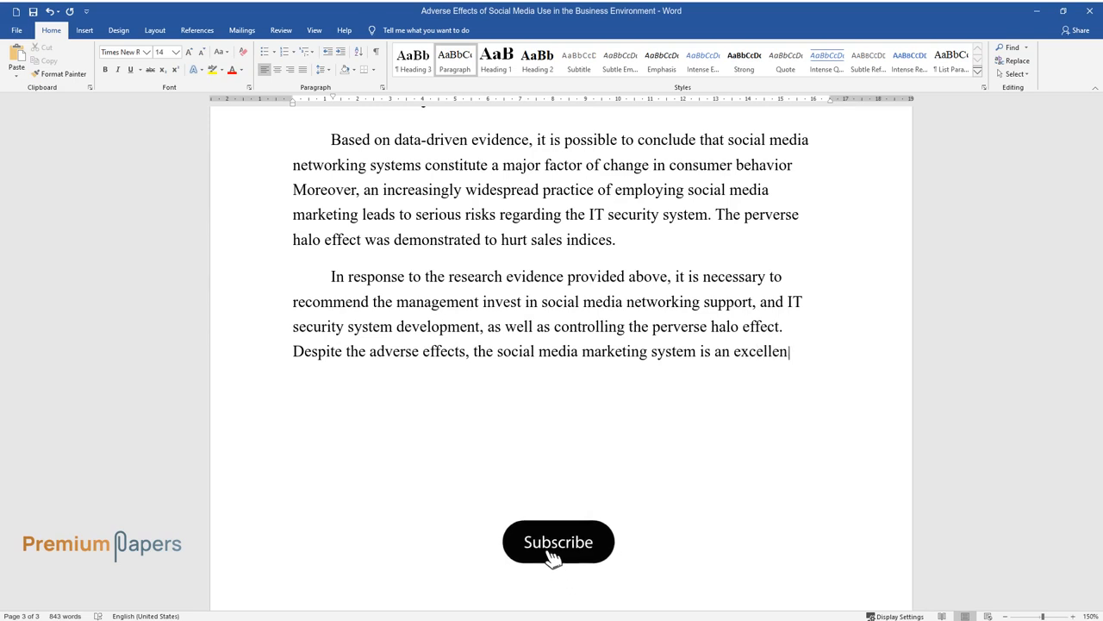
{"action": "left_click", "coordinate": [558, 541]}
{"action": "type", "text": "method to establish a relationship with consumers, as well as to"}
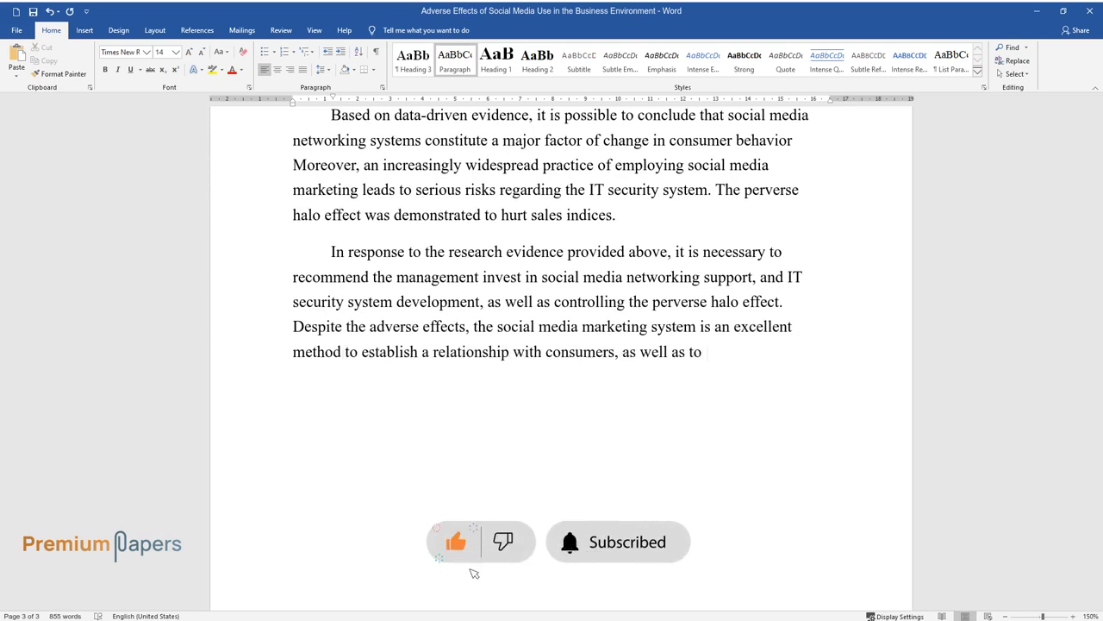
{"action": "type", "text": "improve the overall productivity o"}
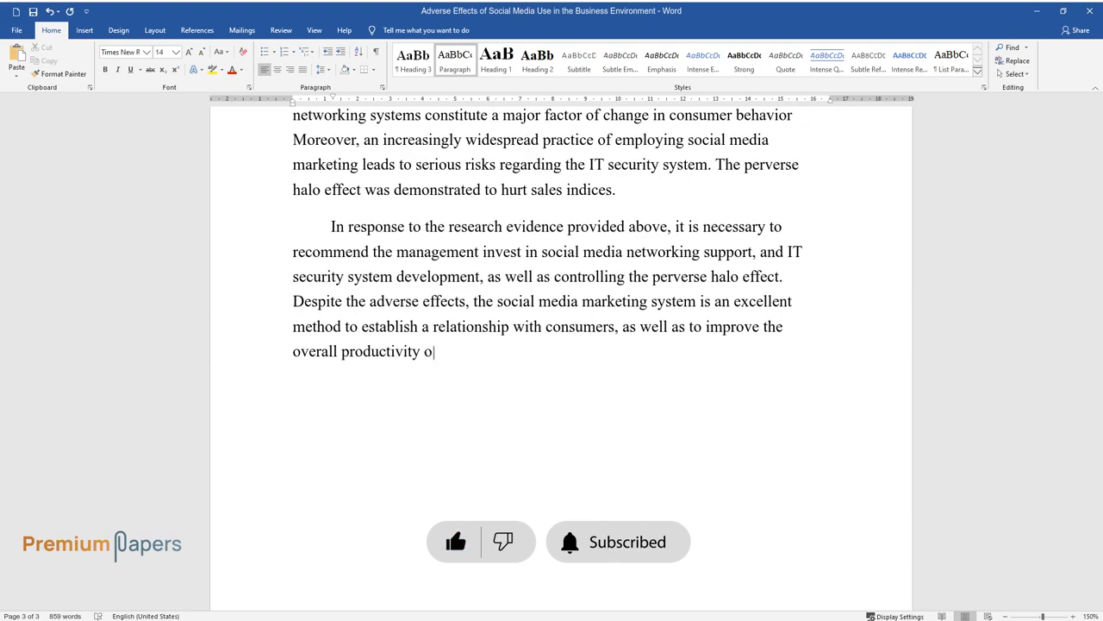